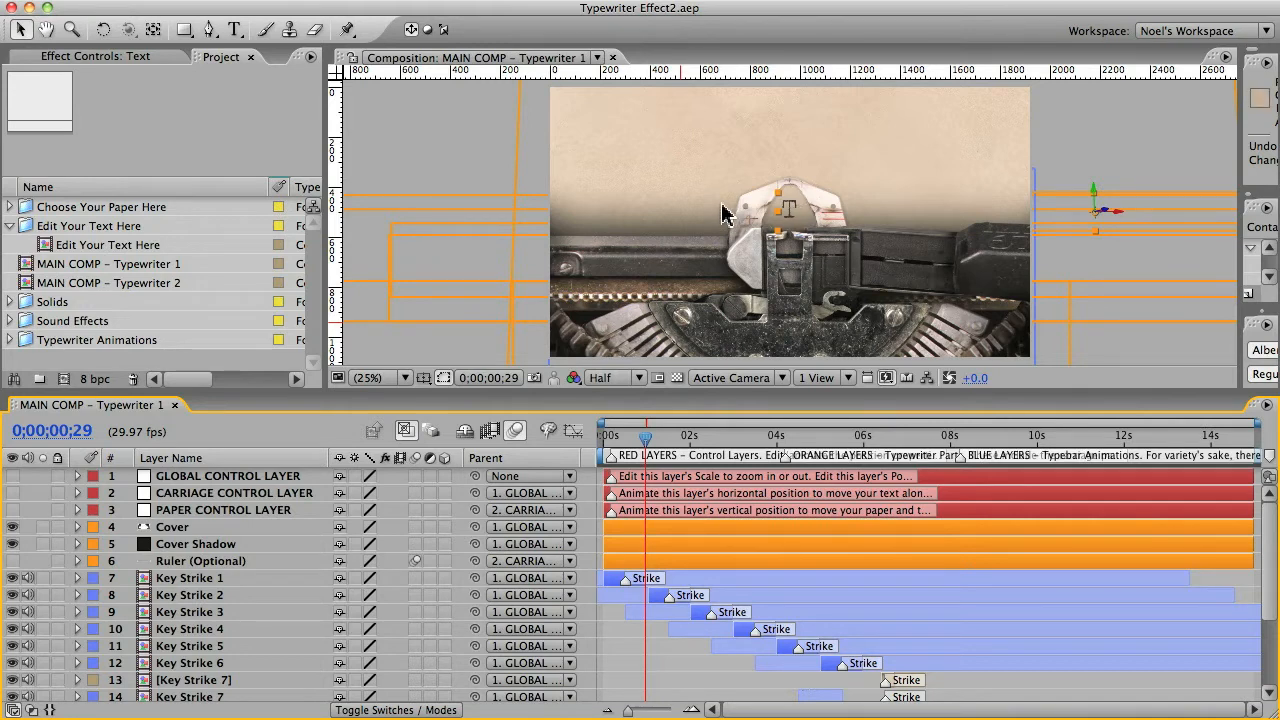
mouse_move(940, 324)
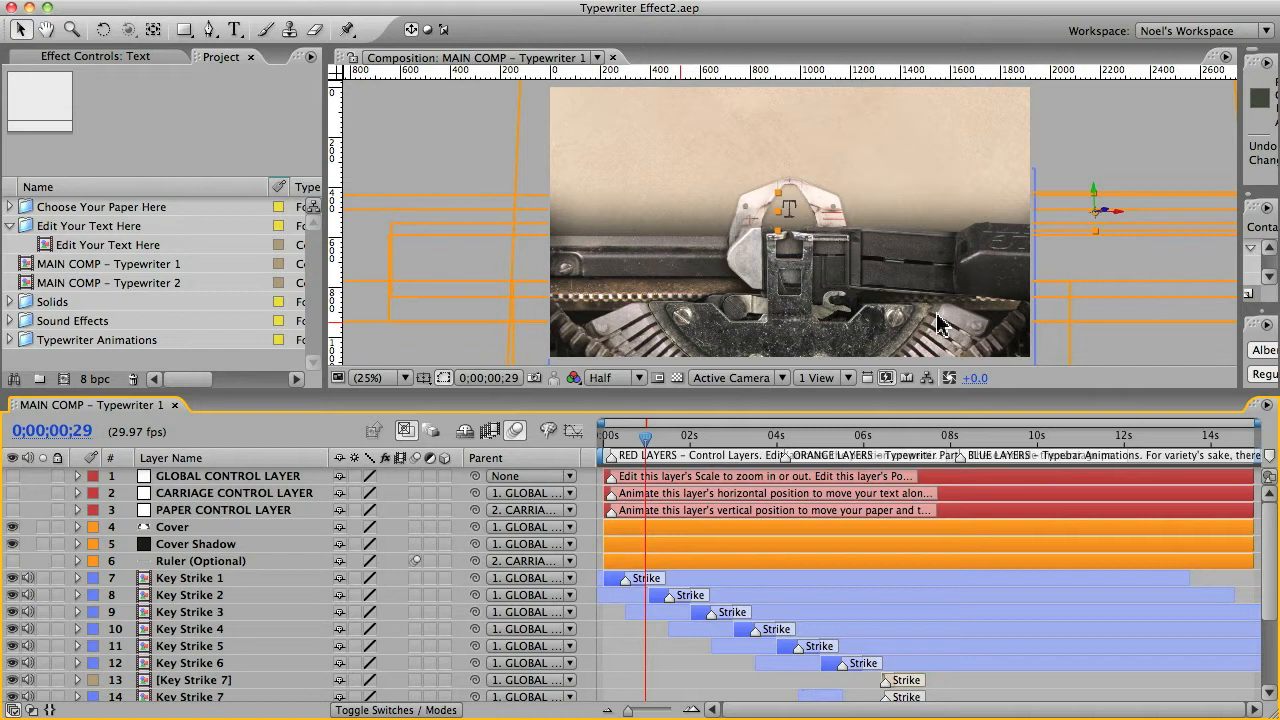
mouse_move(956, 332)
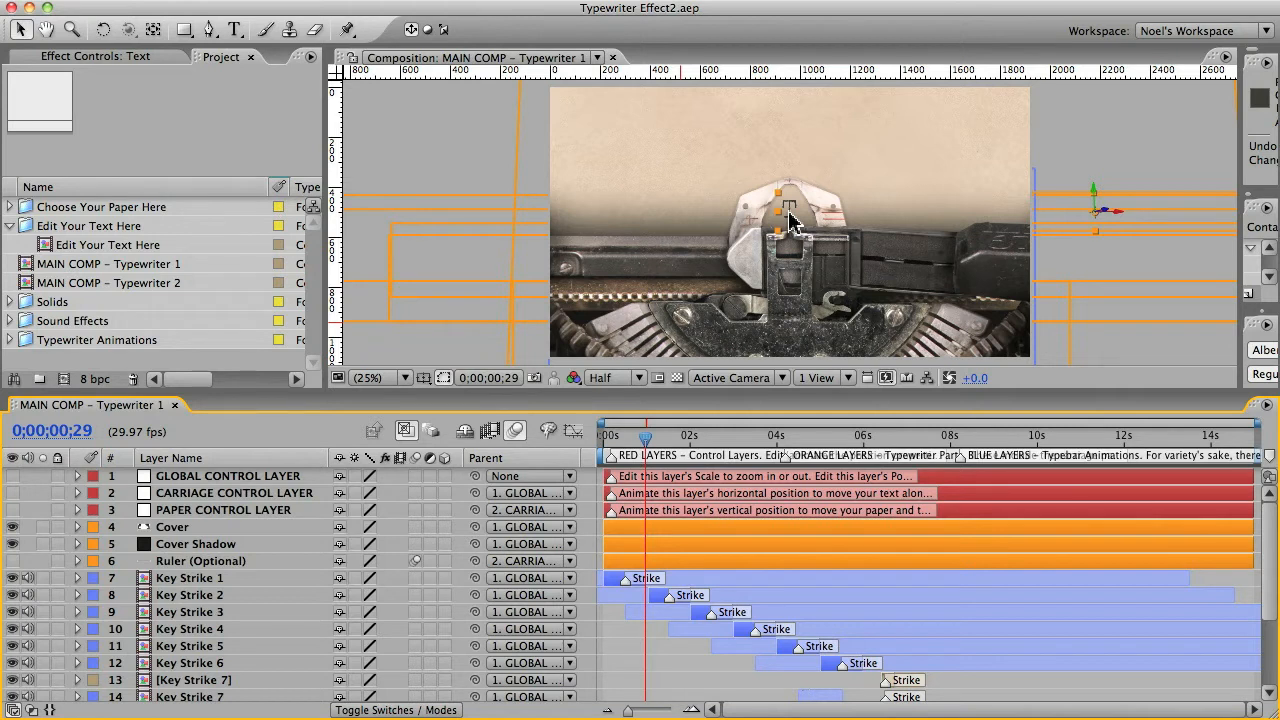
mouse_move(770, 222)
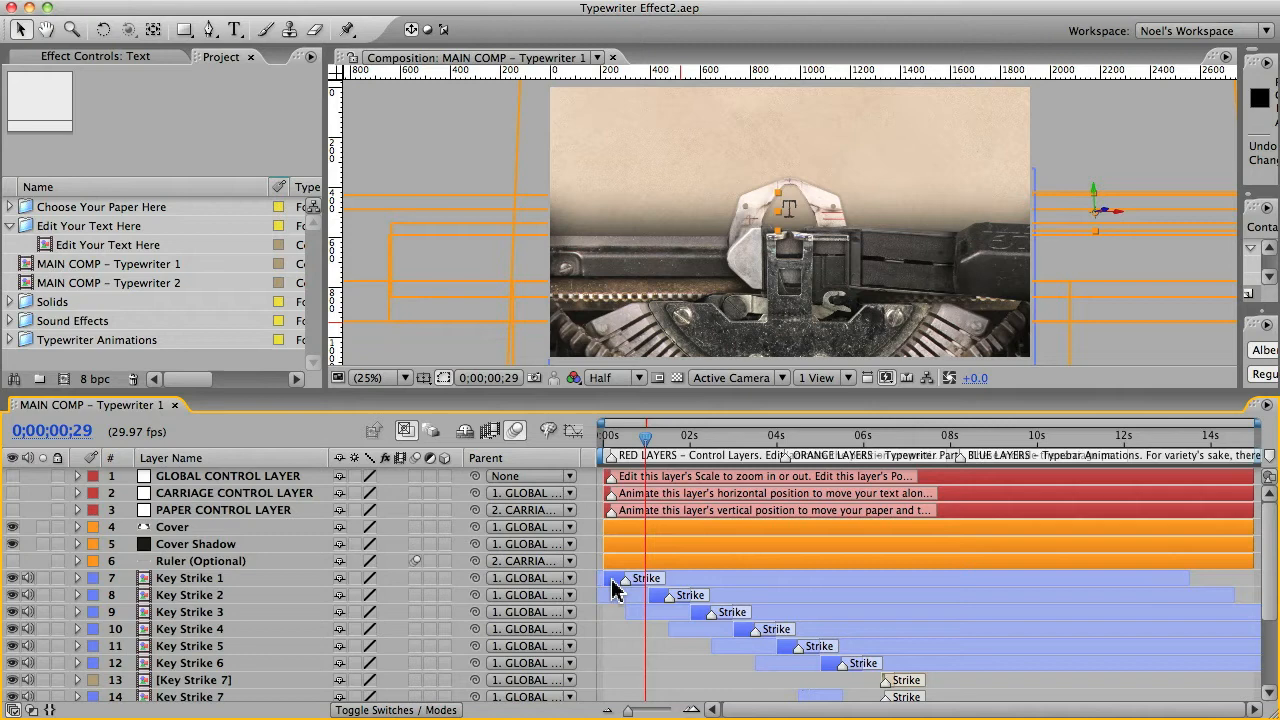
Reveal CARRIAGE CONTROL LAYER's Position and move the time indicator back to frame 18 before the first strike.
left_click(188, 578)
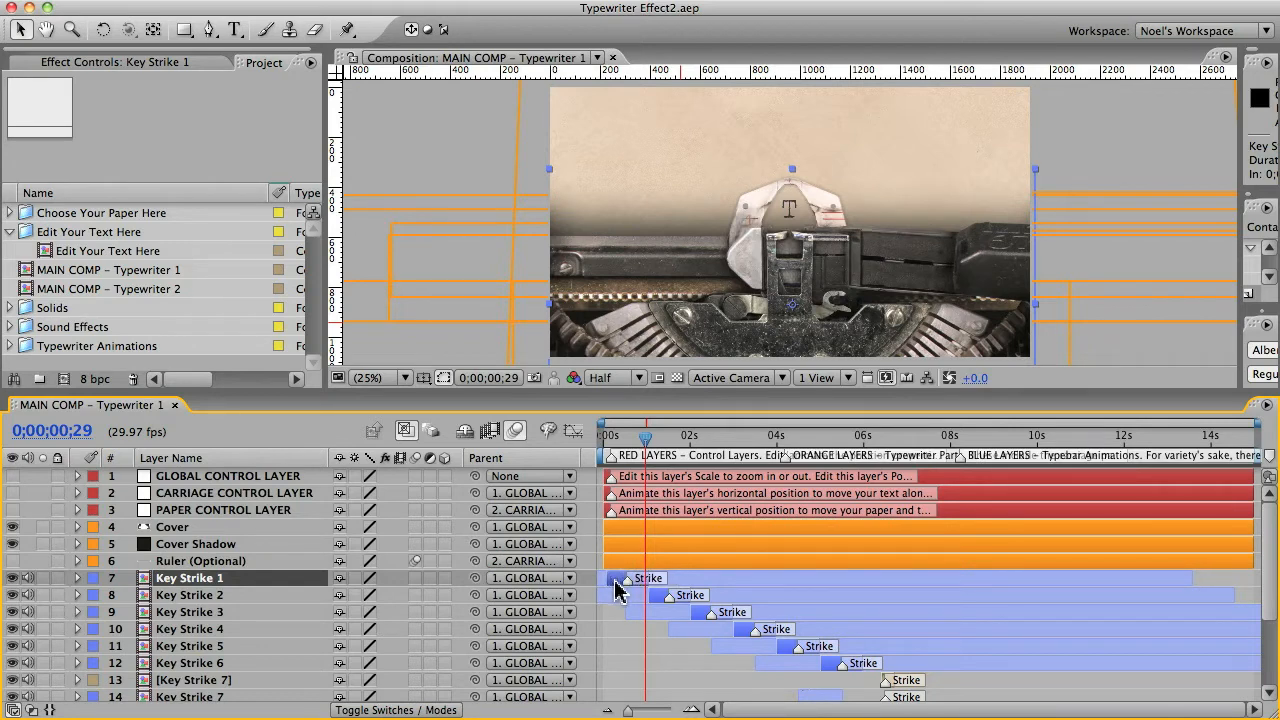
left_click(234, 492)
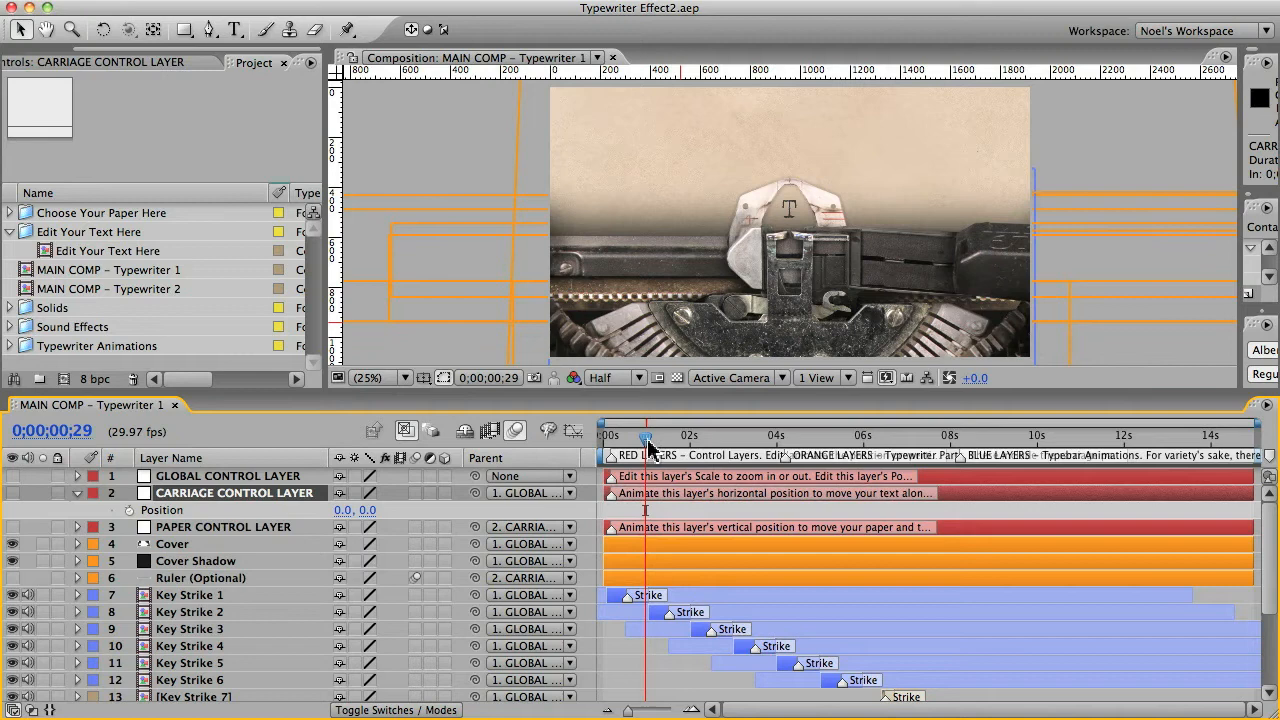
left_click_drag(648, 436, 636, 436)
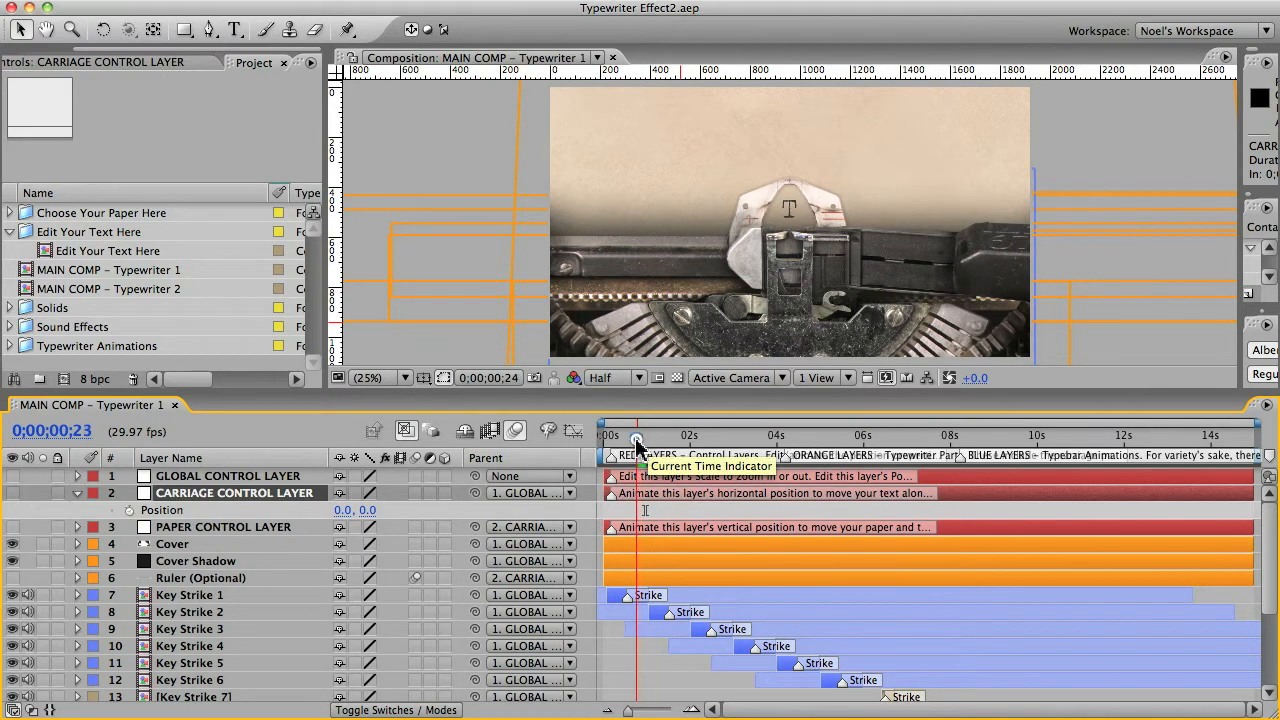
left_click_drag(636, 440, 632, 440)
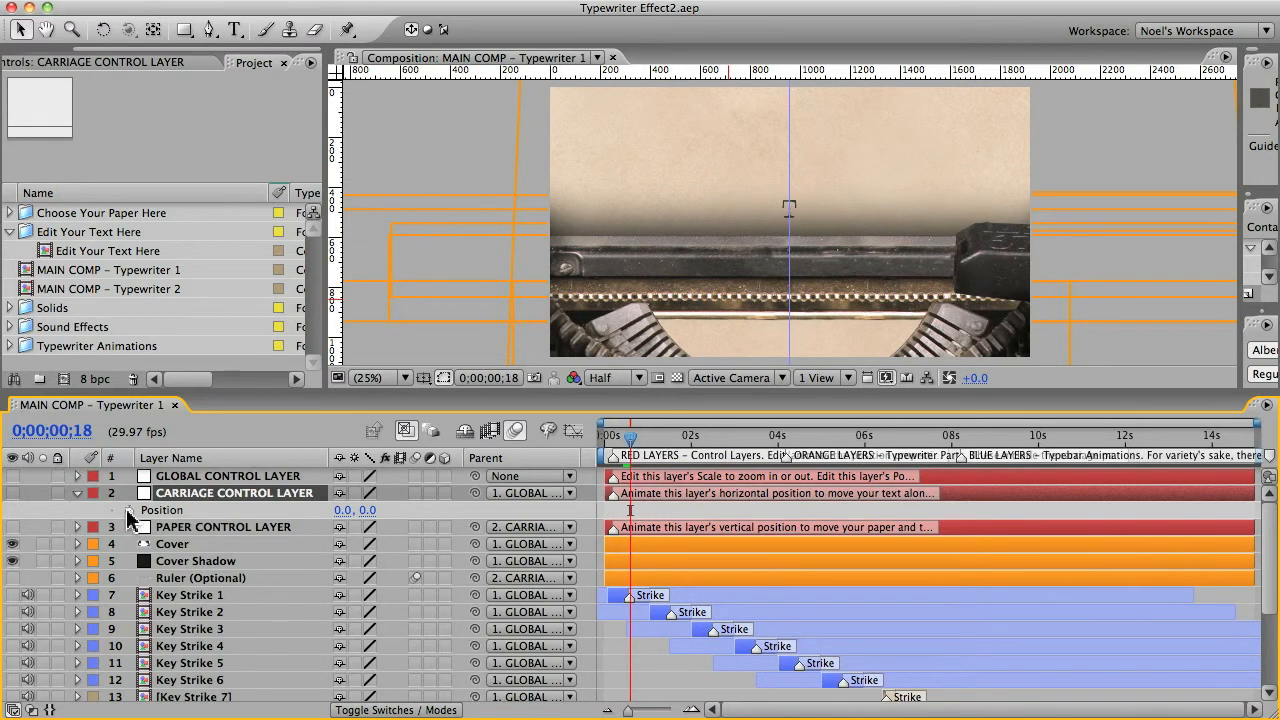
mouse_move(130, 520)
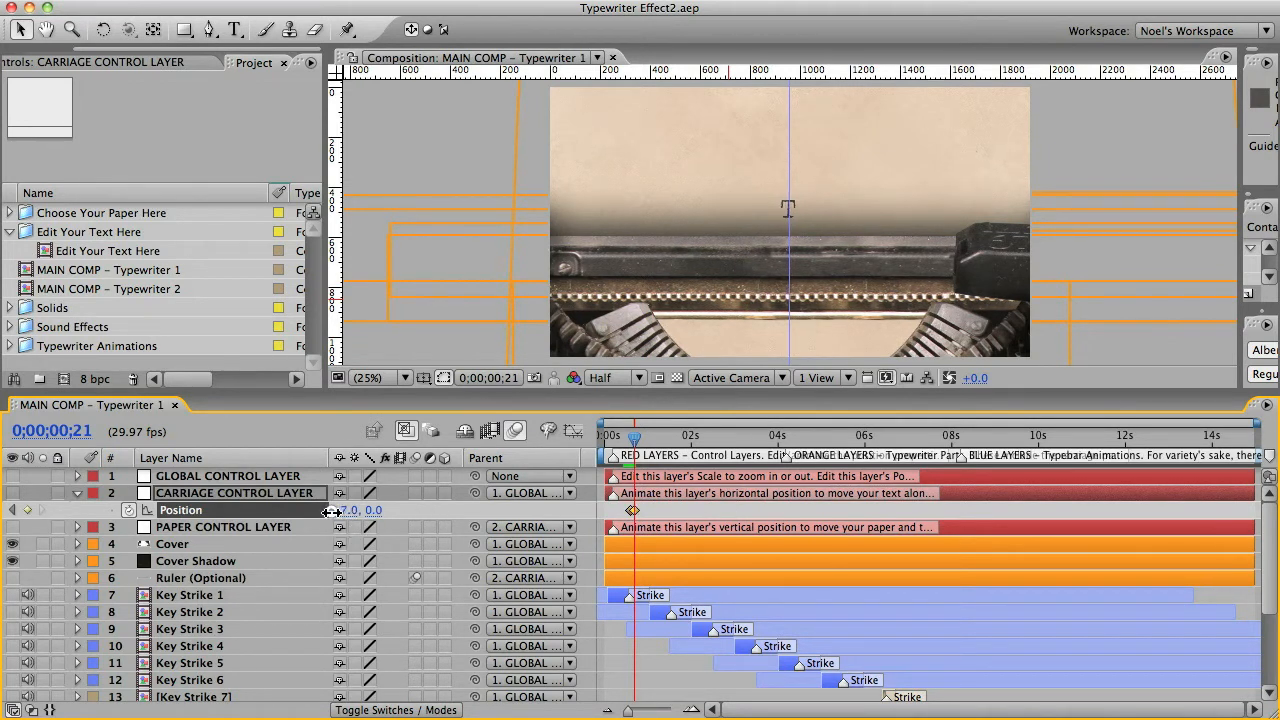
Keyframe the carriage Position leftward from 0,0 to -74 and -134 as 'Th' is typed.
left_click_drag(348, 510, 270, 510)
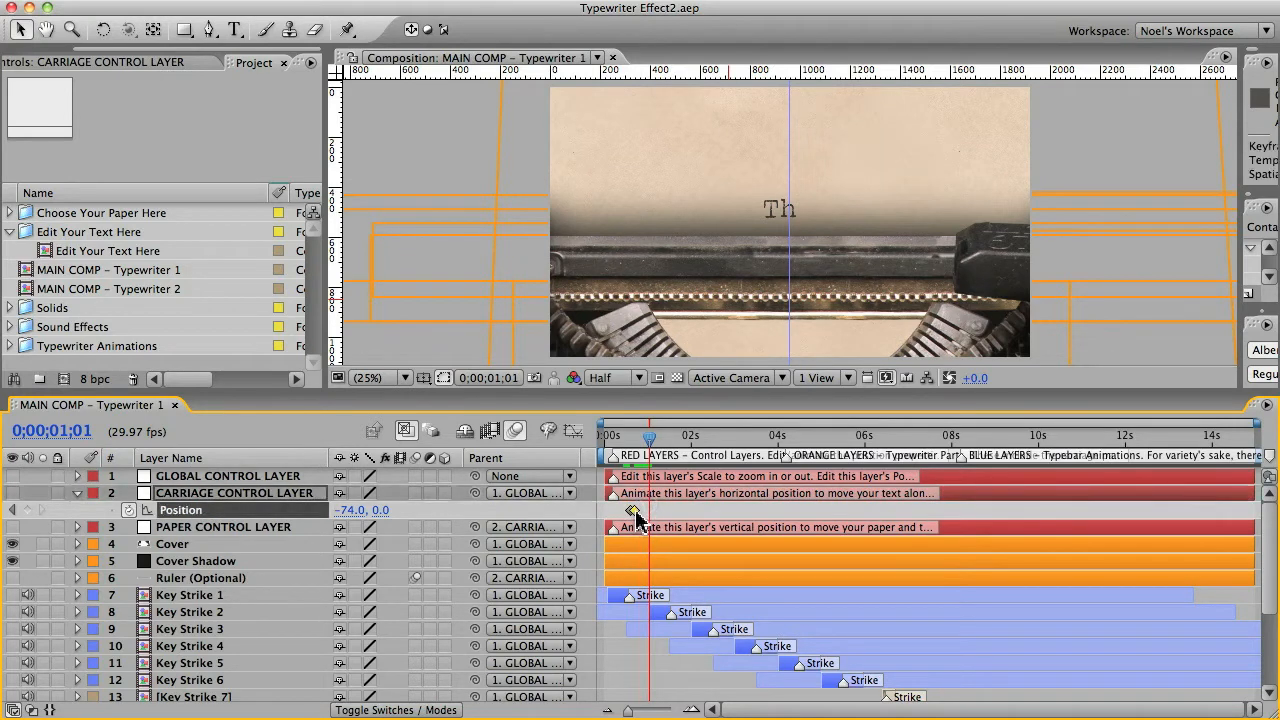
key("cmd+c")
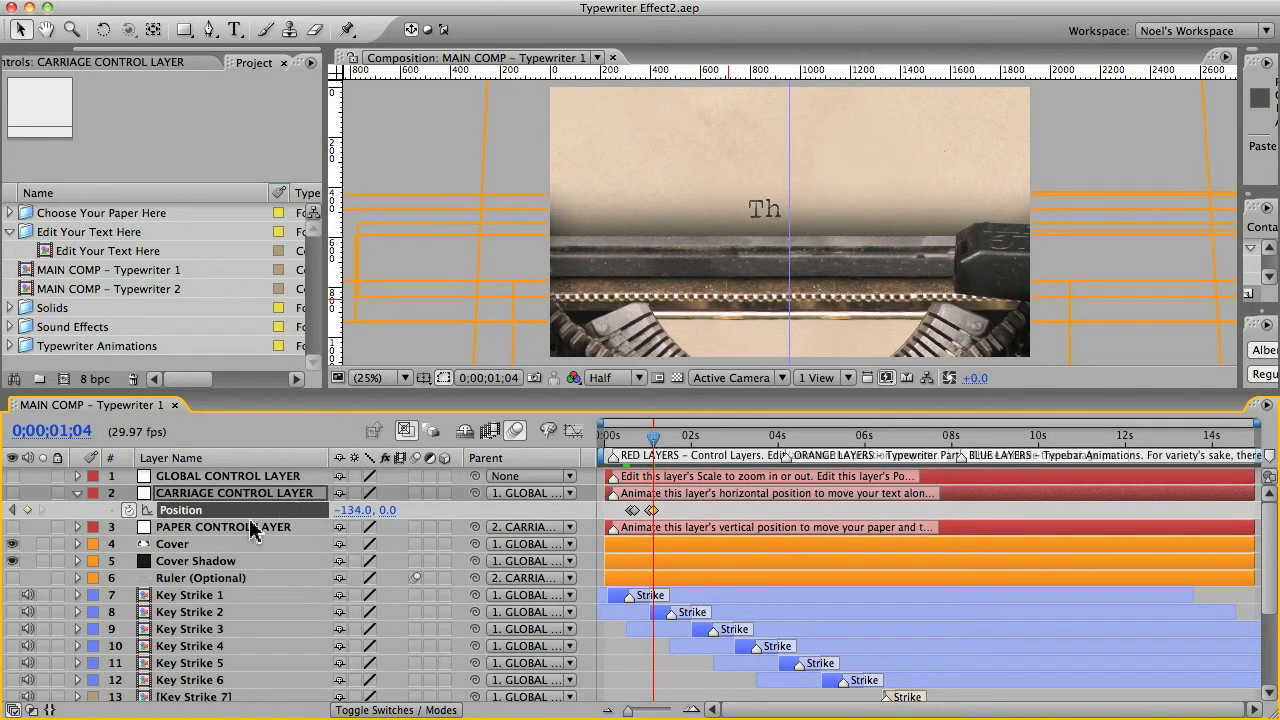
Continue the carriage Position keyframes through -202 and -257 to -389 so 'The End' is fully typed.
key("cmd+c")
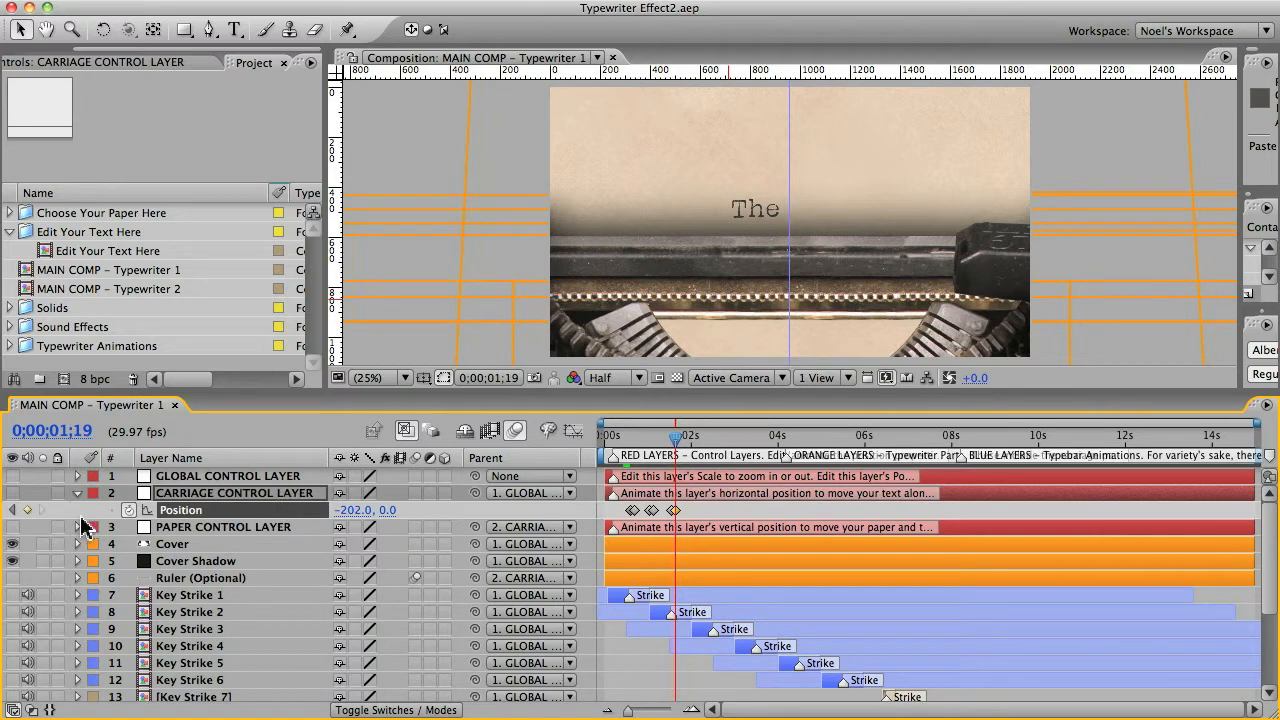
mouse_move(616, 510)
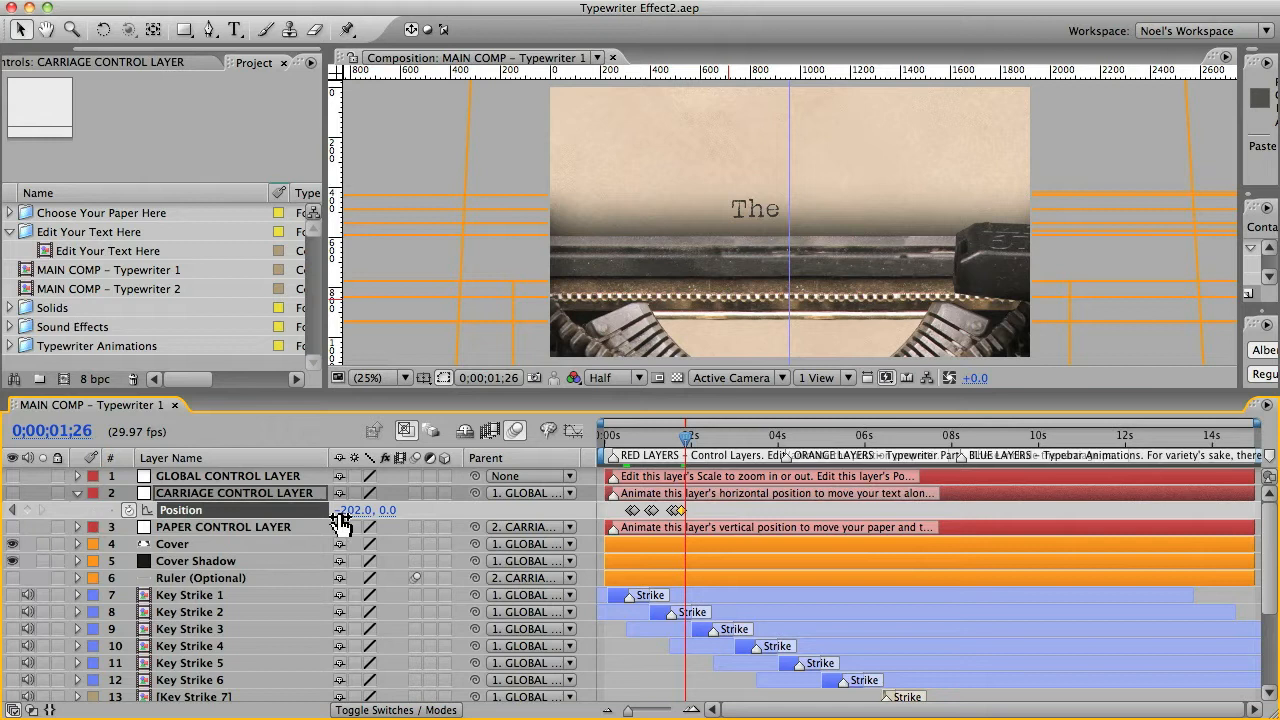
left_click_drag(360, 510, 290, 510)
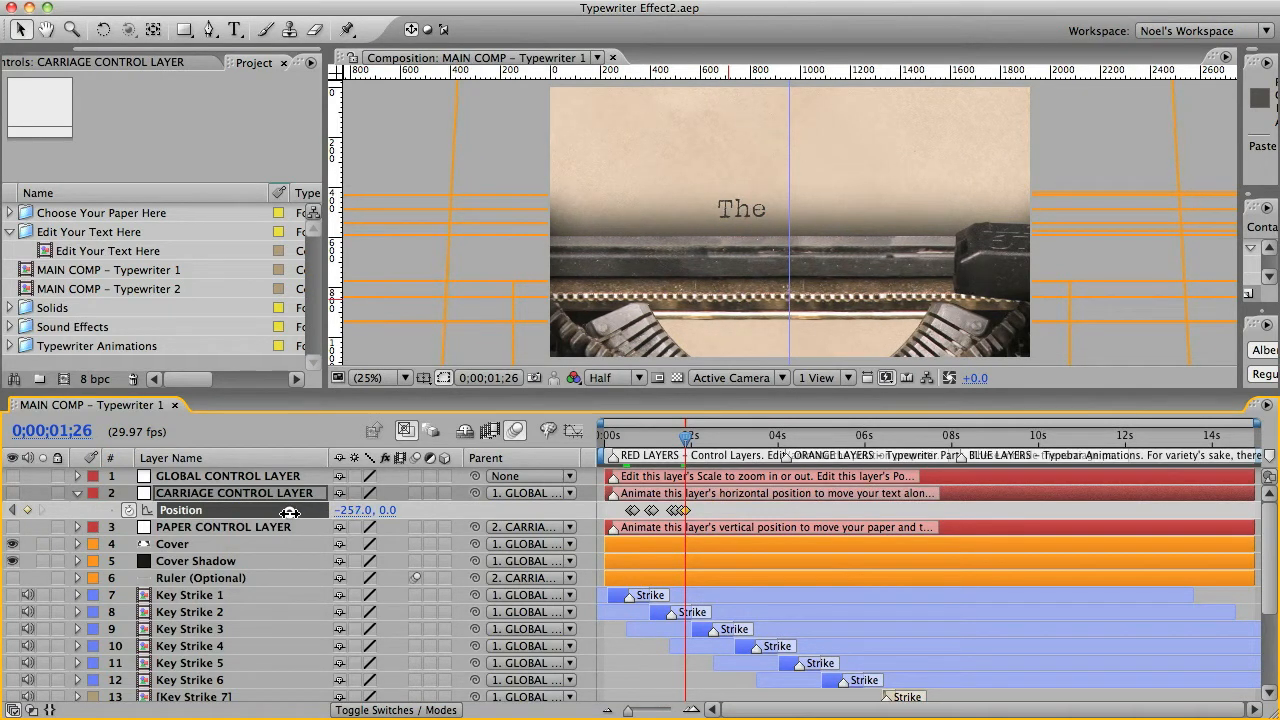
left_click_drag(354, 510, 348, 510)
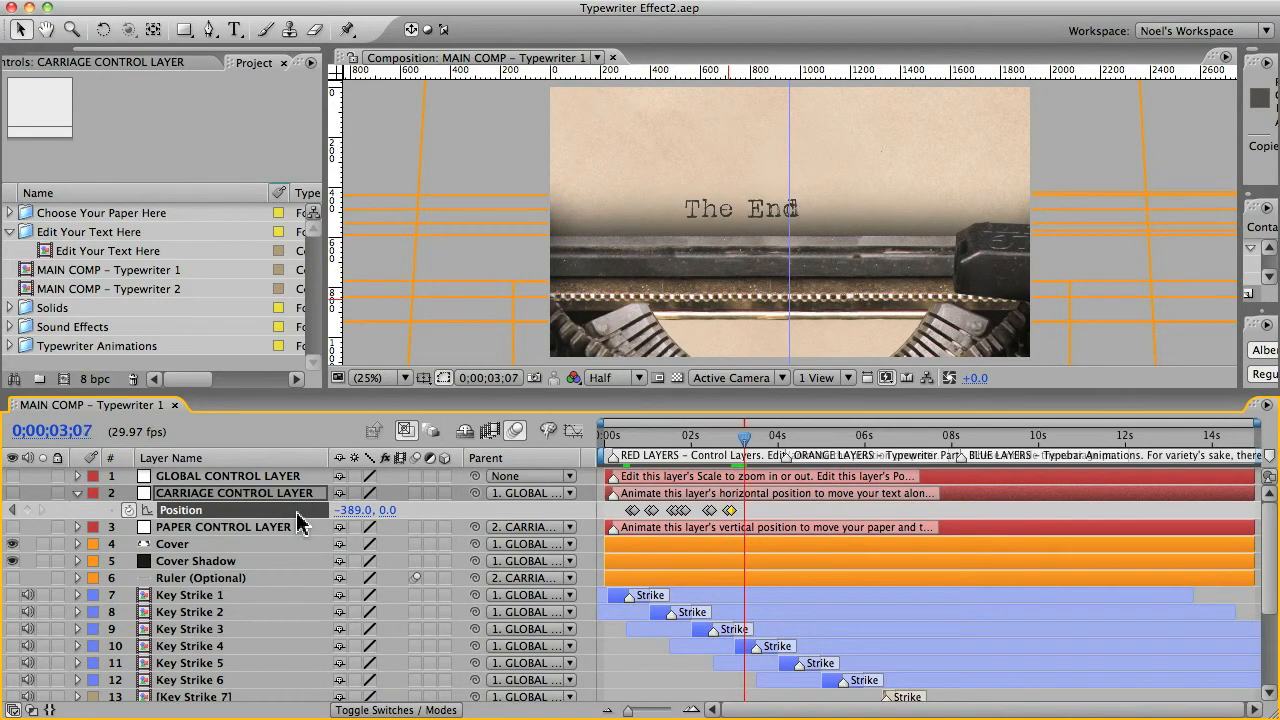
key("cmd+v")
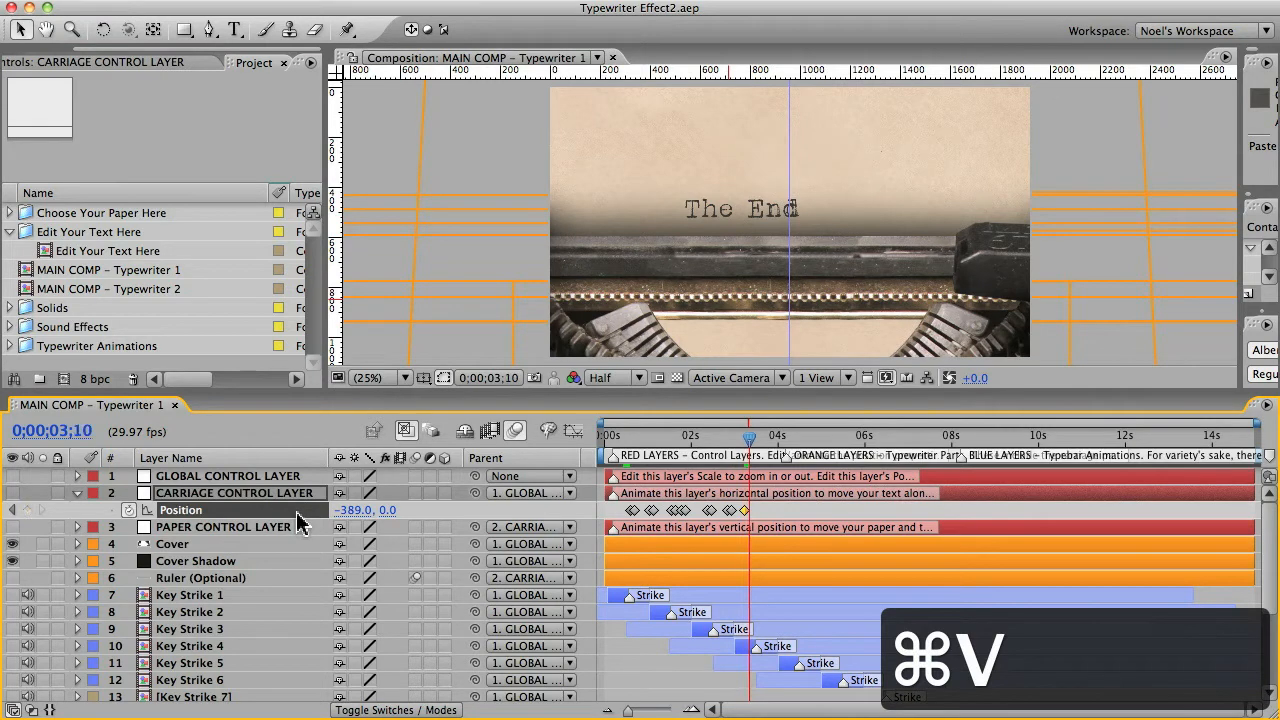
left_click_drag(364, 510, 308, 510)
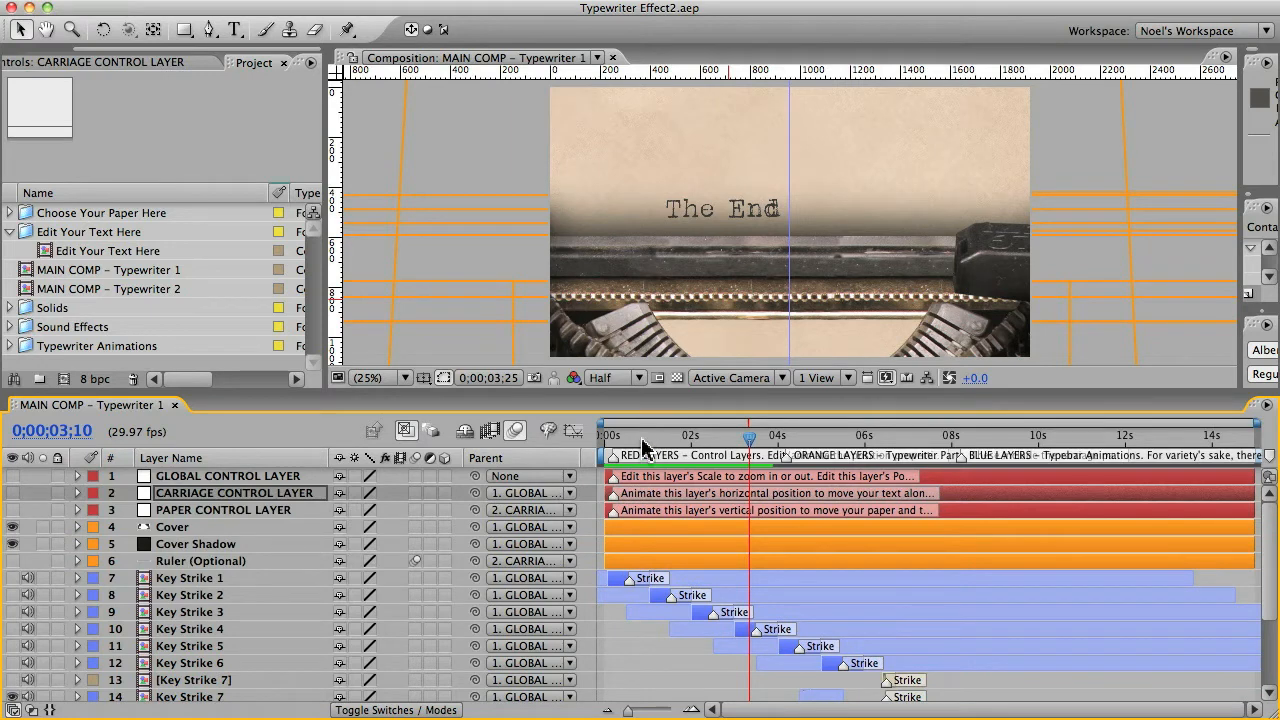
Return the time indicator to frame 17 and select the Key Strike 7 layer.
left_click(628, 442)
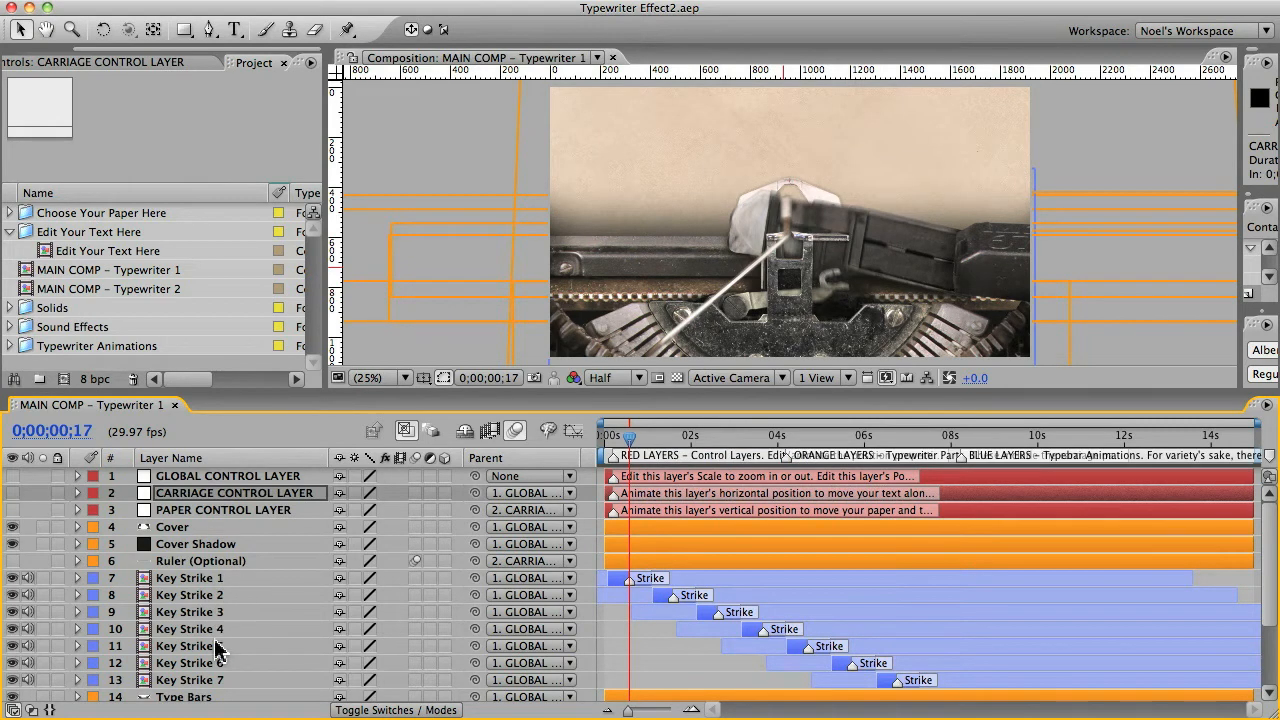
mouse_move(616, 338)
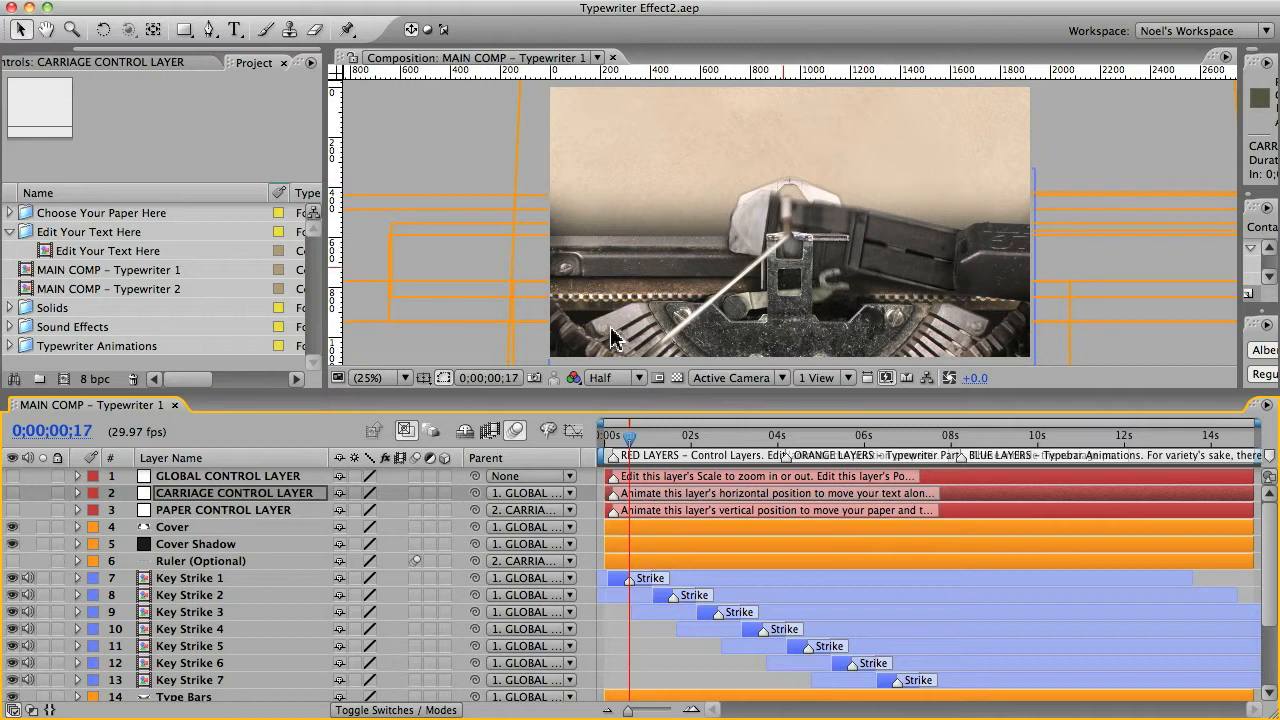
mouse_move(836, 276)
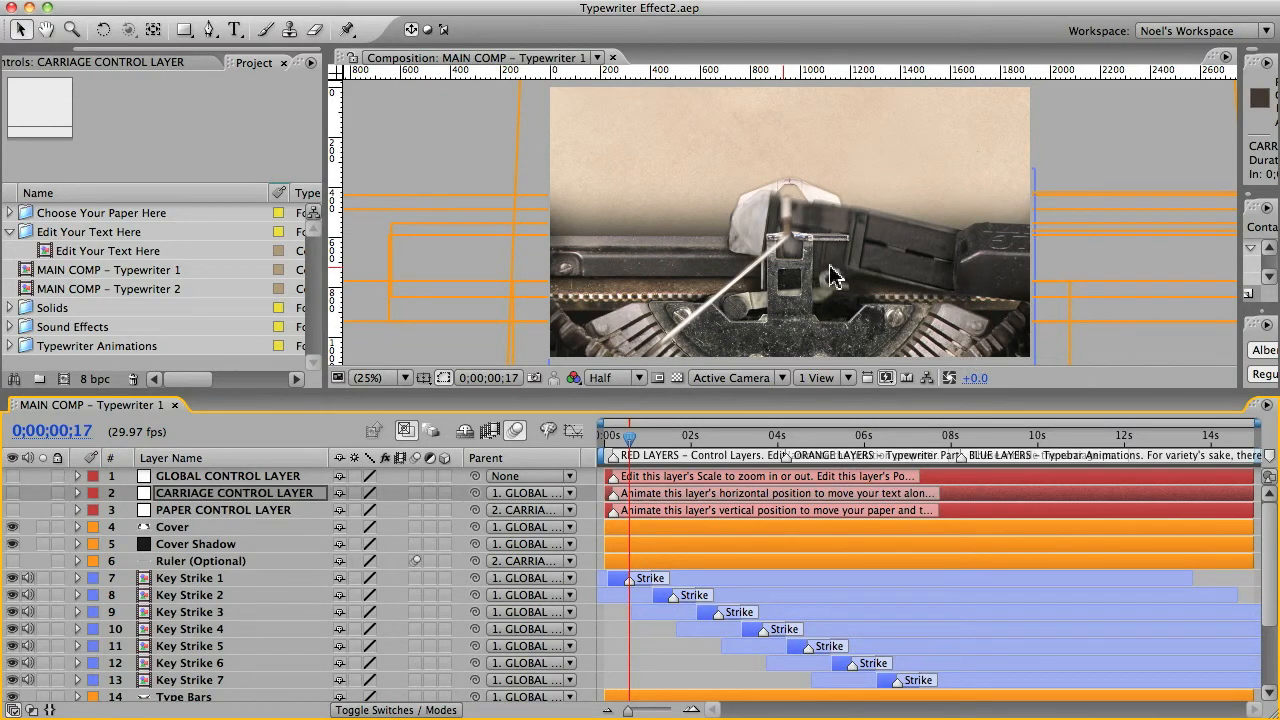
mouse_move(964, 344)
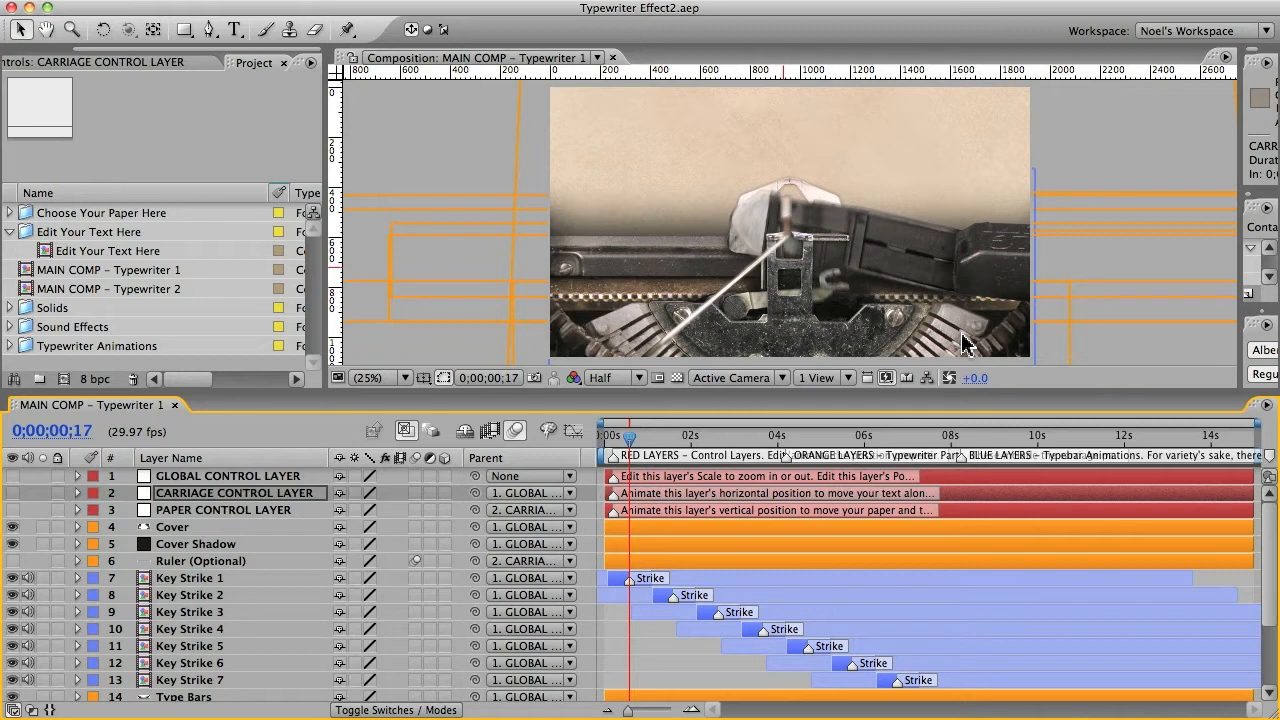
mouse_move(660, 350)
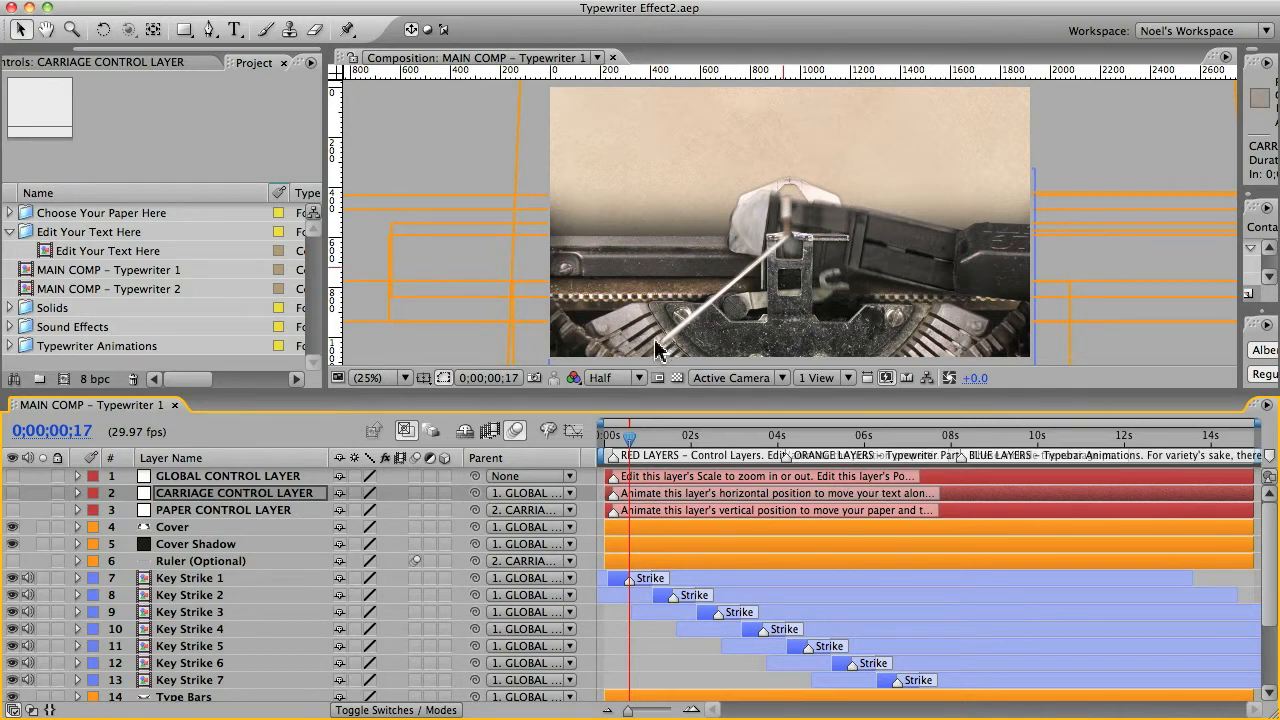
mouse_move(182, 590)
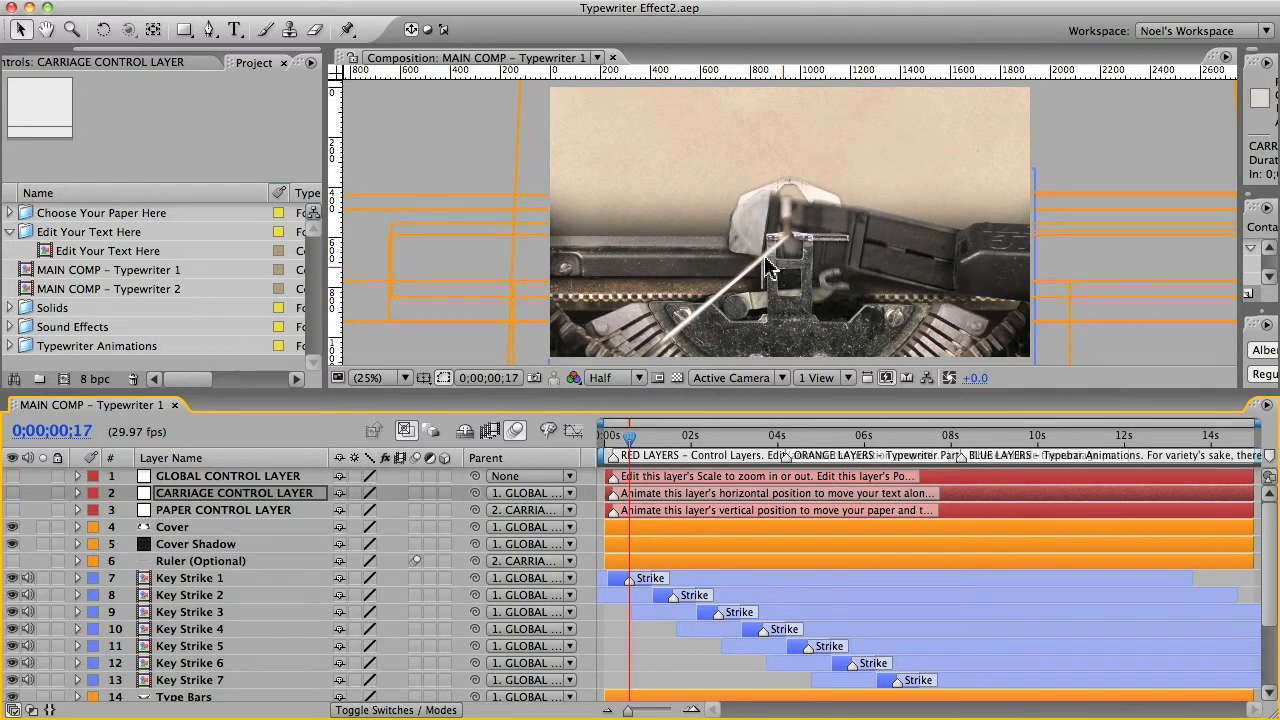
left_click(188, 680)
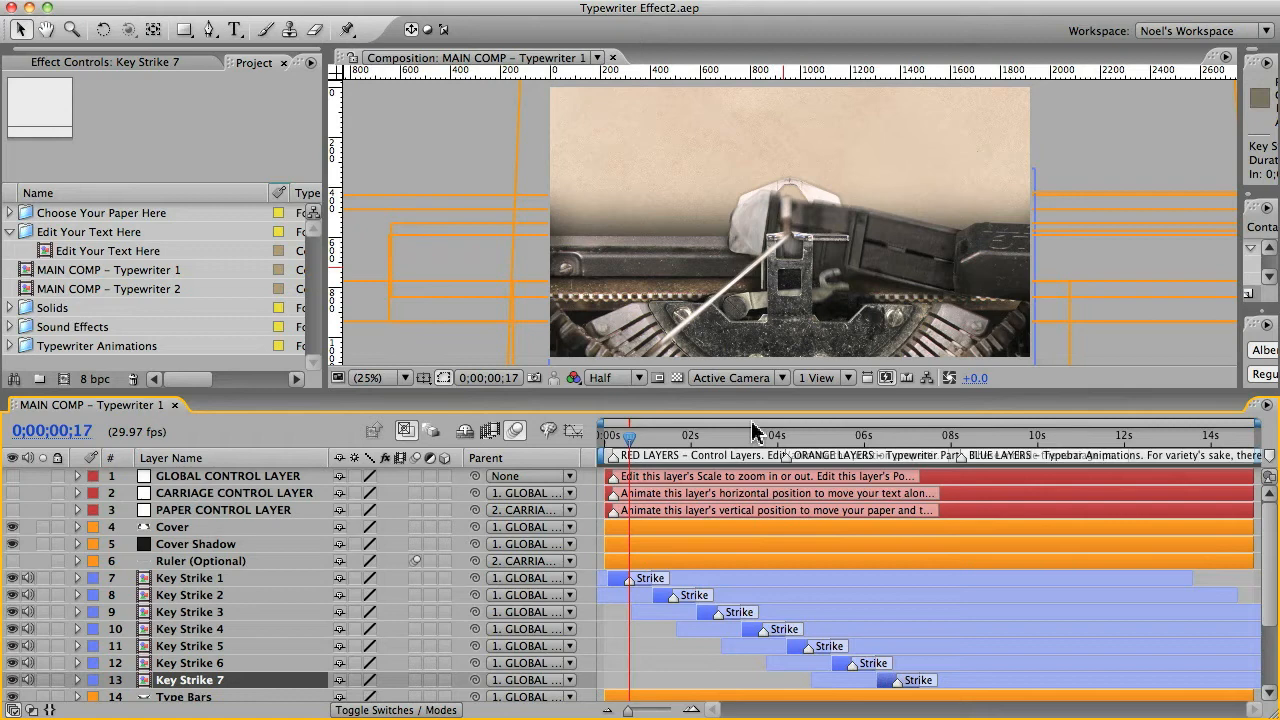
mouse_move(640, 476)
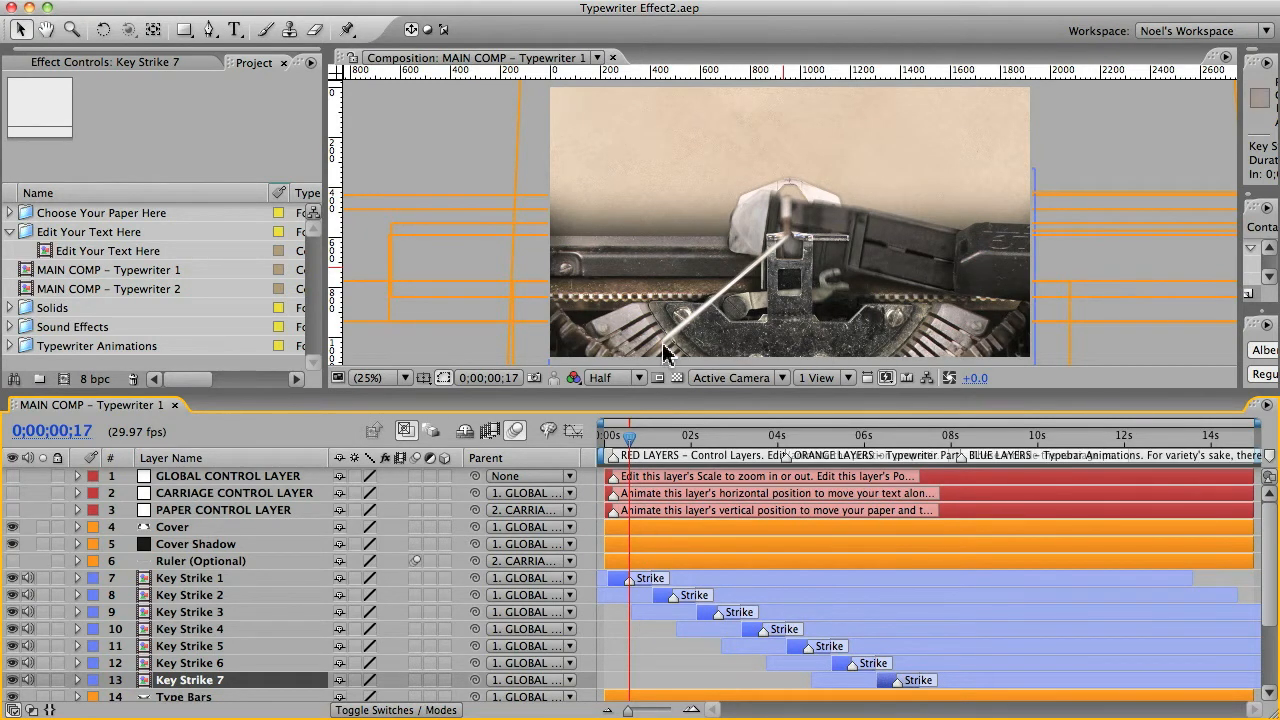
mouse_move(192, 612)
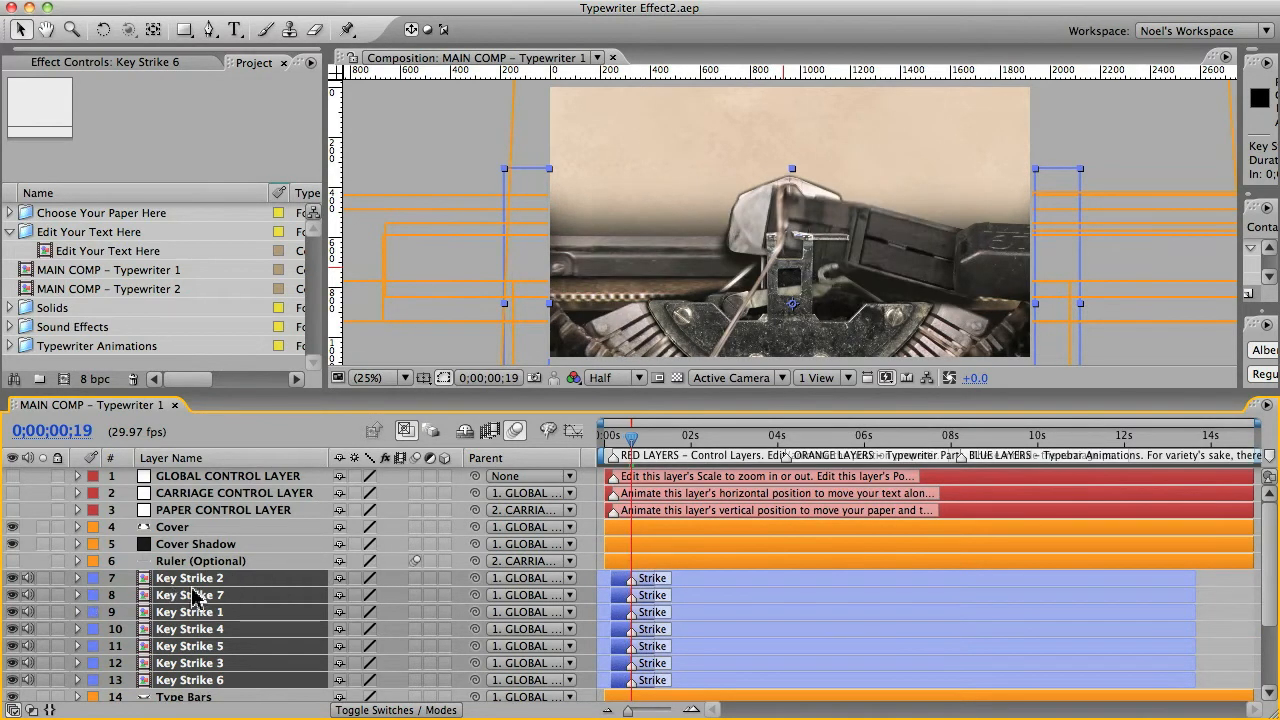
mouse_move(336, 244)
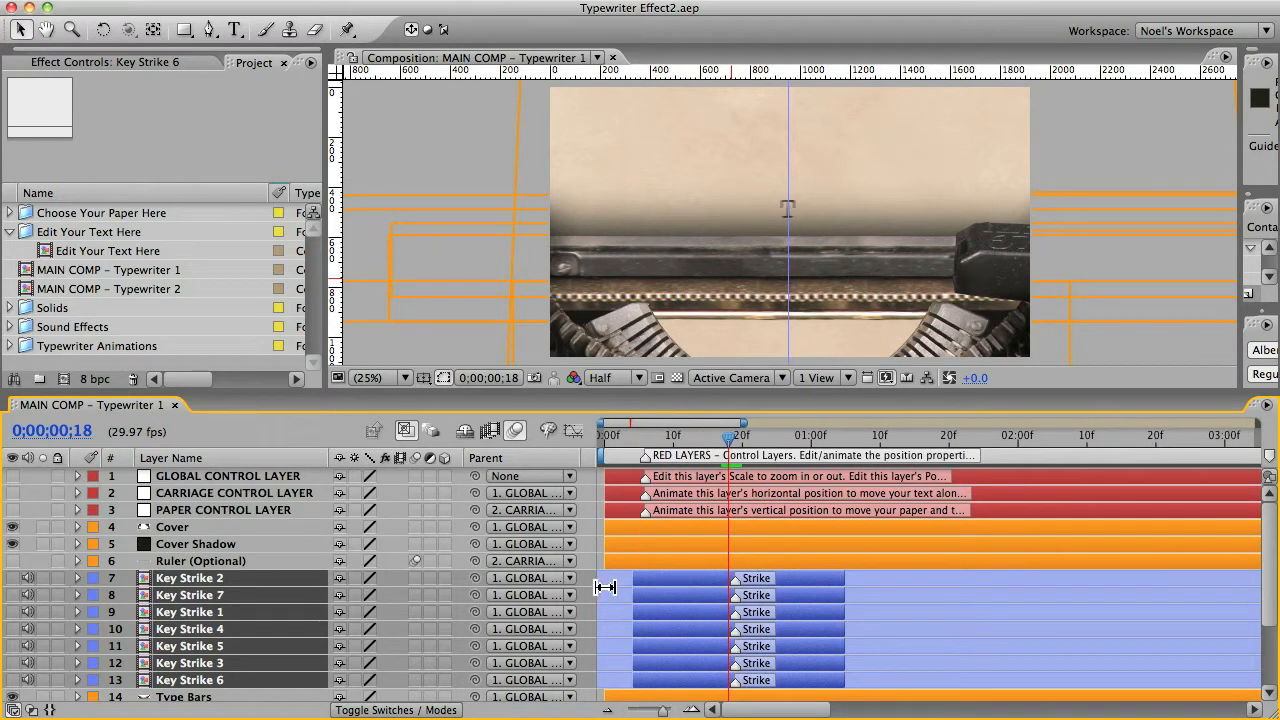
Line up the key strike layers at frame 18 with Key Strike 2 nudged slightly earlier.
left_click(188, 576)
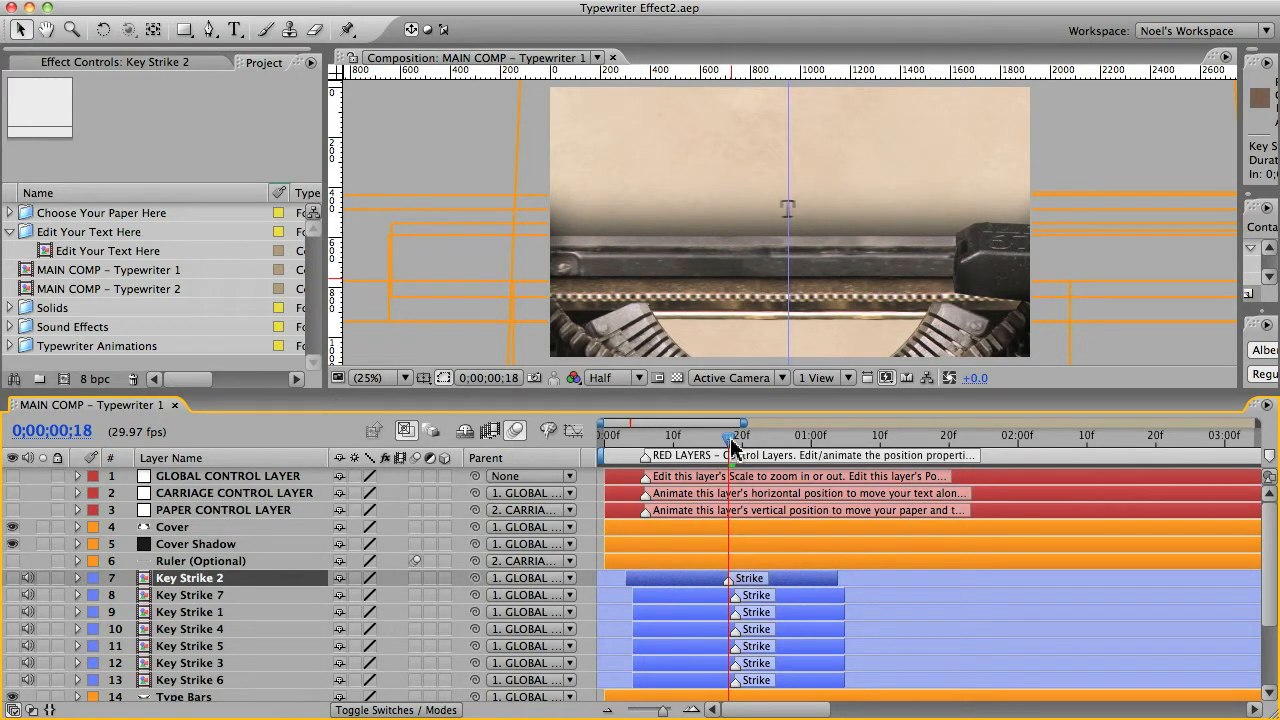
mouse_move(728, 440)
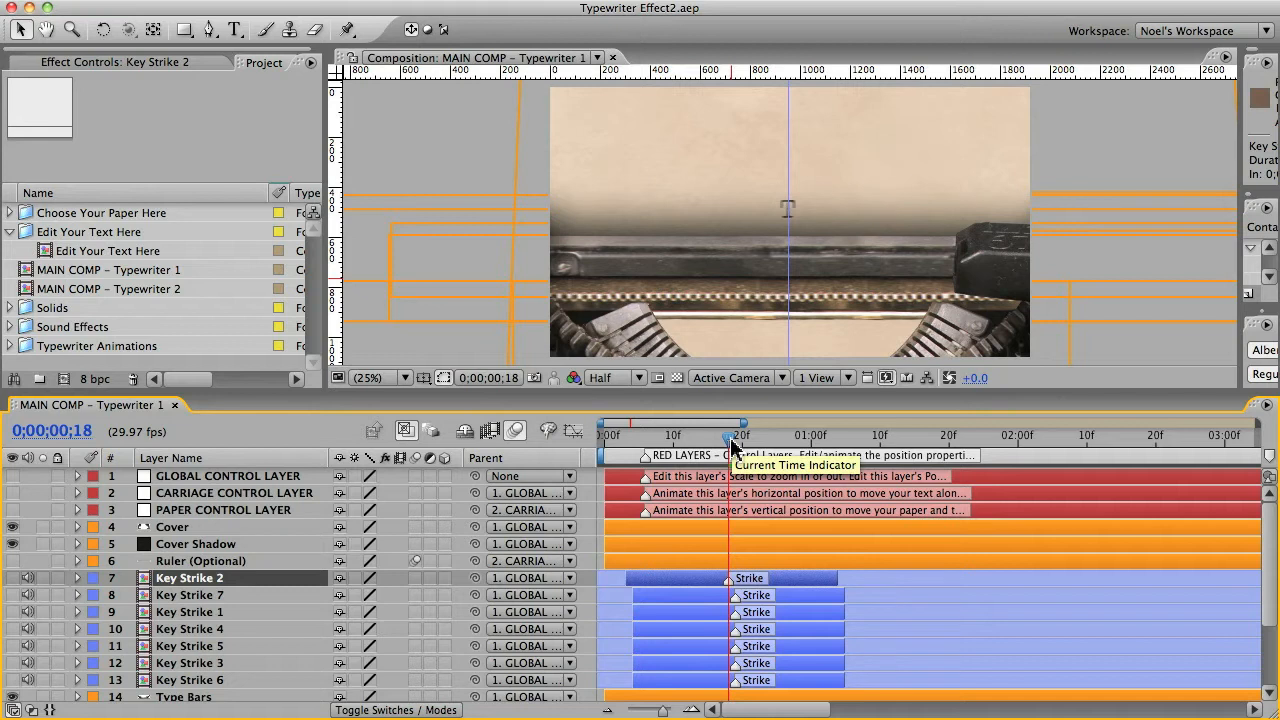
Stagger the key strike layer bars so the strikes spell out 'The End' in sequence.
left_click(232, 492)
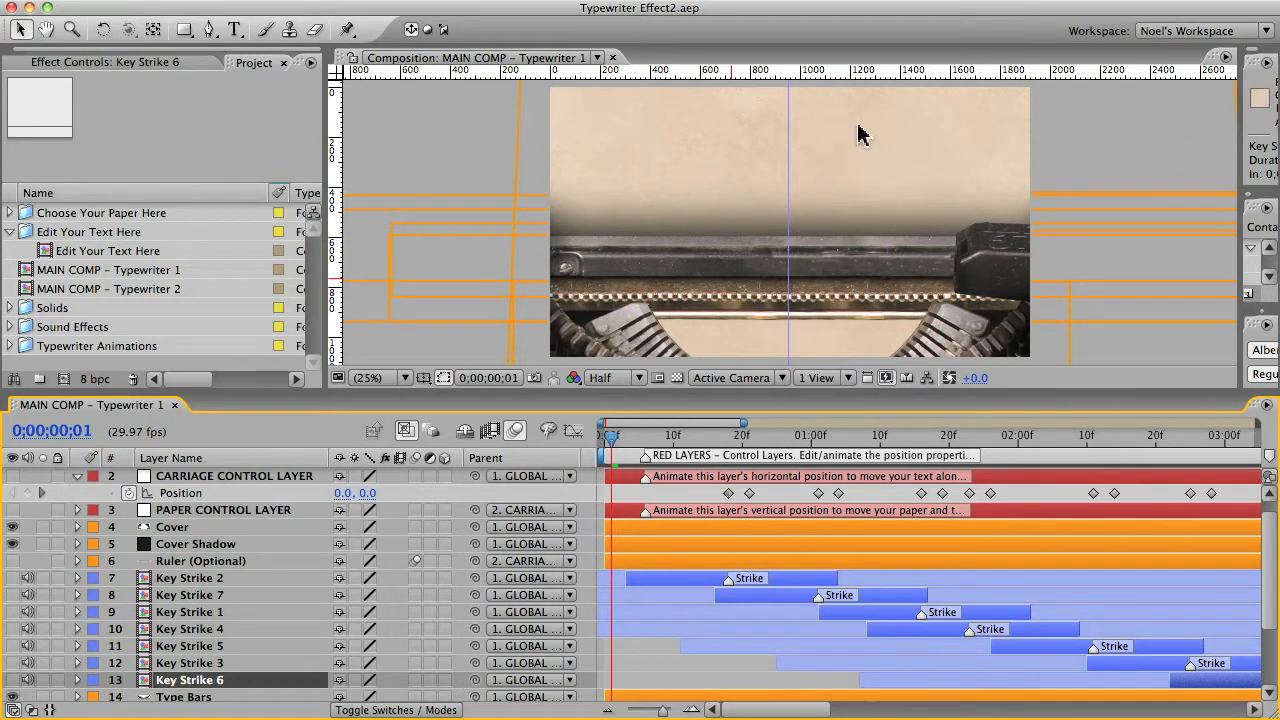
mouse_move(804, 304)
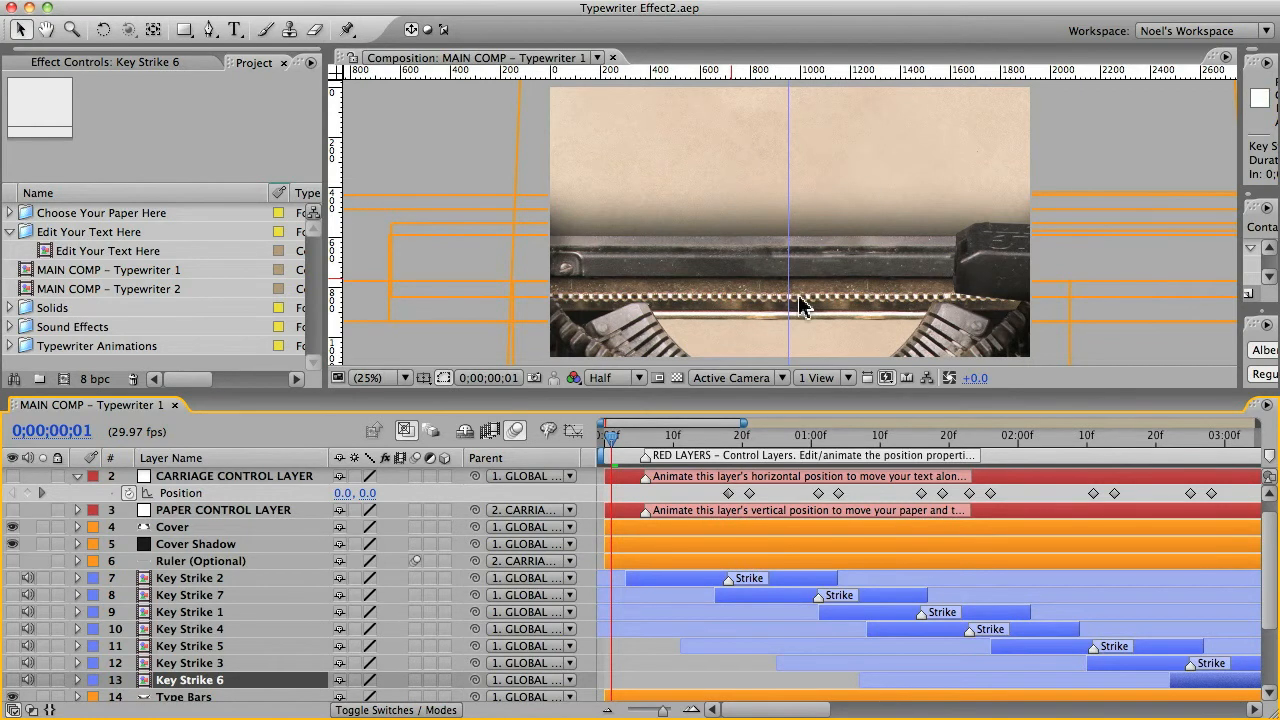
mouse_move(628, 580)
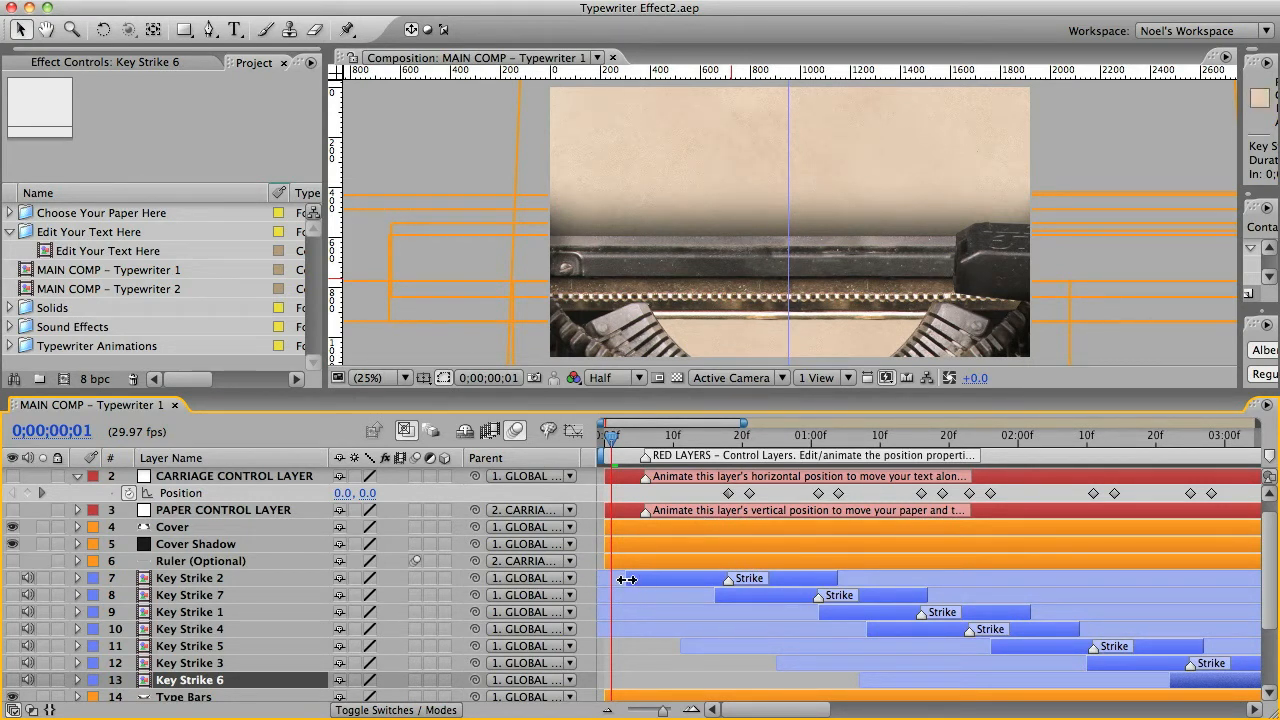
left_click(188, 578)
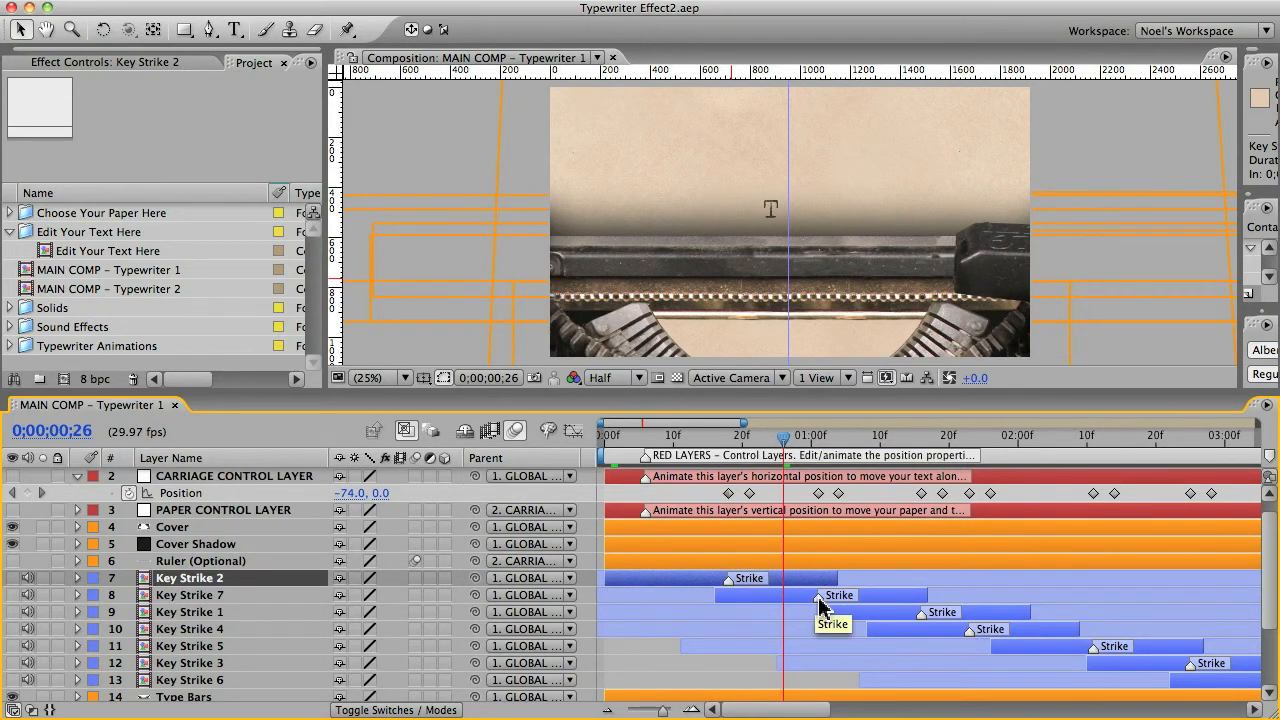
mouse_move(736, 592)
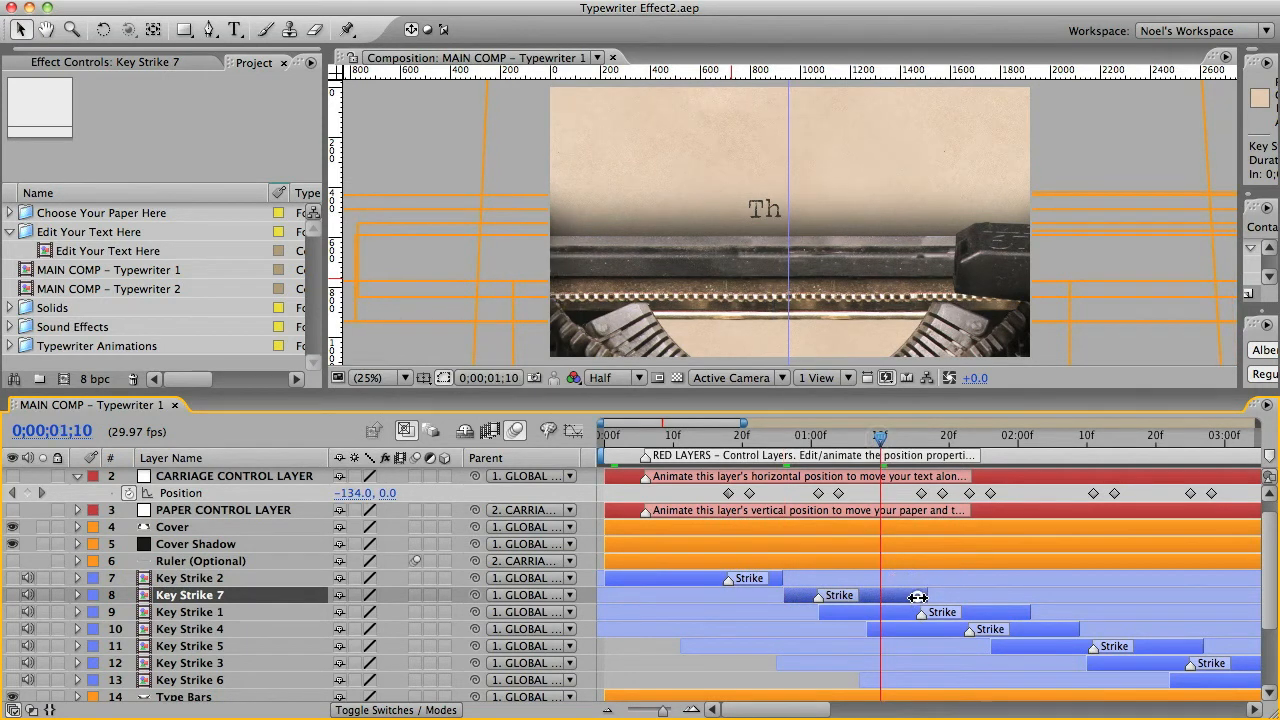
left_click(920, 612)
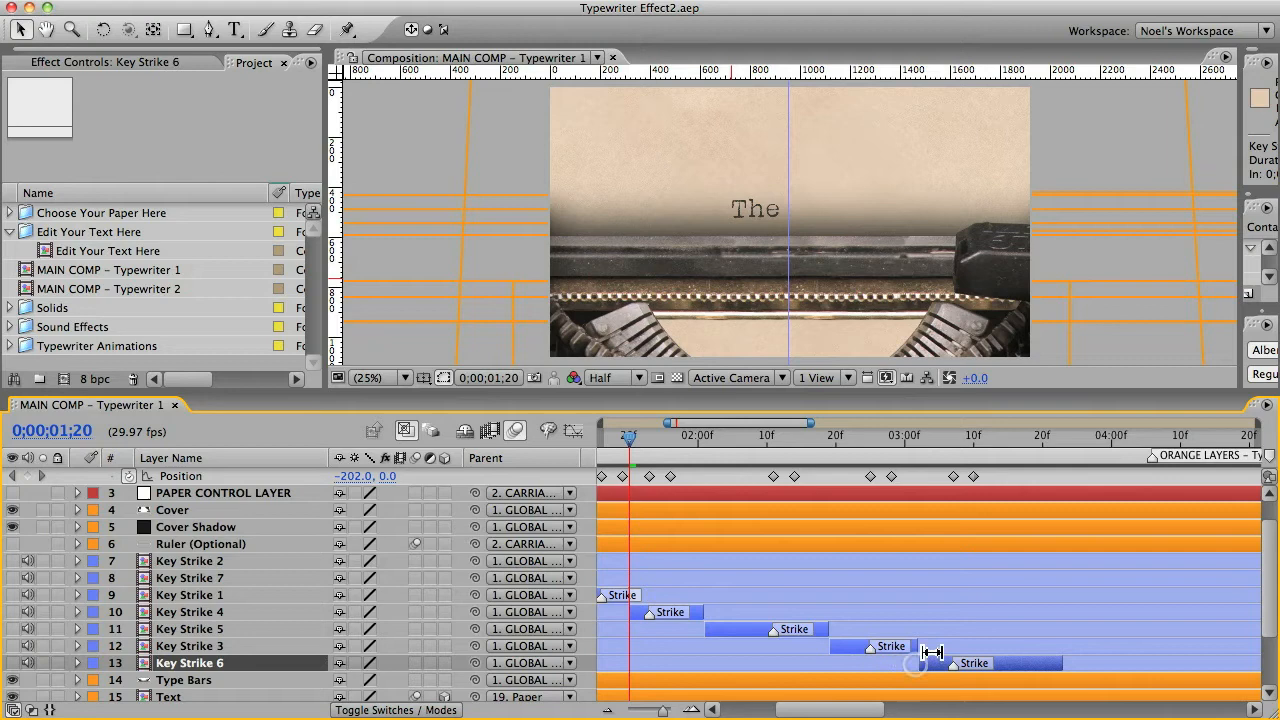
left_click(1050, 436)
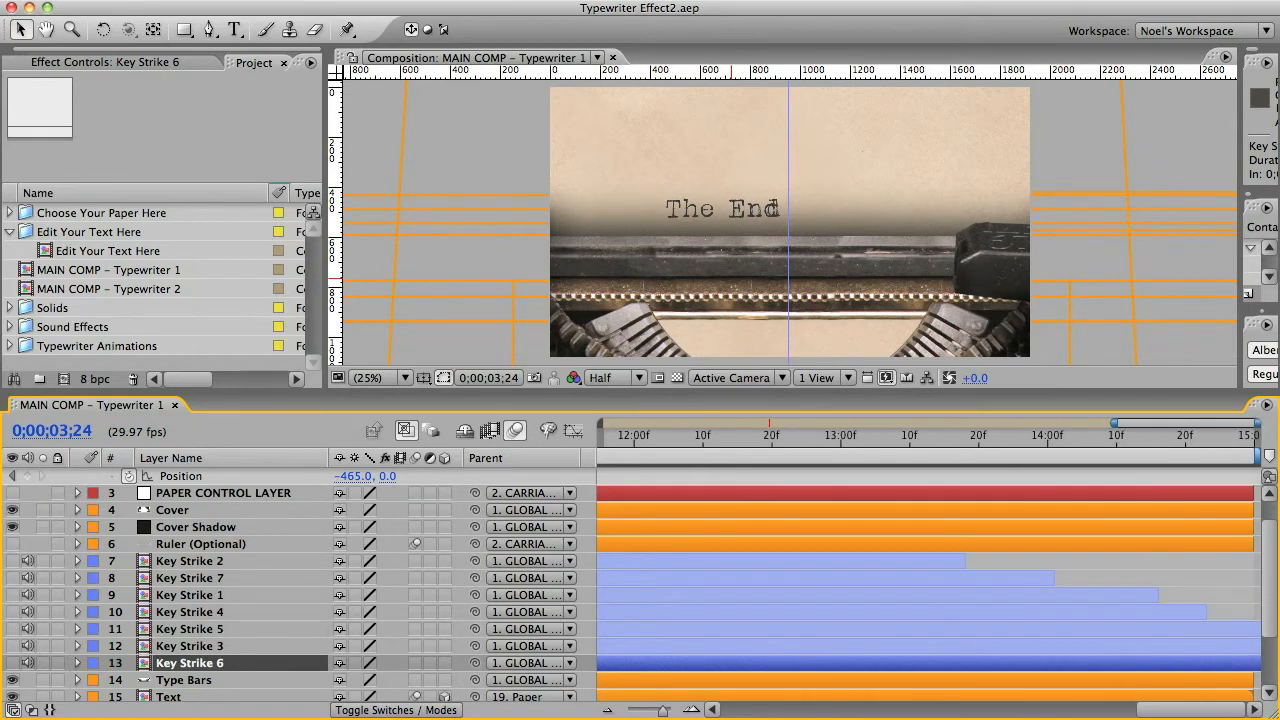
mouse_move(820, 552)
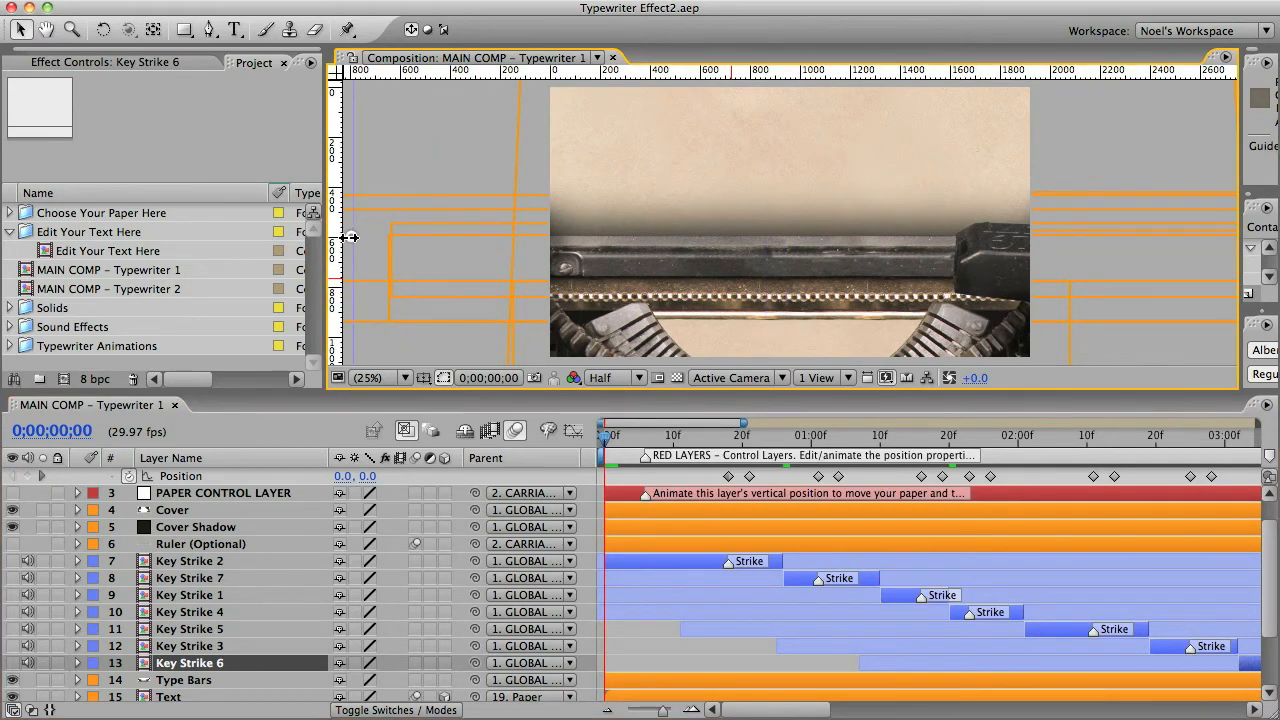
mouse_move(32, 562)
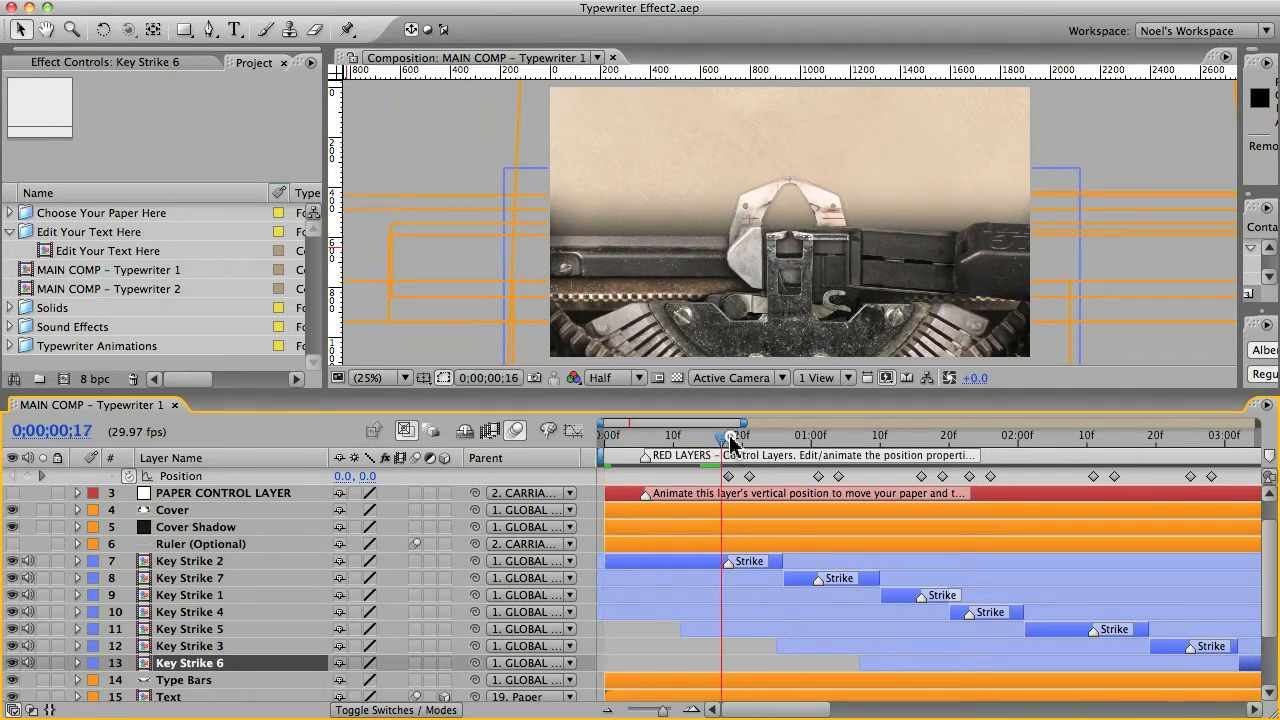
left_click_drag(724, 436, 700, 436)
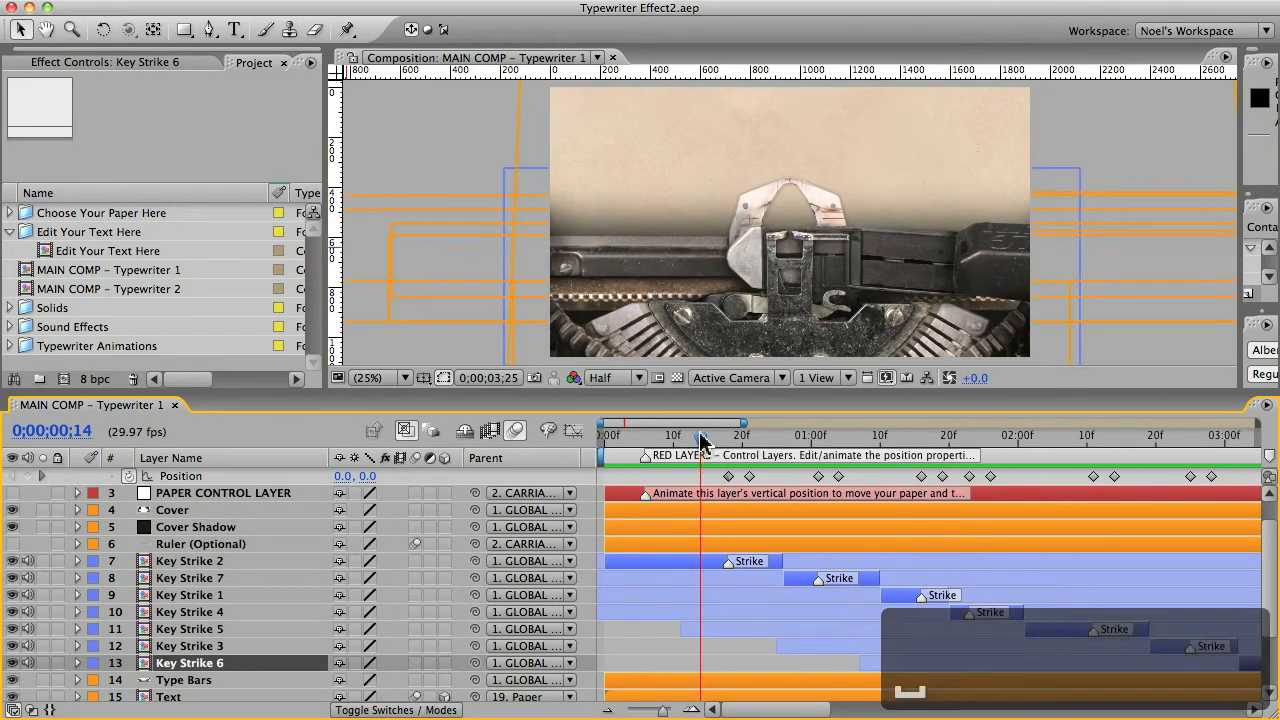
left_click_drag(700, 438, 778, 438)
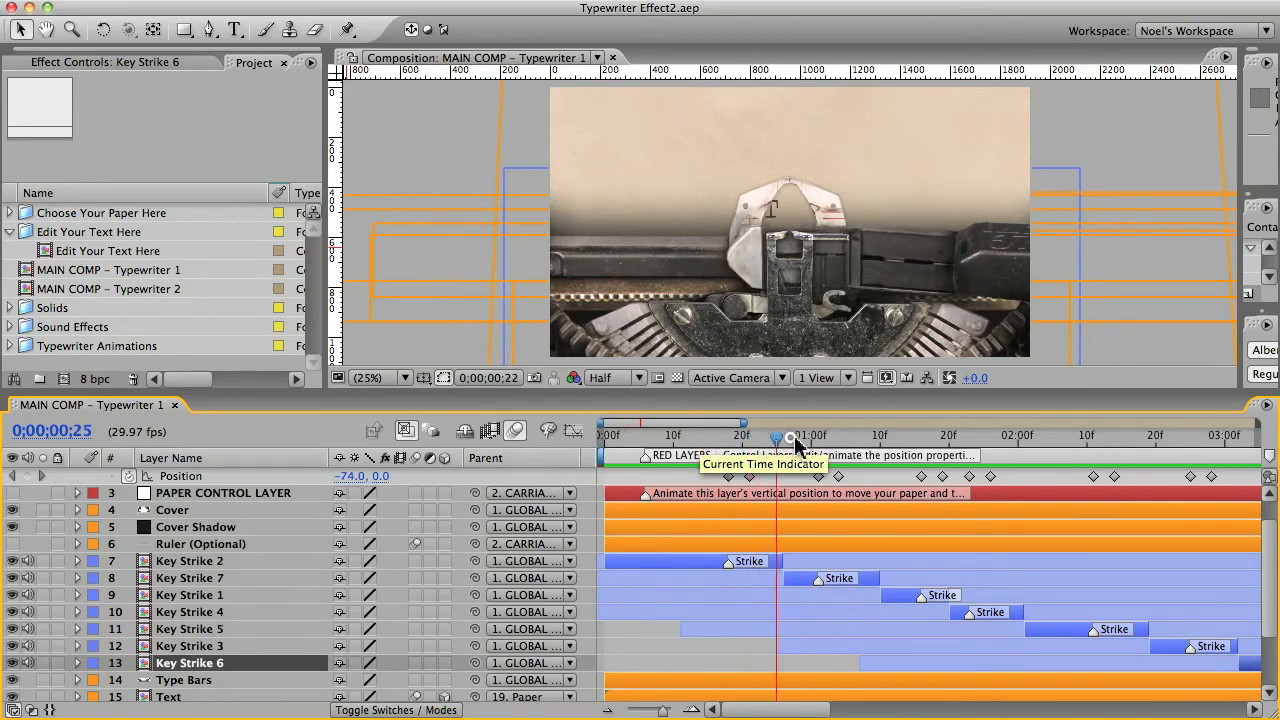
left_click_drag(776, 438, 1136, 438)
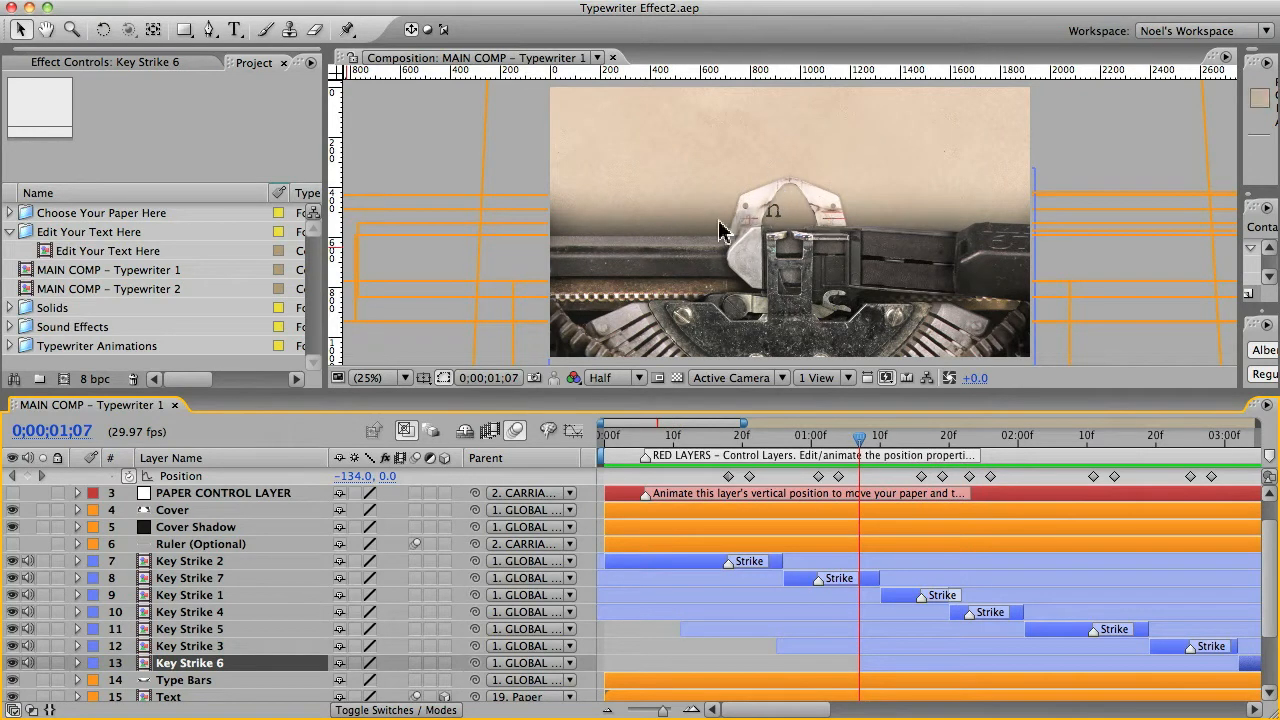
mouse_move(744, 296)
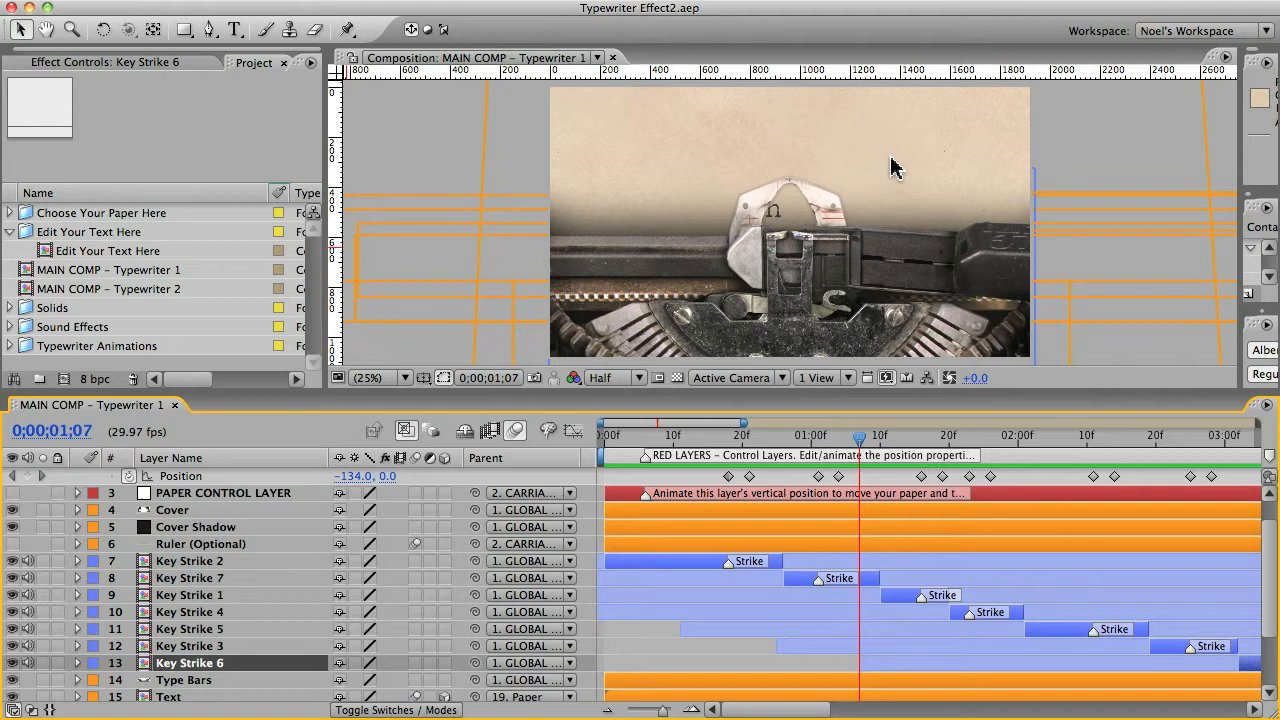
mouse_move(892, 128)
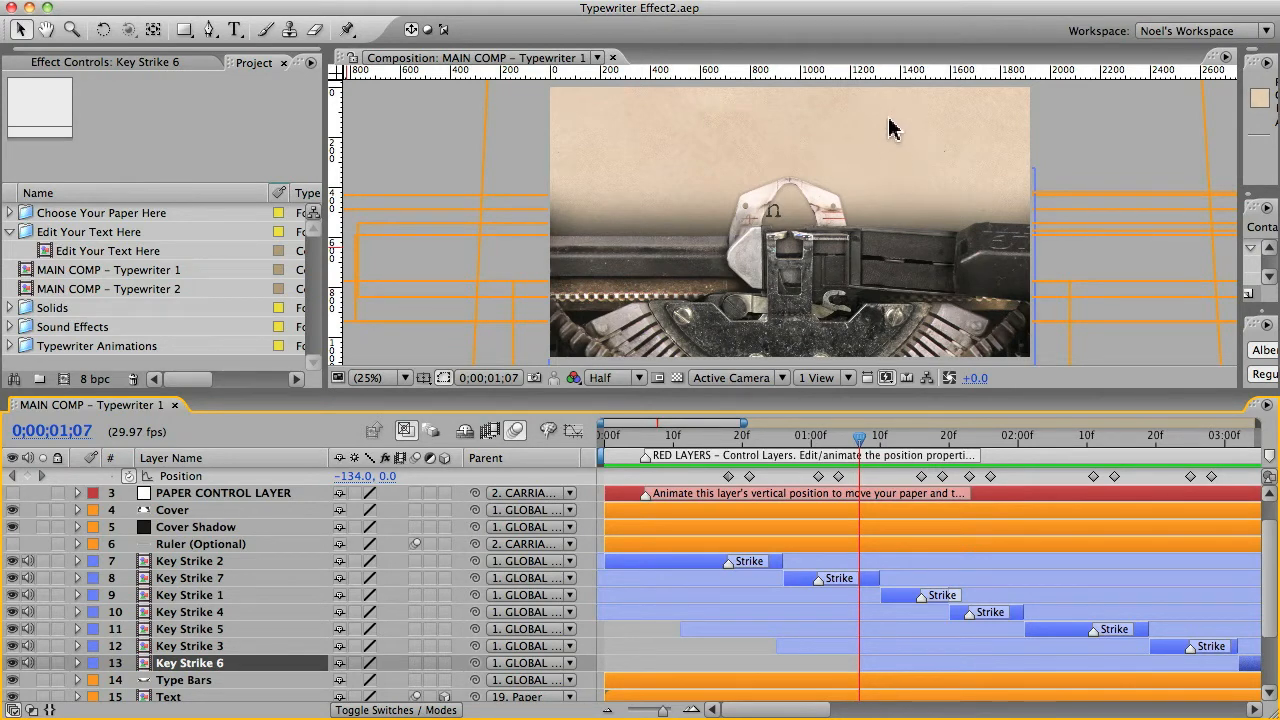
mouse_move(828, 168)
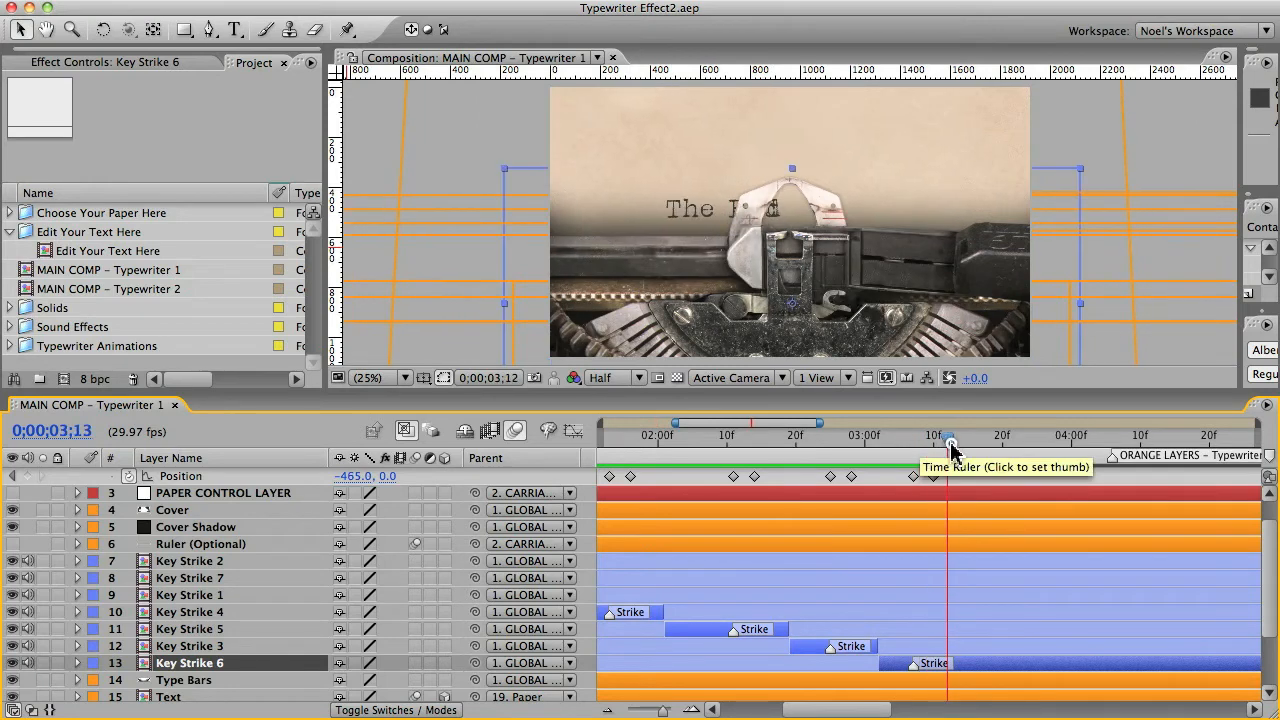
Move just past the last letter and select PAPER CONTROL LAYER to keyframe the paper rising to 0,-264.
left_click_drag(950, 444, 980, 444)
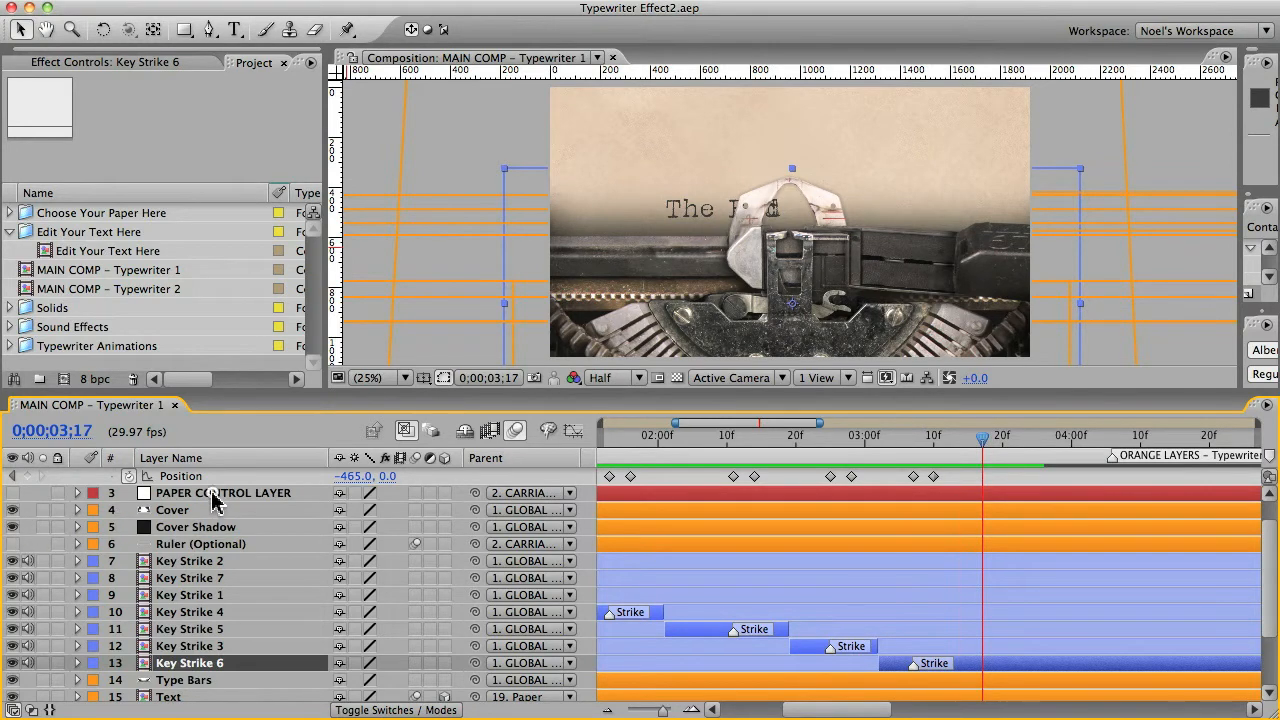
left_click(222, 492)
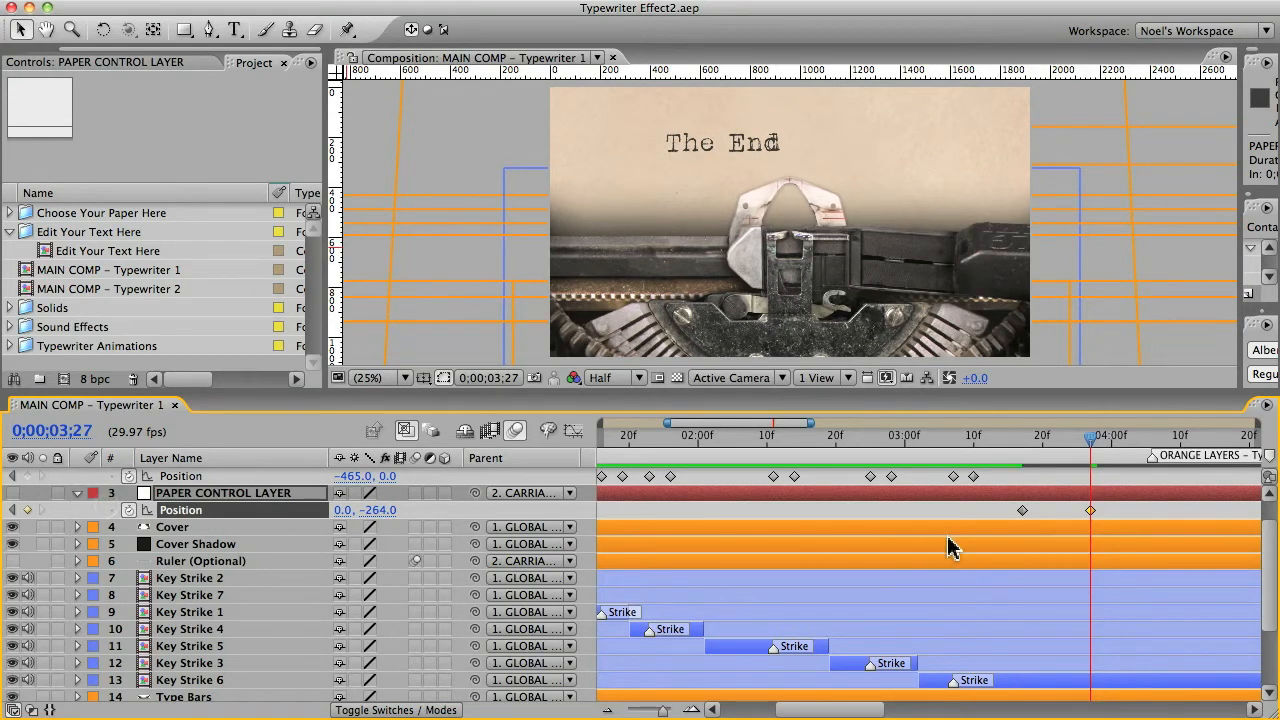
mouse_move(1036, 524)
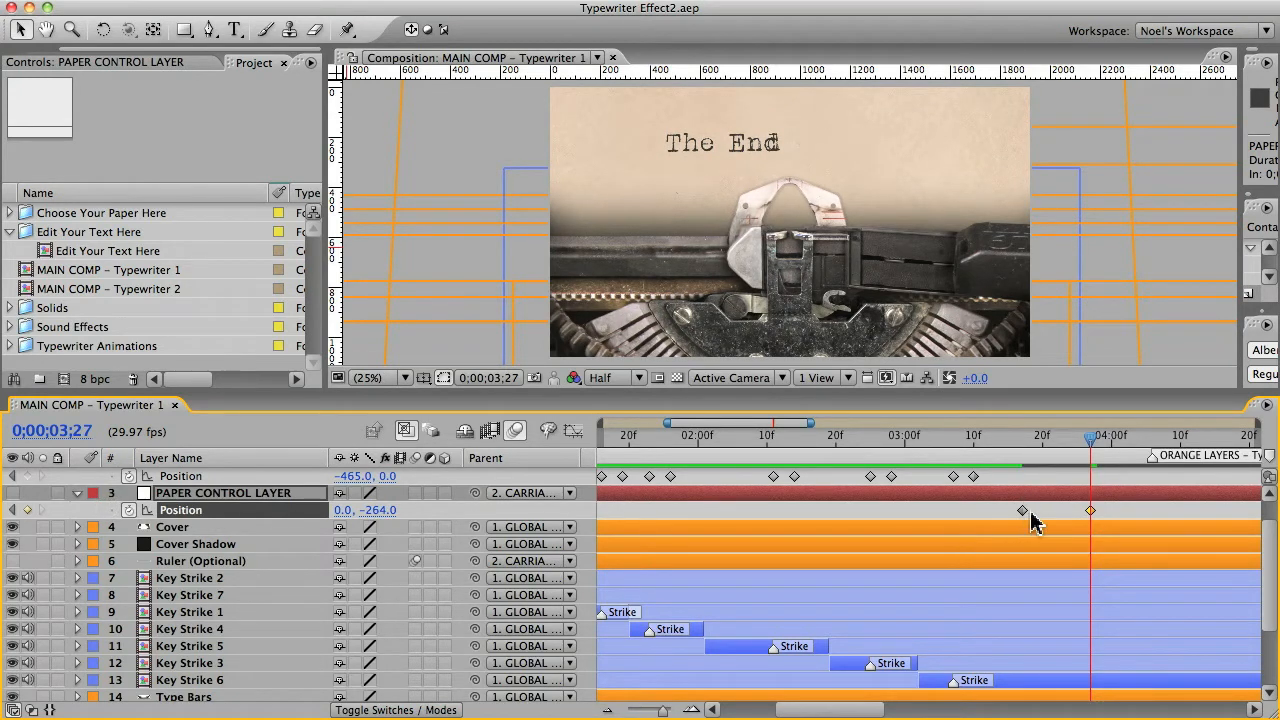
Add Return Button – Next Line.aif from the typewriter sound folder, aligned with the paper-lift keyframes.
left_click(72, 326)
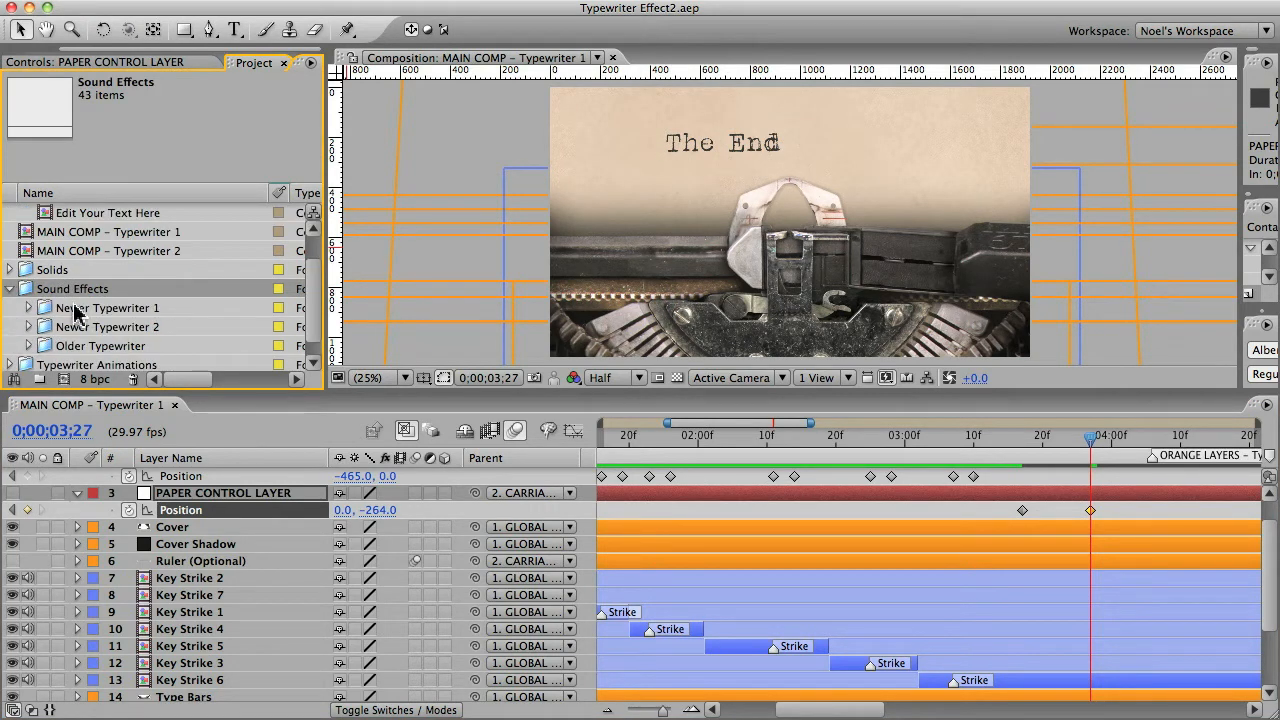
mouse_move(80, 316)
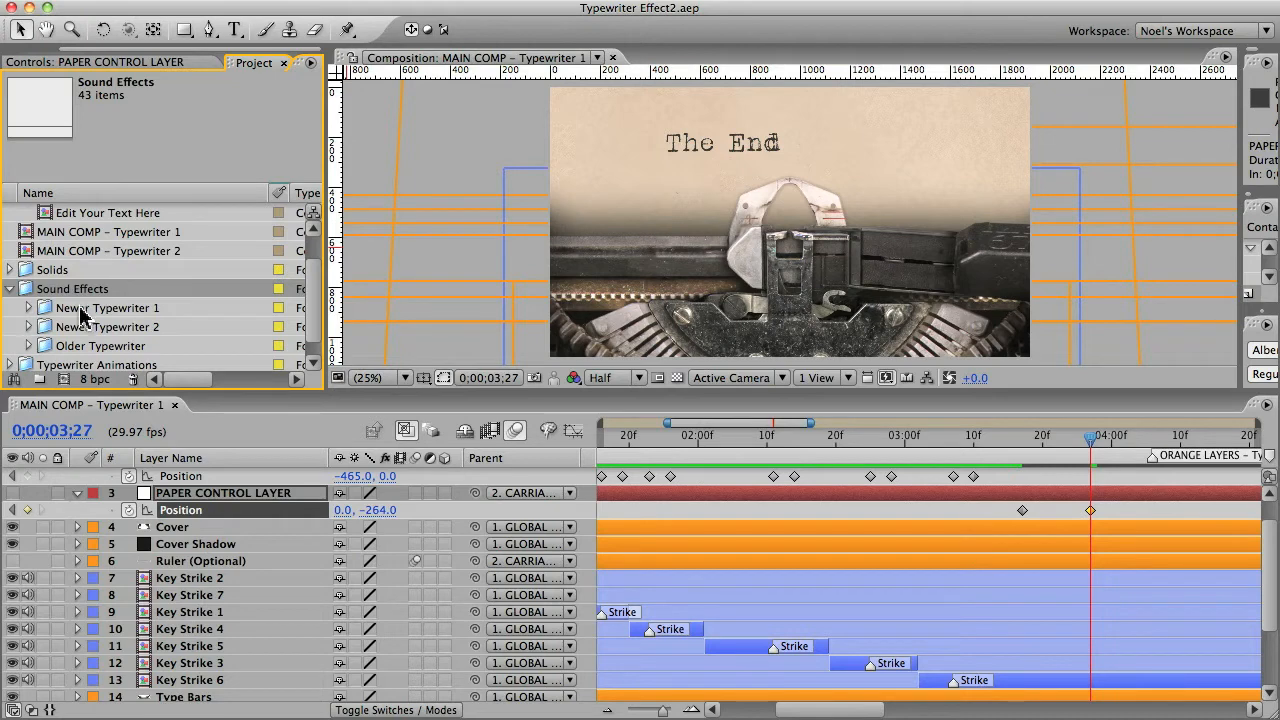
mouse_move(100, 328)
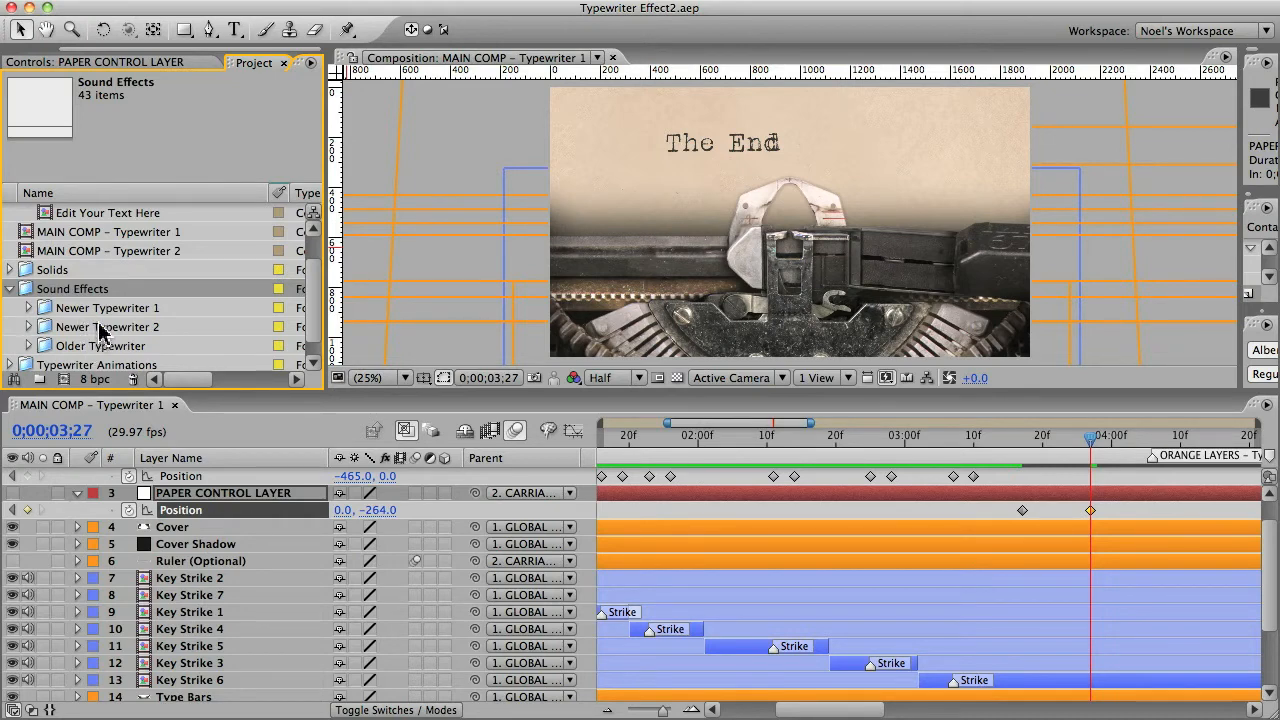
left_click(108, 326)
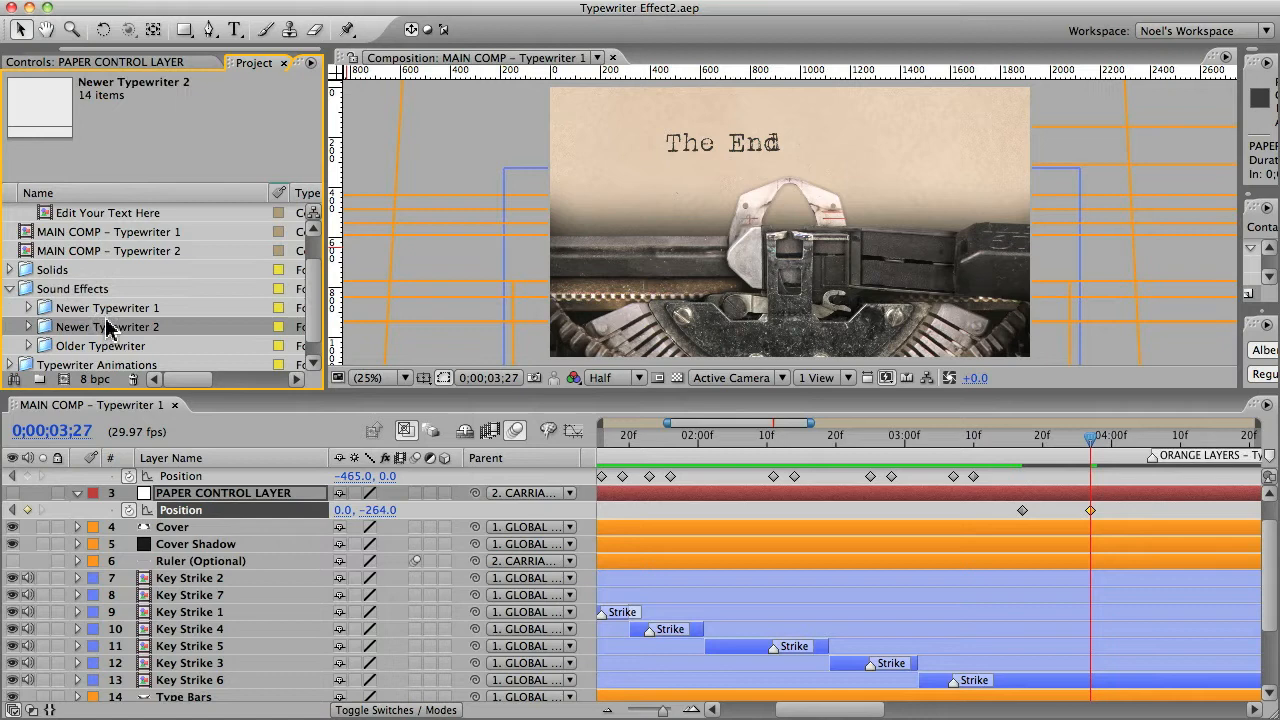
mouse_move(110, 316)
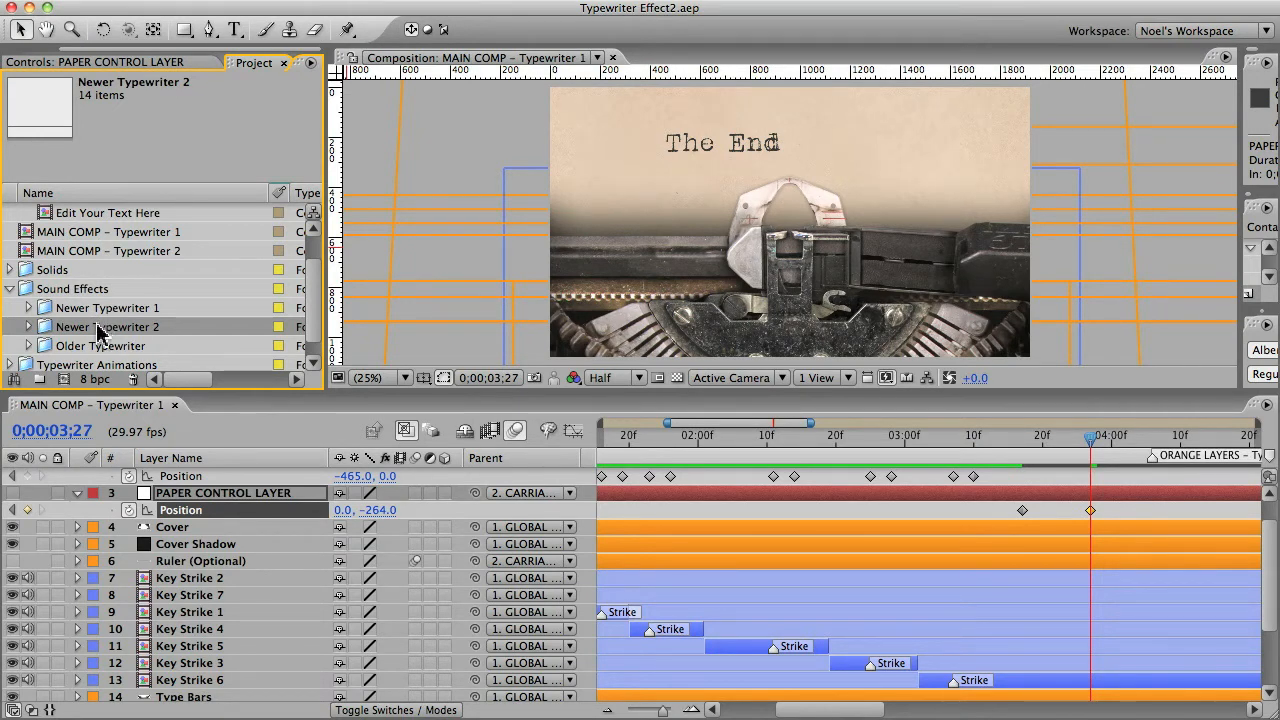
left_click(28, 344)
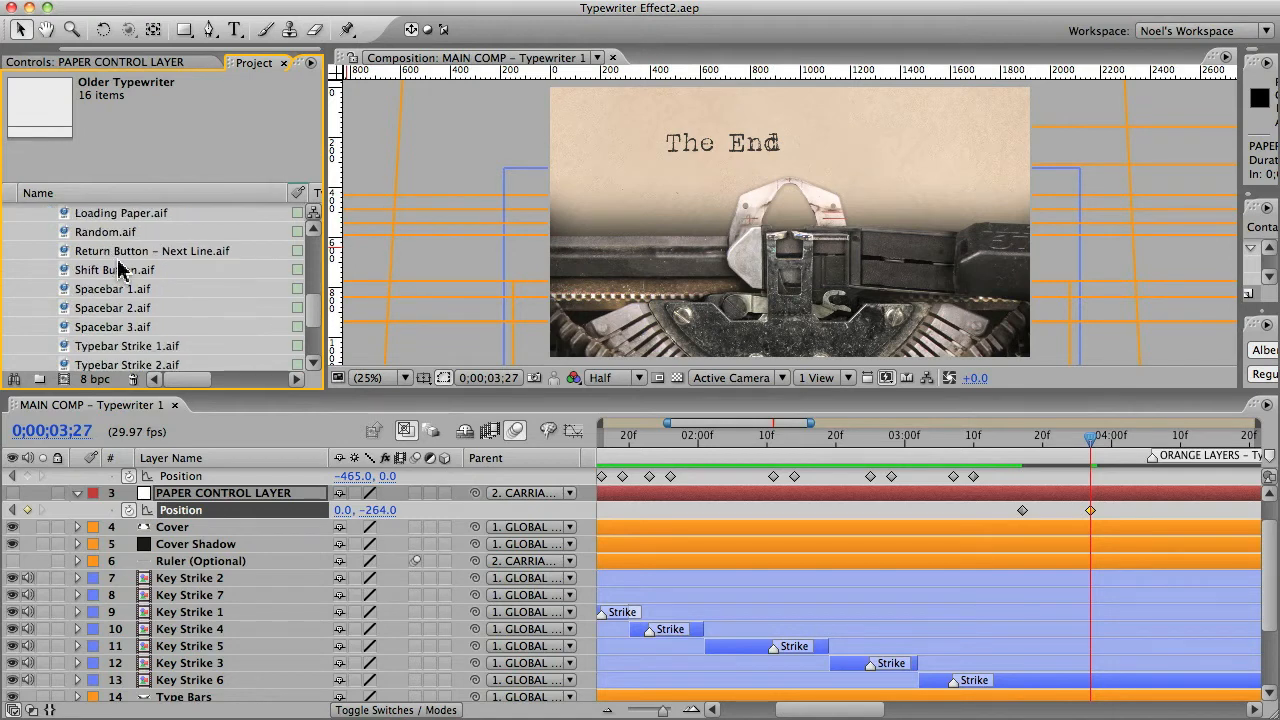
left_click(152, 252)
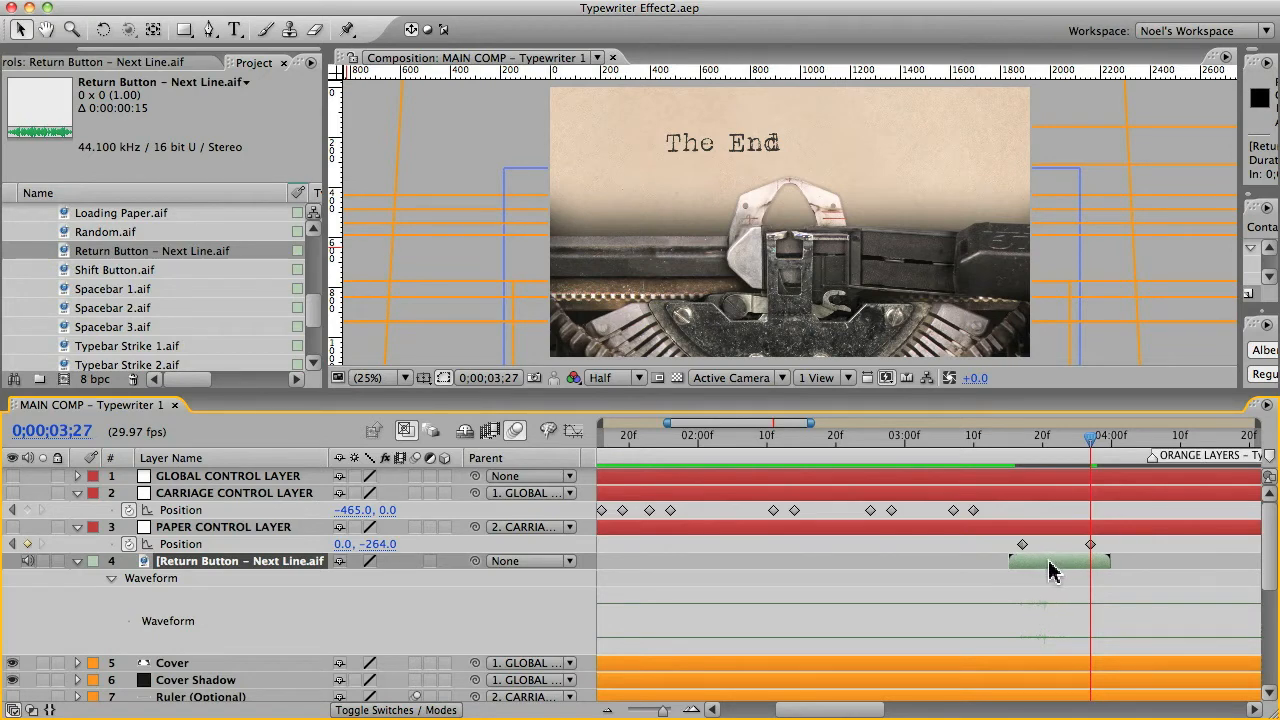
left_click(224, 526)
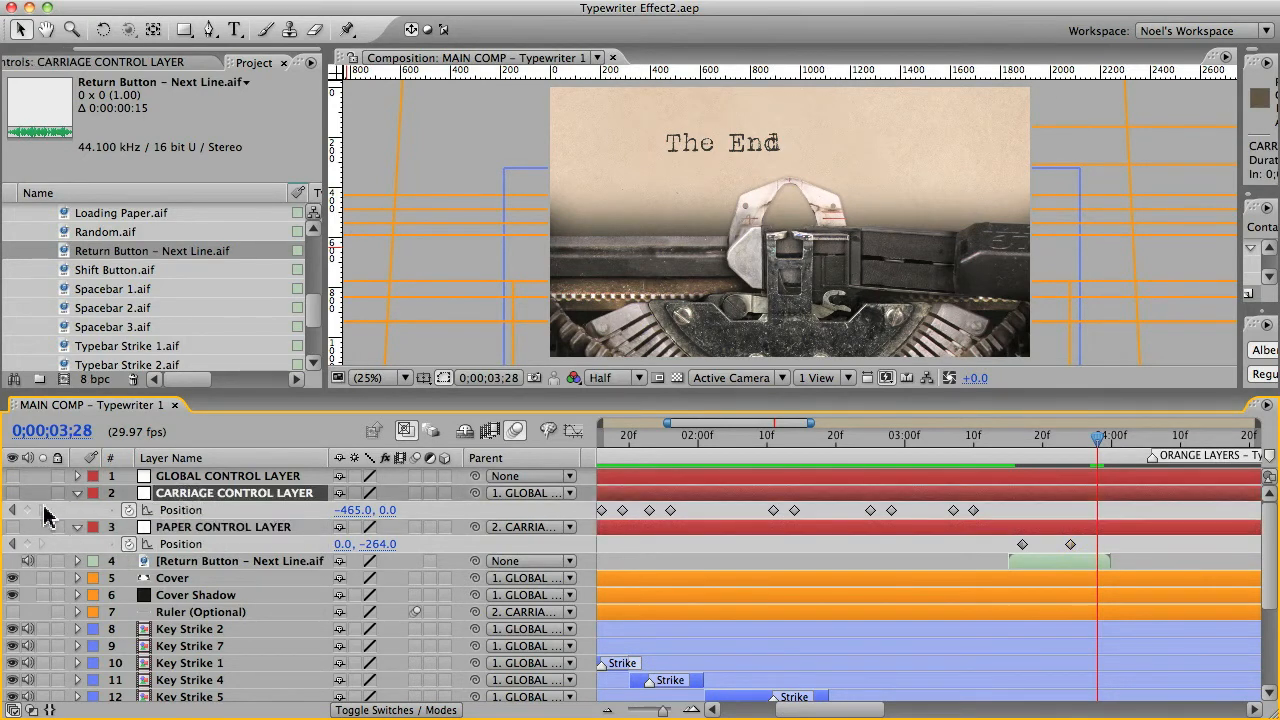
mouse_move(32, 518)
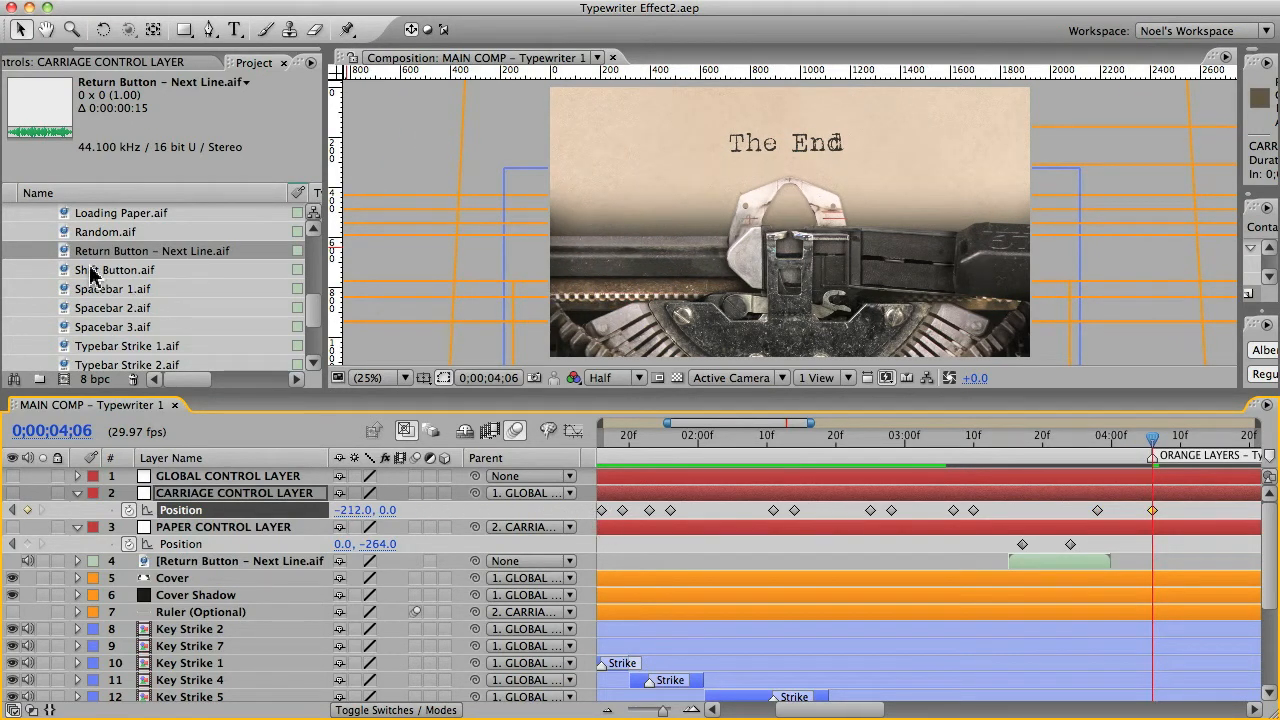
Add Bell – End of Line.aif and Carriage Returning.aif, shifting the carriage returning sound later.
left_click(28, 212)
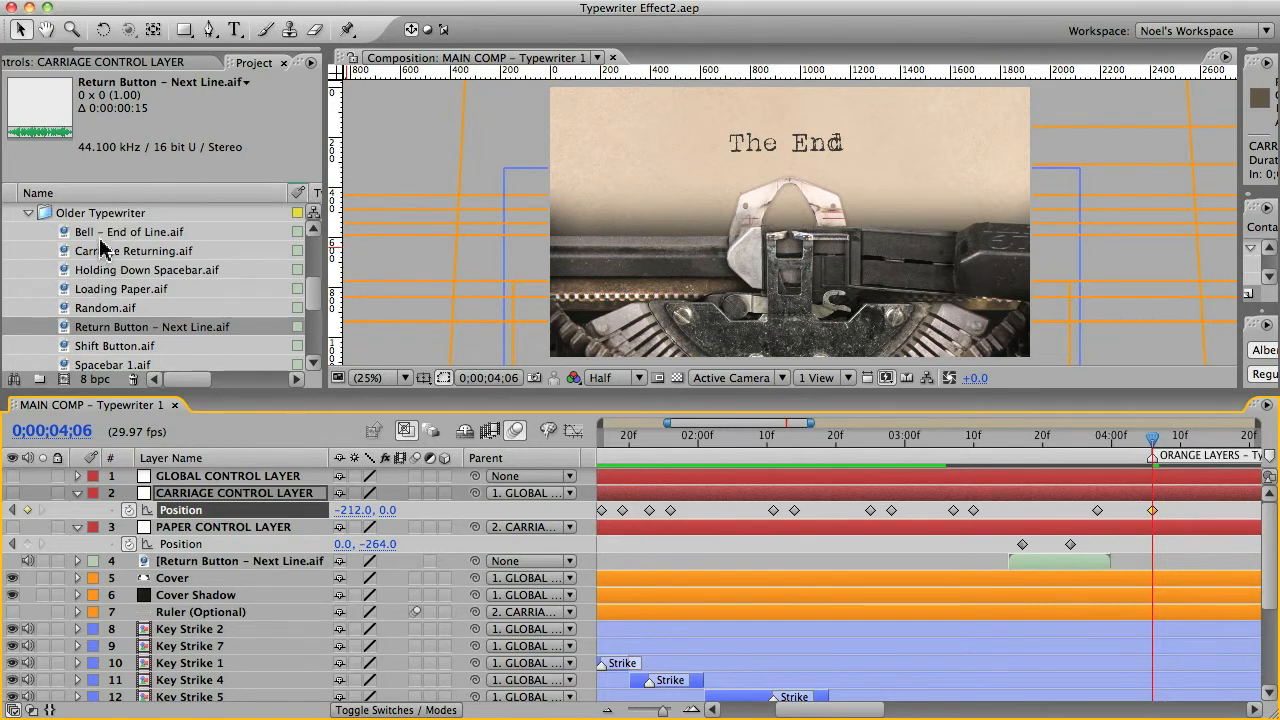
left_click(128, 232)
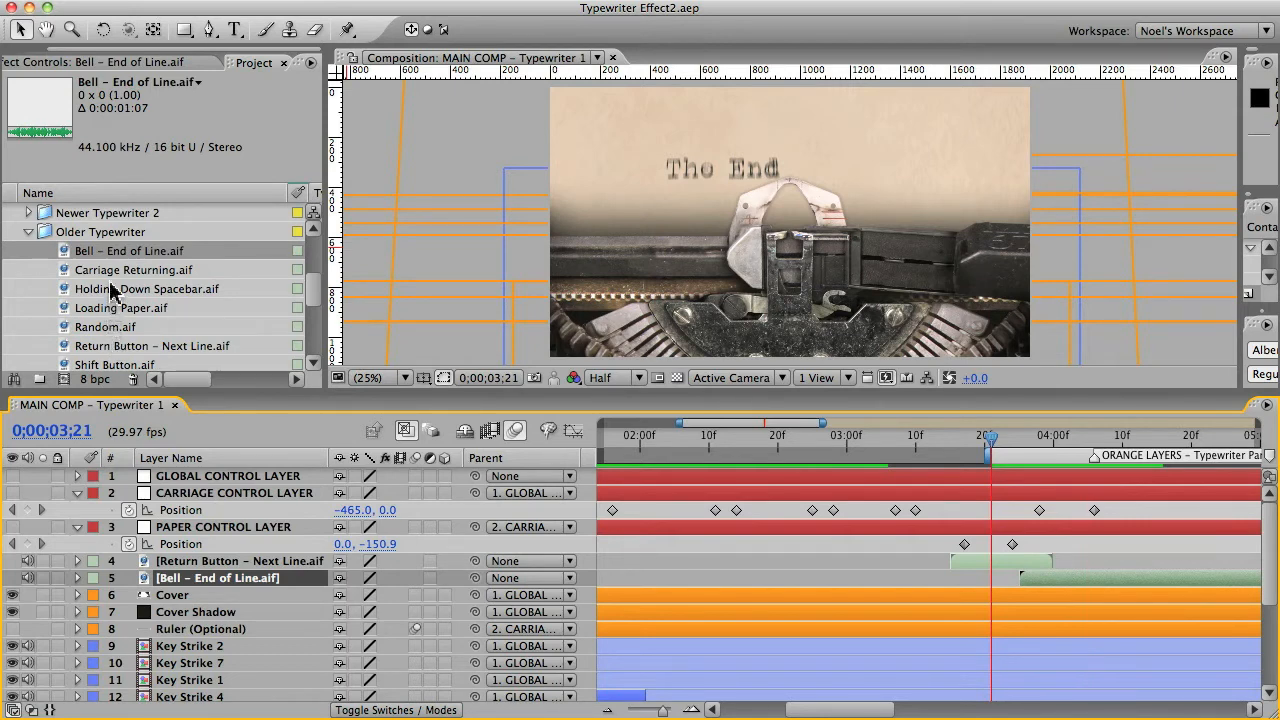
left_click(132, 268)
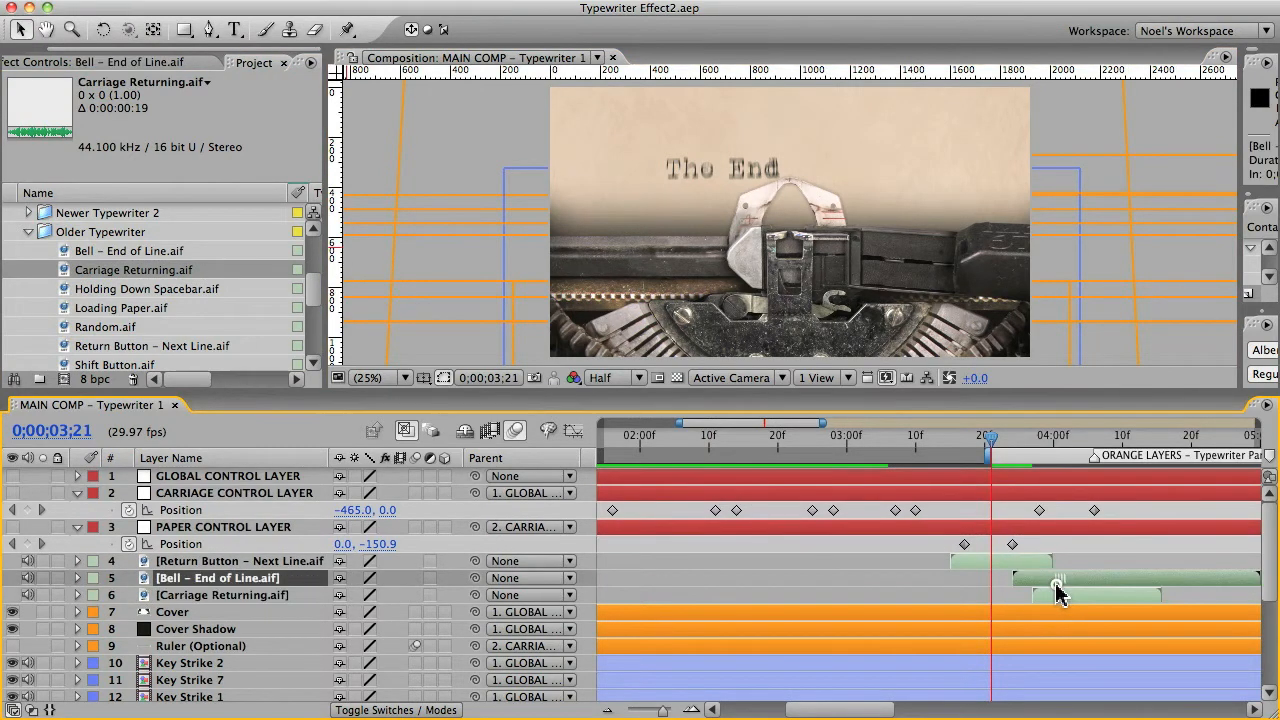
left_click(222, 596)
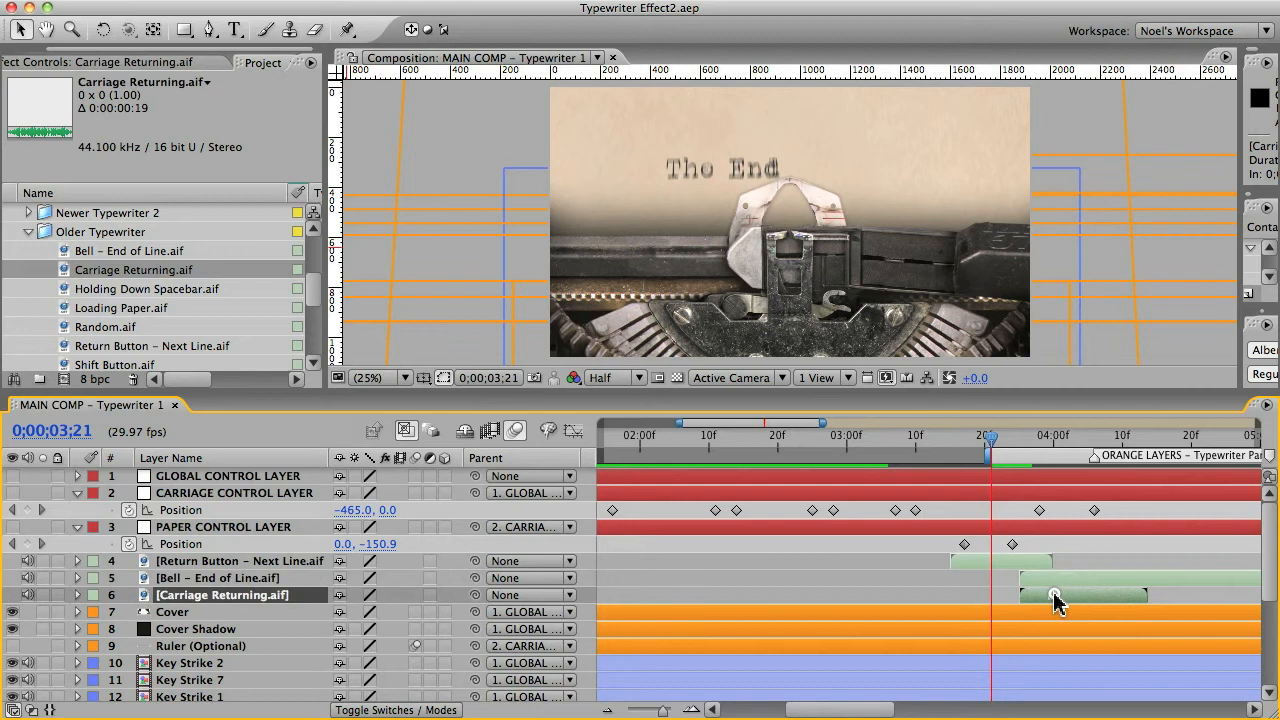
left_click_drag(988, 440, 1080, 440)
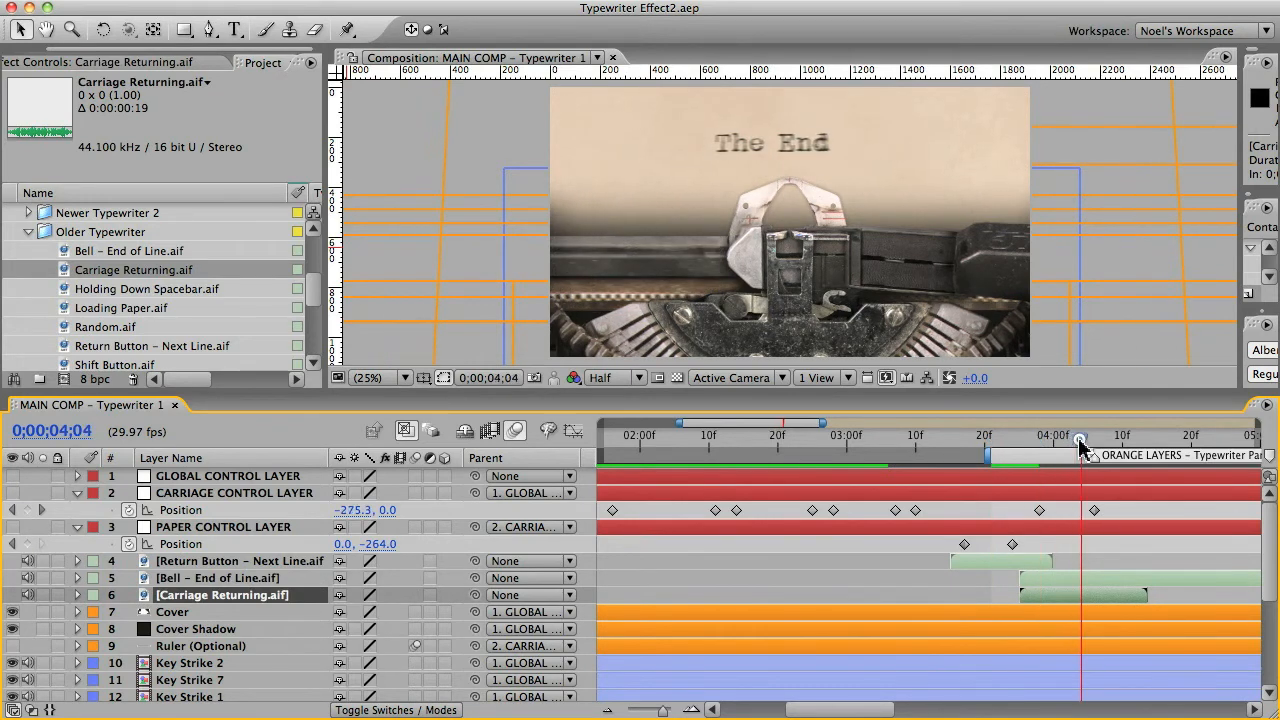
Keyframe GLOBAL CONTROL LAYER Scale from 100% to about 161% with Position to push in on 'The End'.
left_click(228, 476)
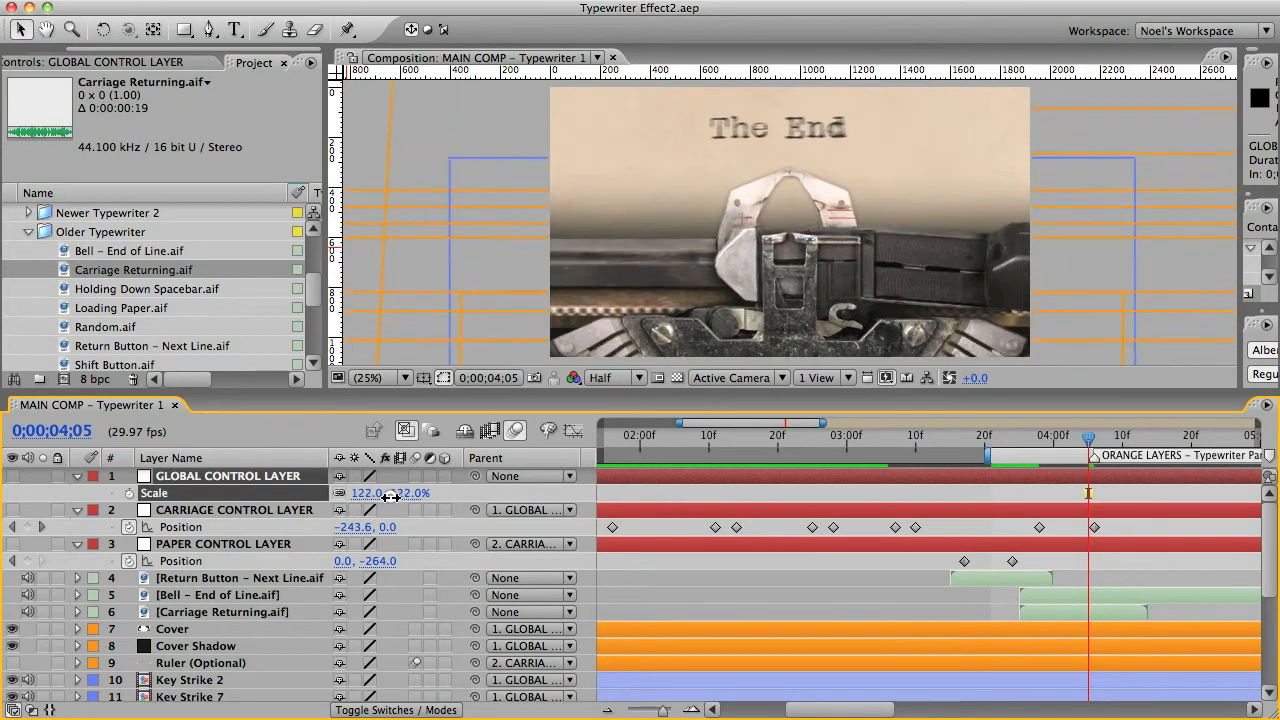
key("cmd+z")
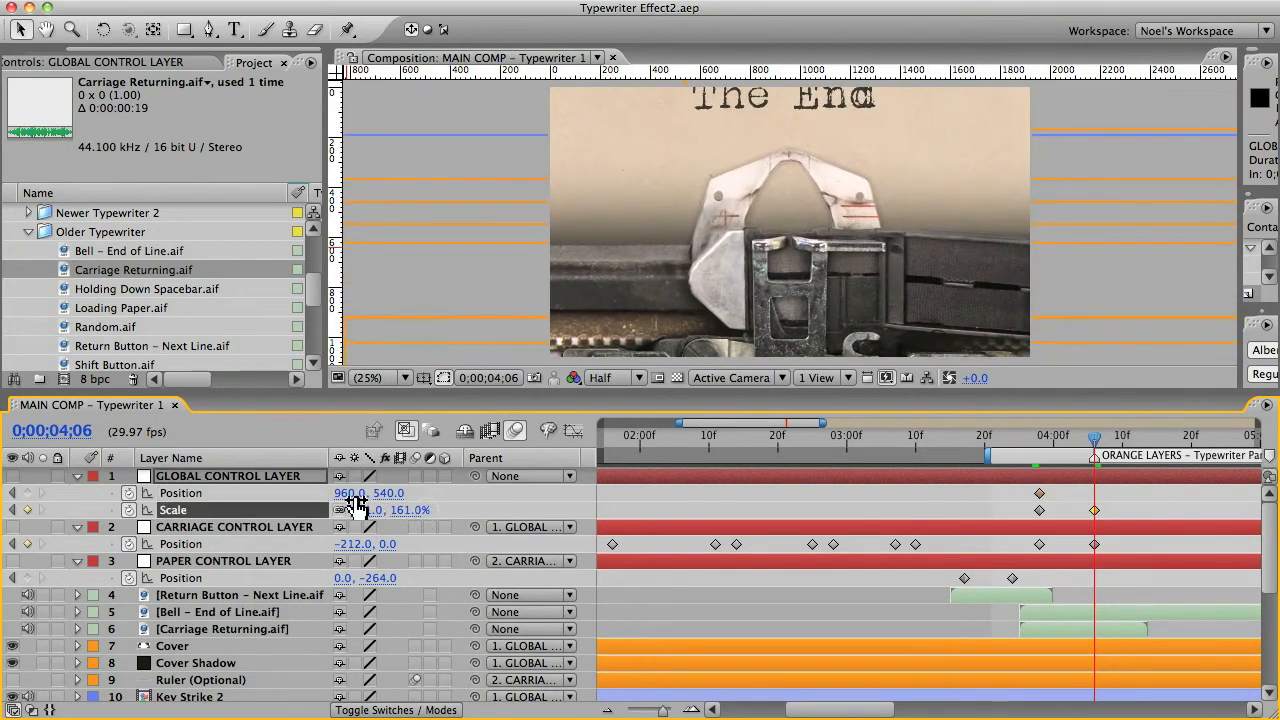
key("cmd+z")
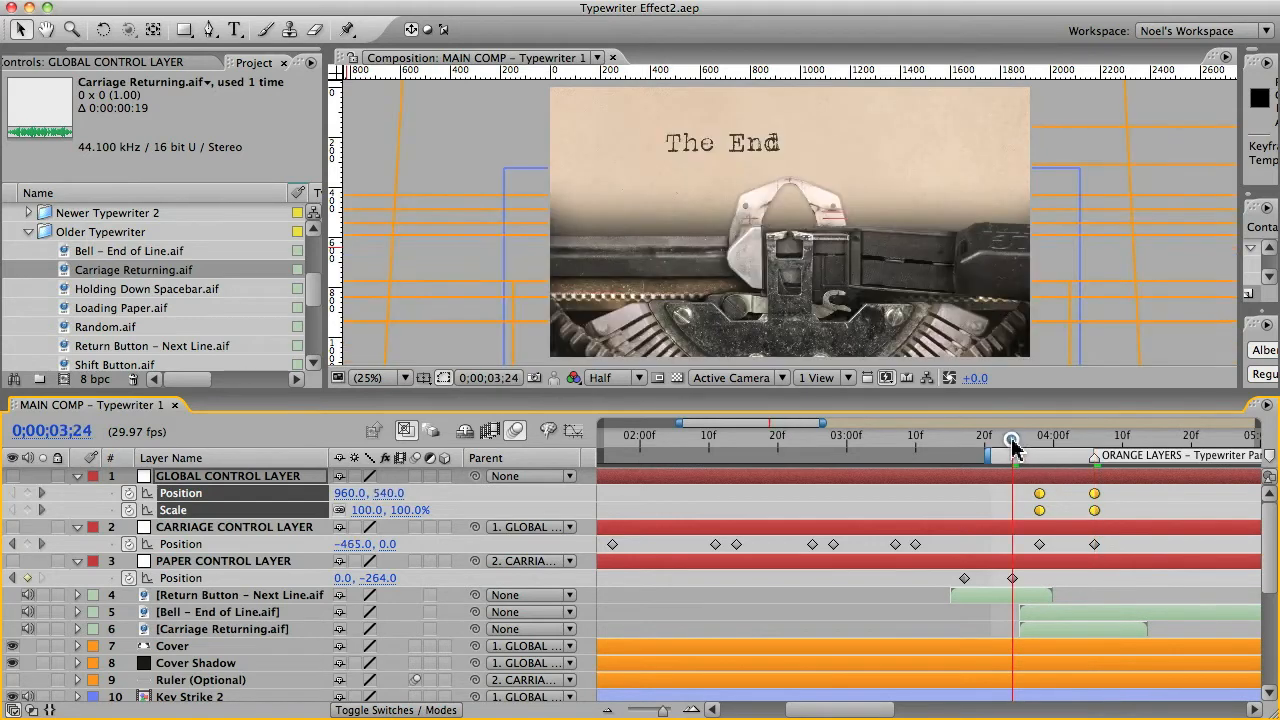
left_click_drag(1012, 440, 1040, 440)
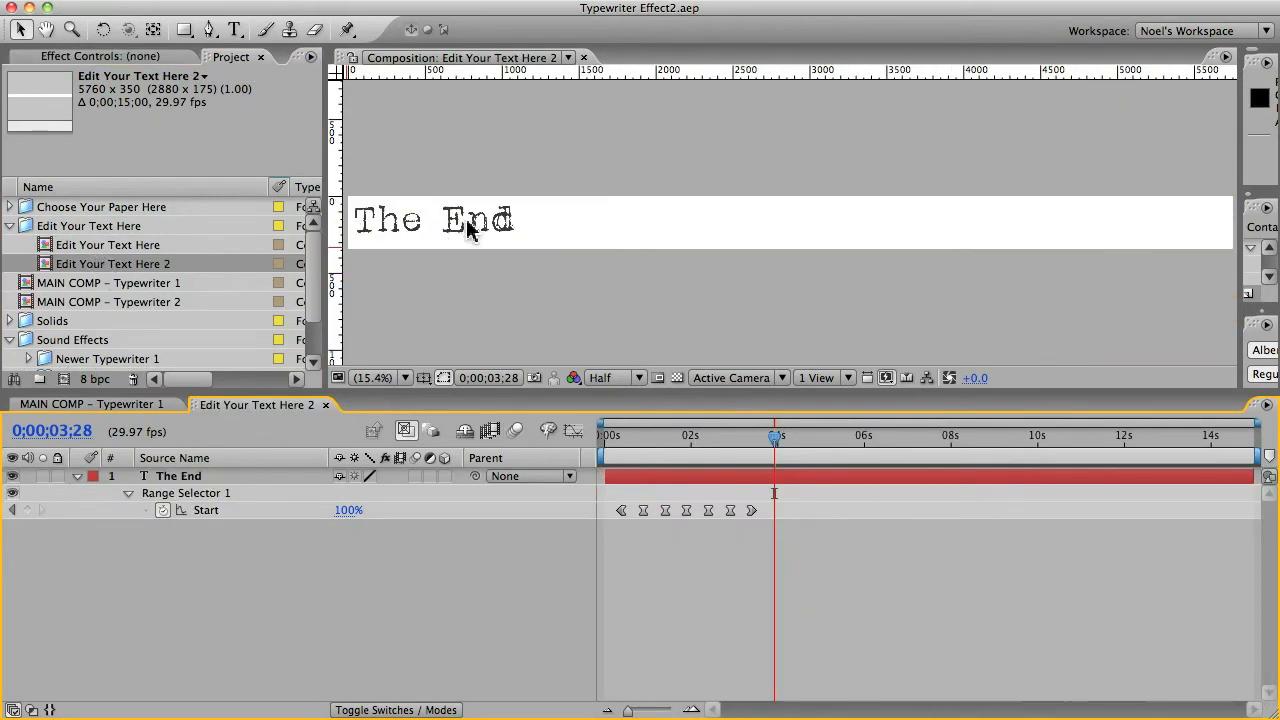
mouse_move(462, 232)
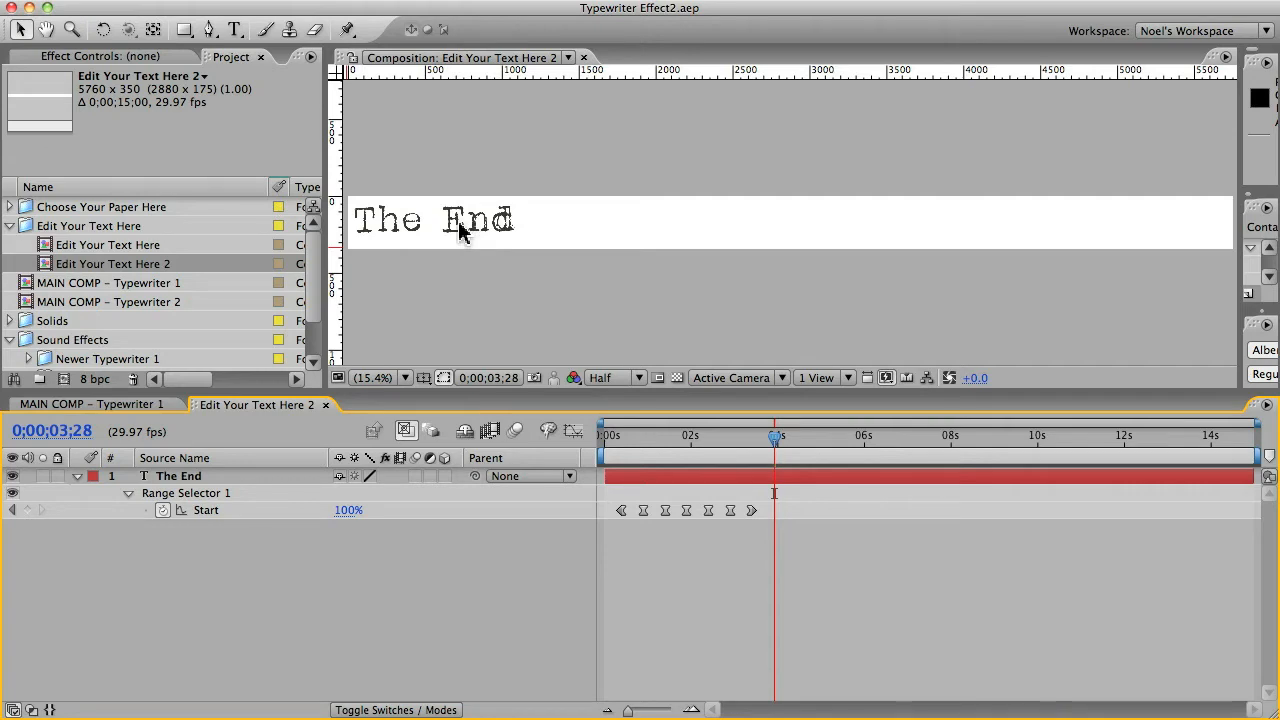
mouse_move(56, 284)
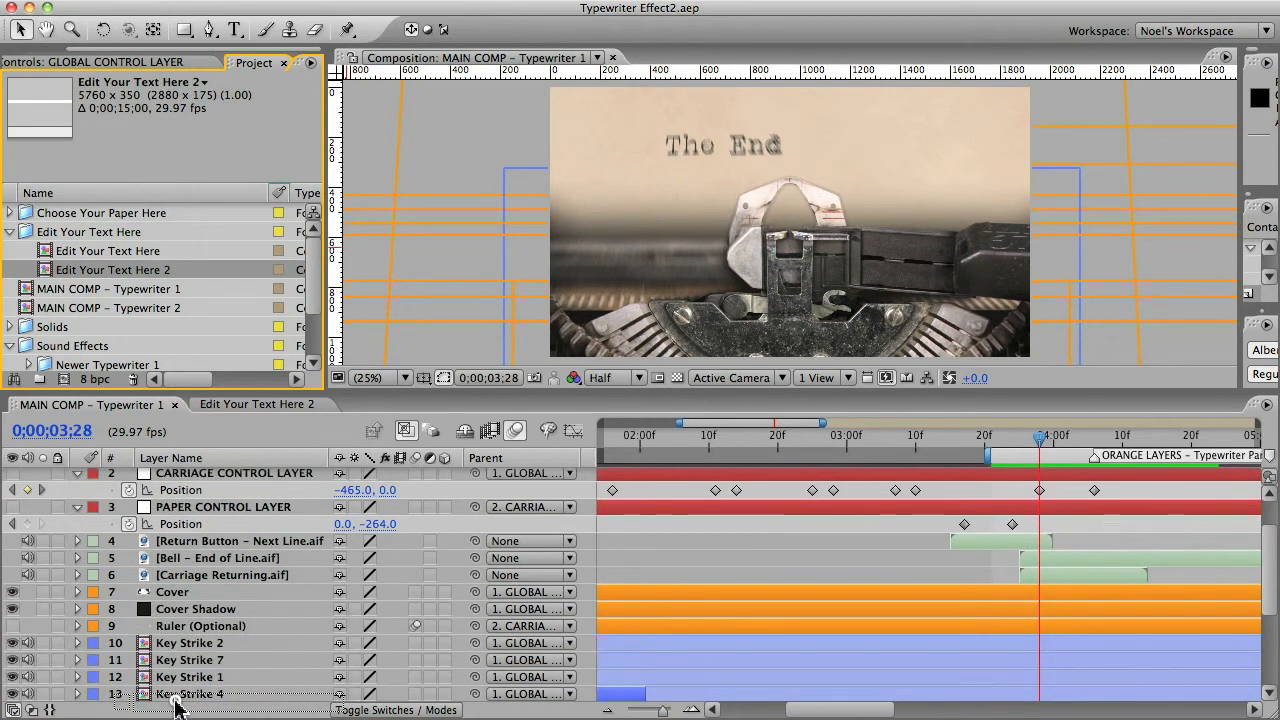
Parent the [Edit Your Text Here 2] layer to 23. Paper, matching the Text layer's parent.
scroll("down", 3)
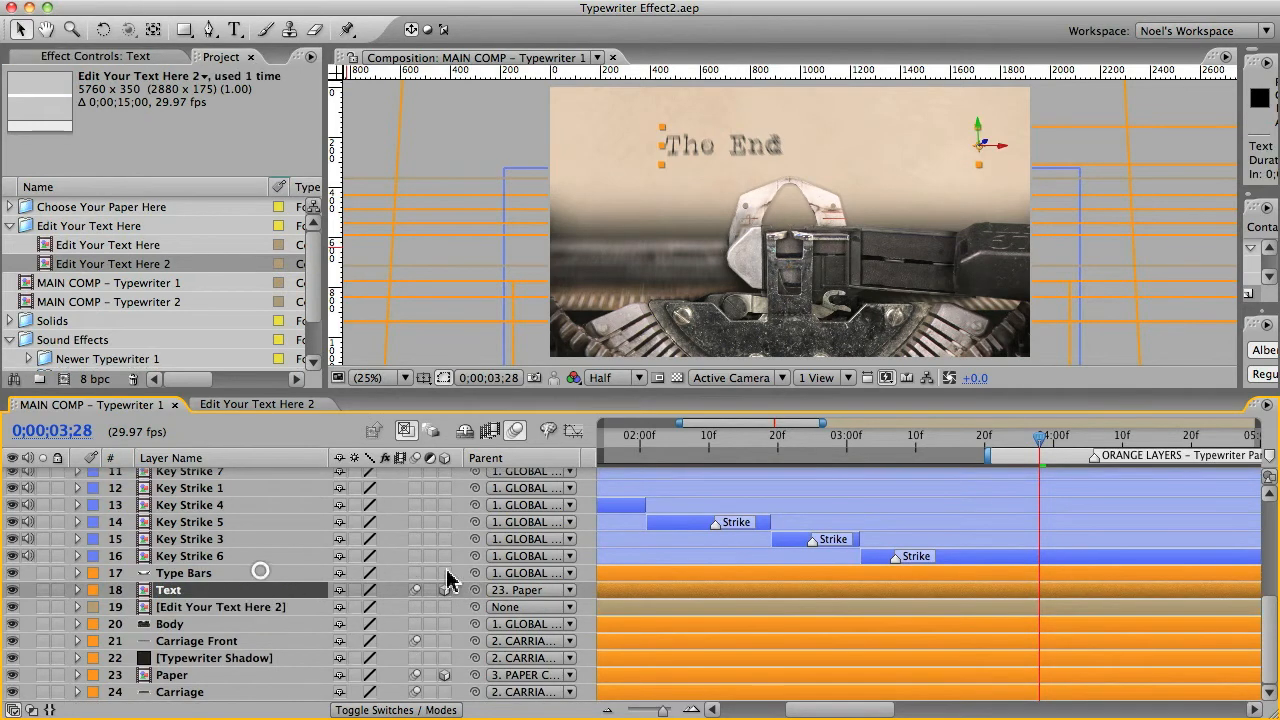
left_click(530, 588)
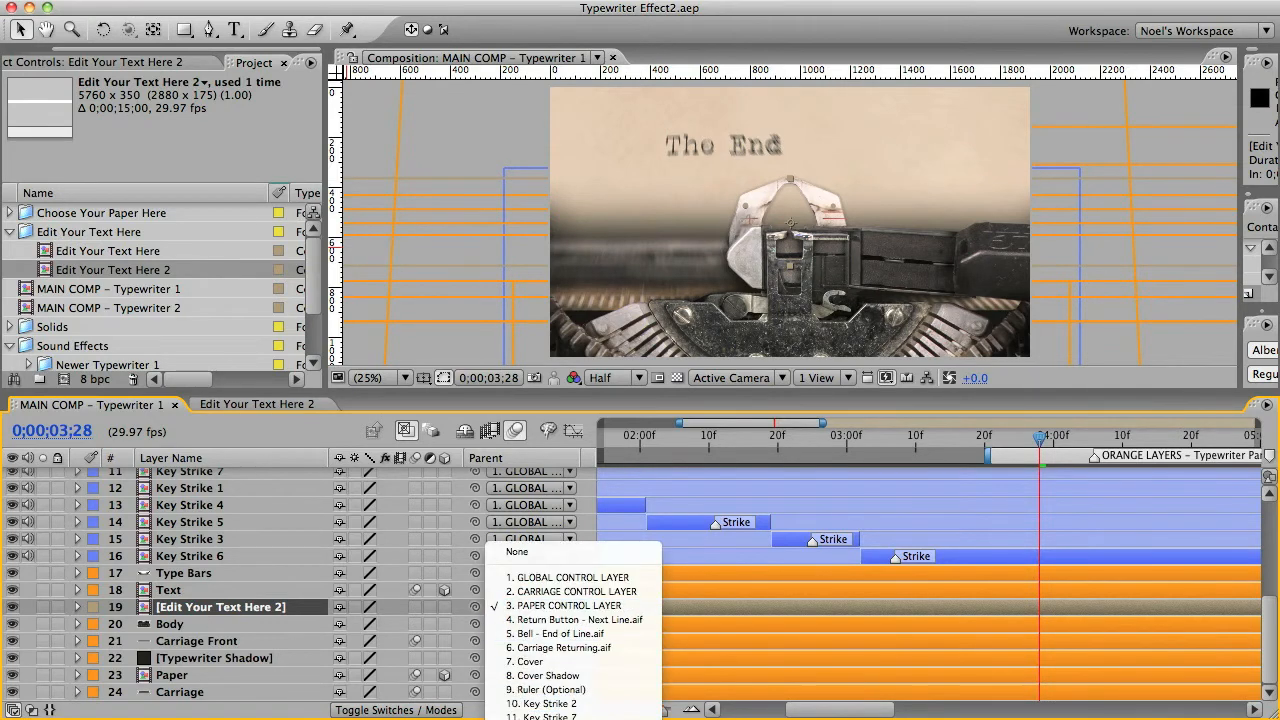
left_click(564, 604)
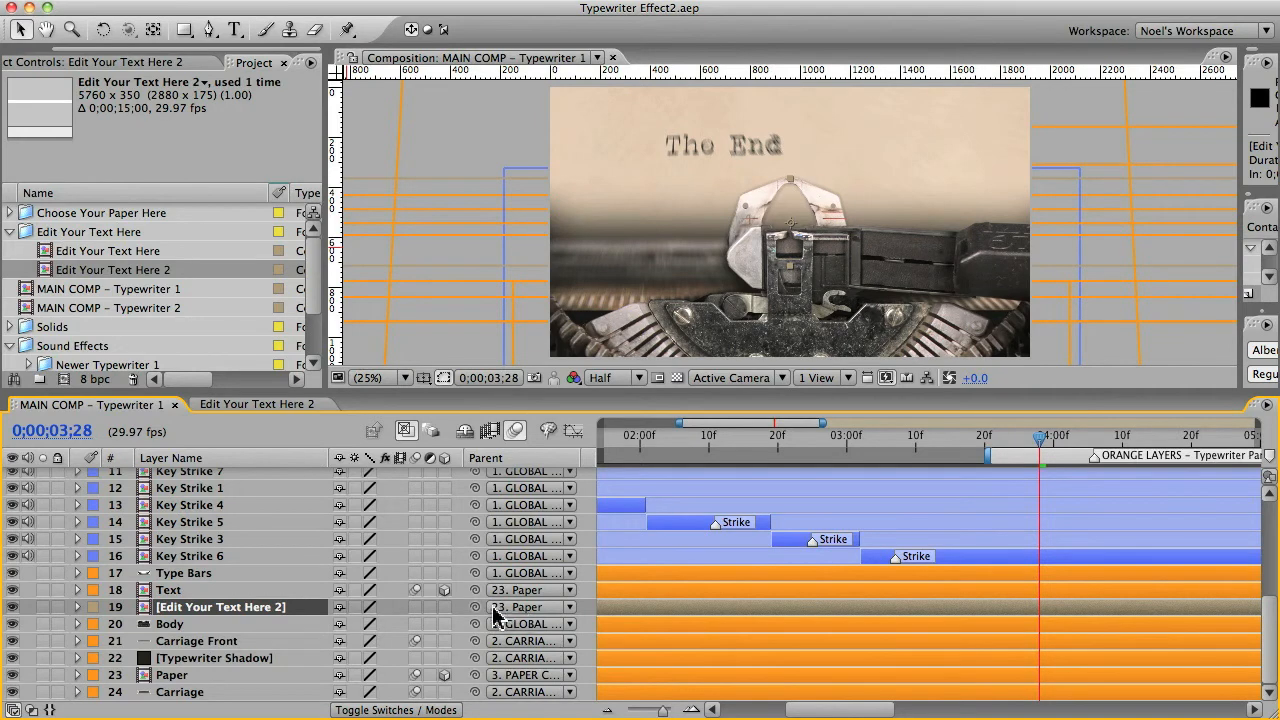
mouse_move(276, 618)
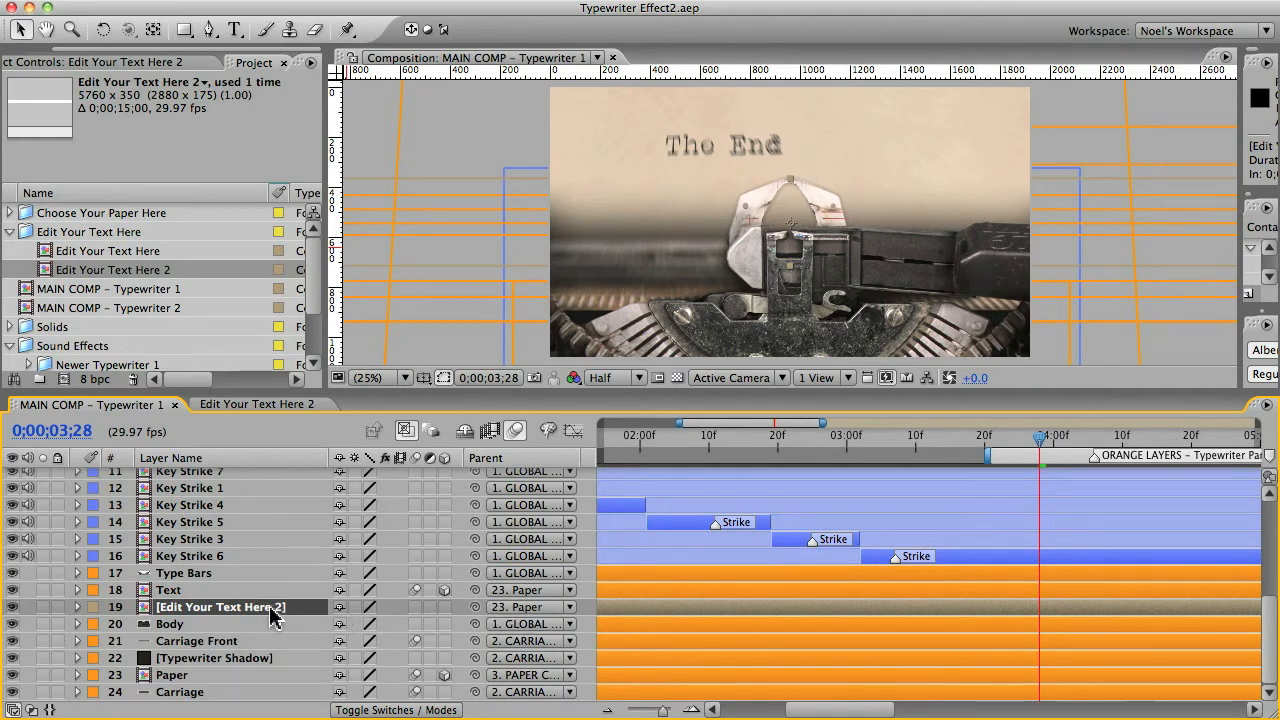
left_click(172, 676)
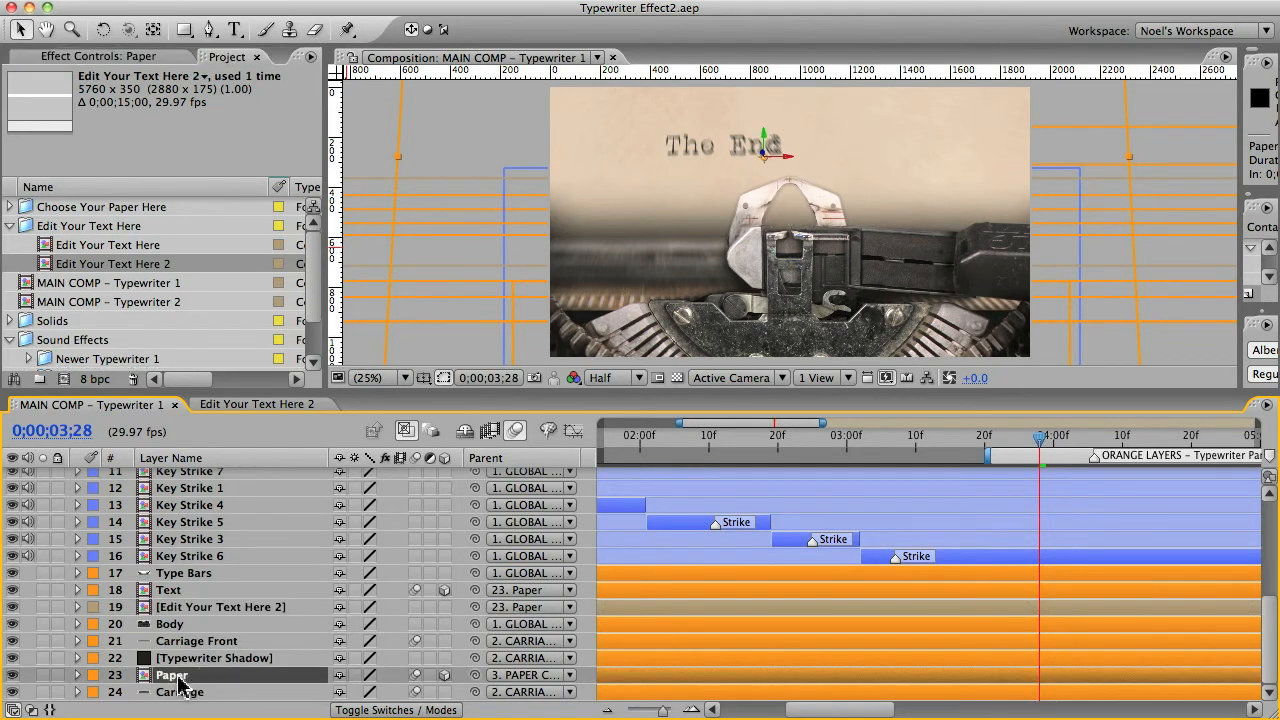
Copy the Text layer's transform properties onto the second text line for repositioning.
left_click(168, 588)
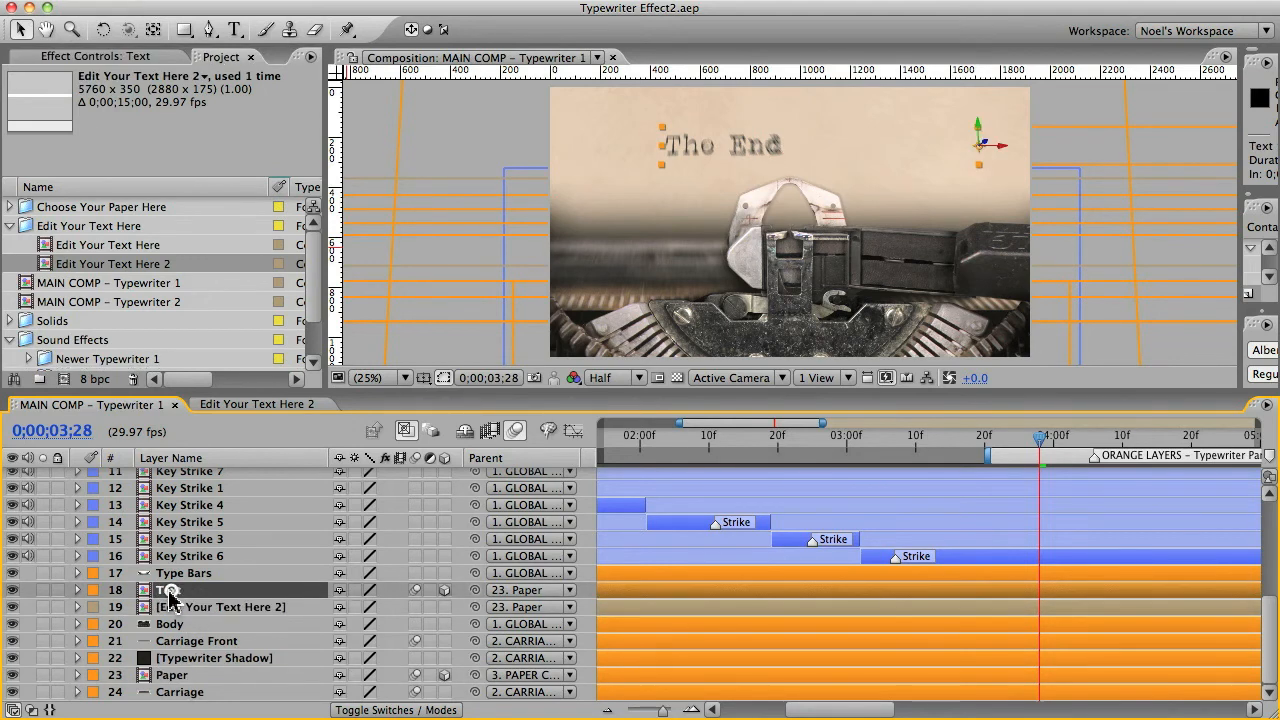
left_click(78, 588)
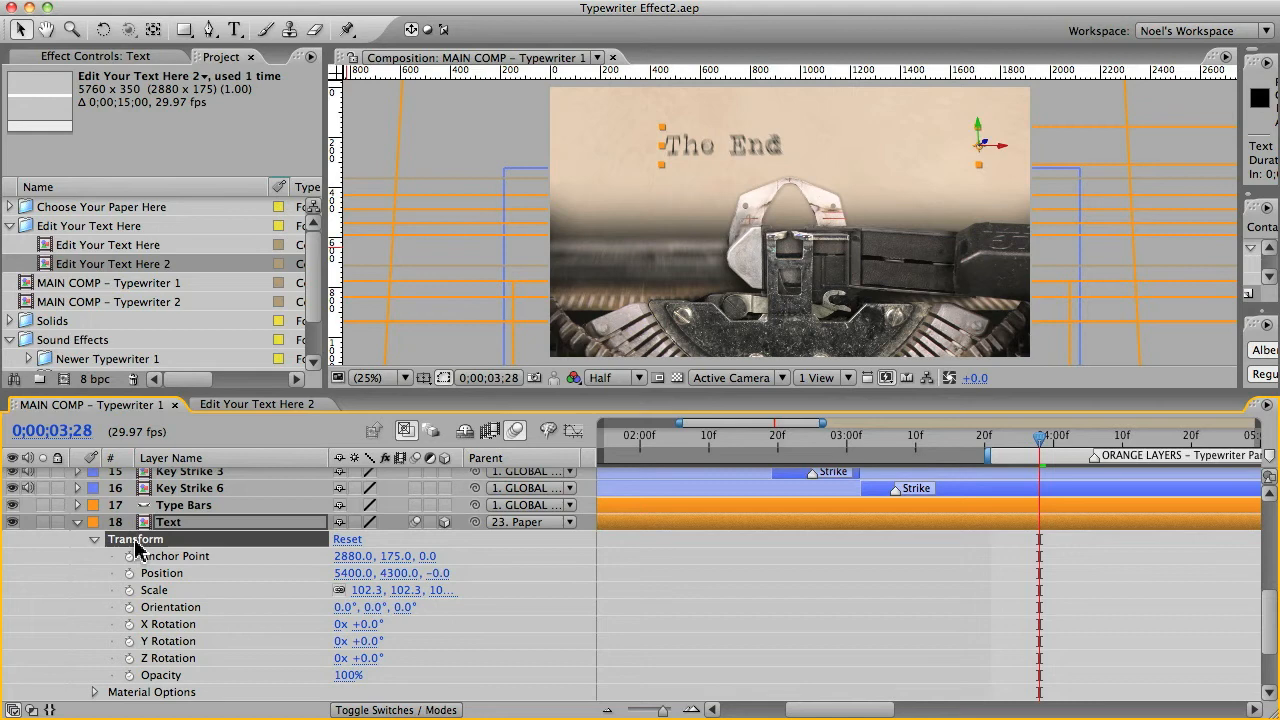
key("cmd+c")
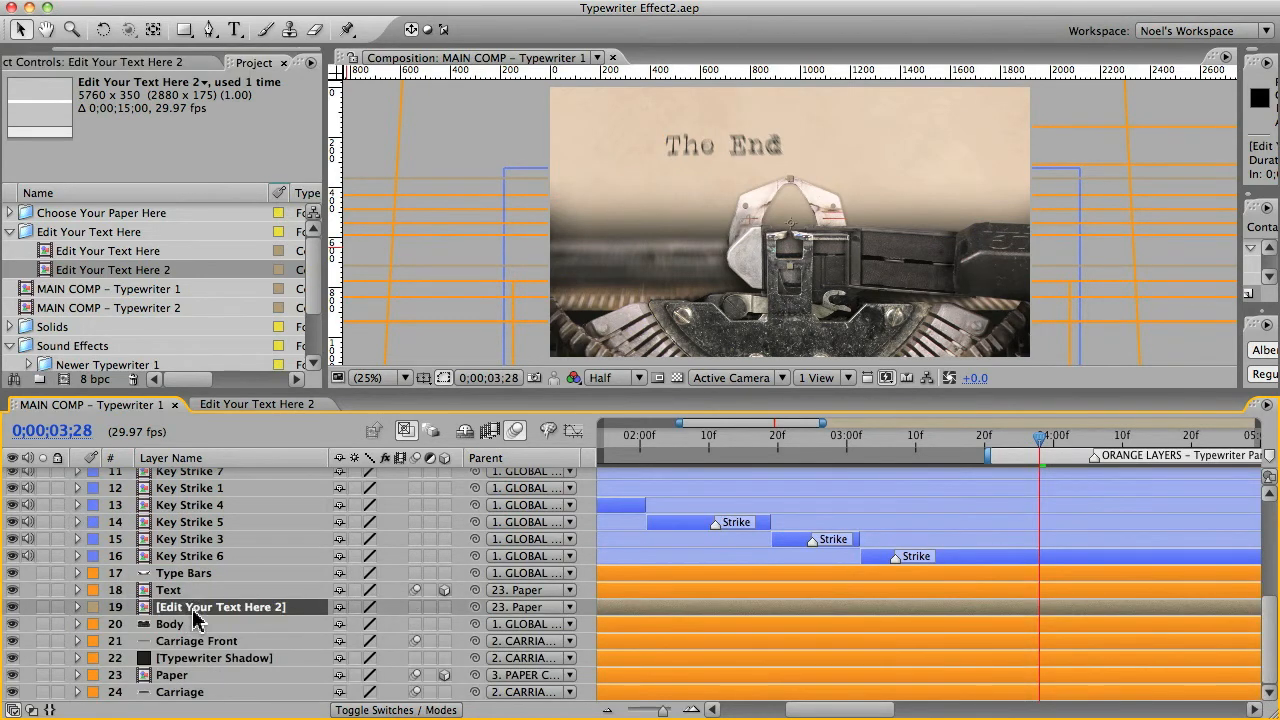
key("cmd+v")
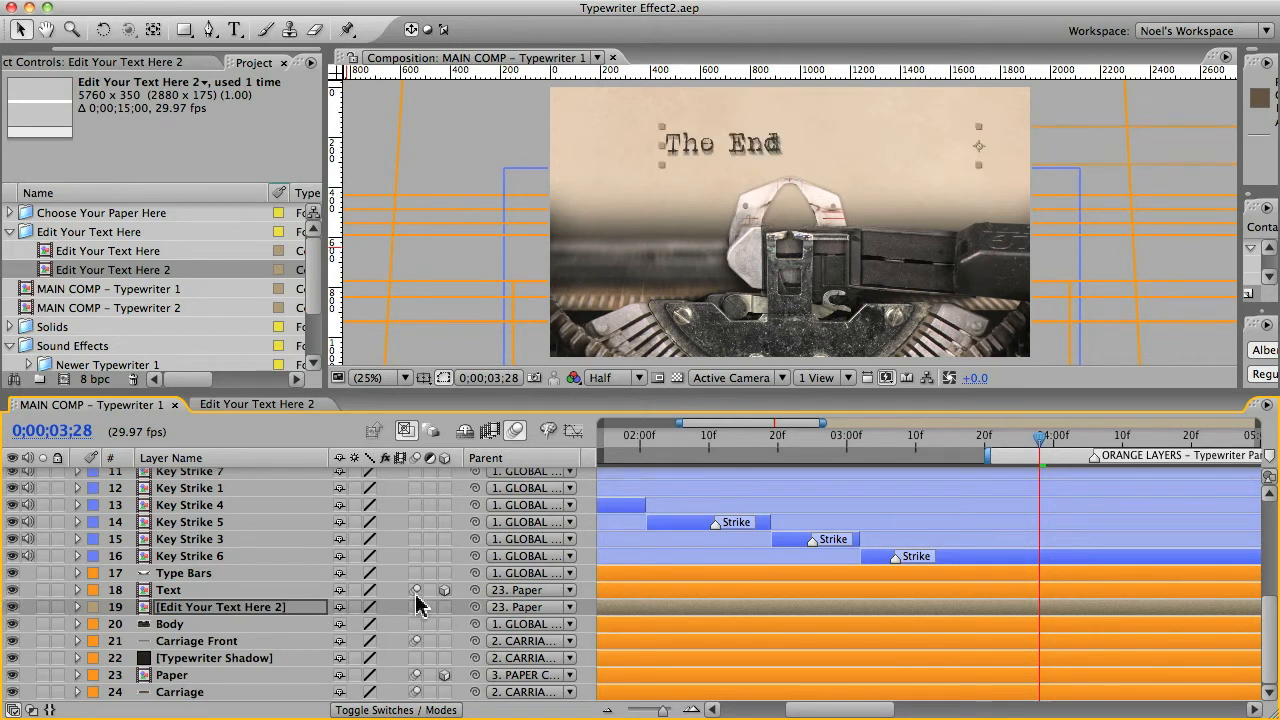
mouse_move(418, 616)
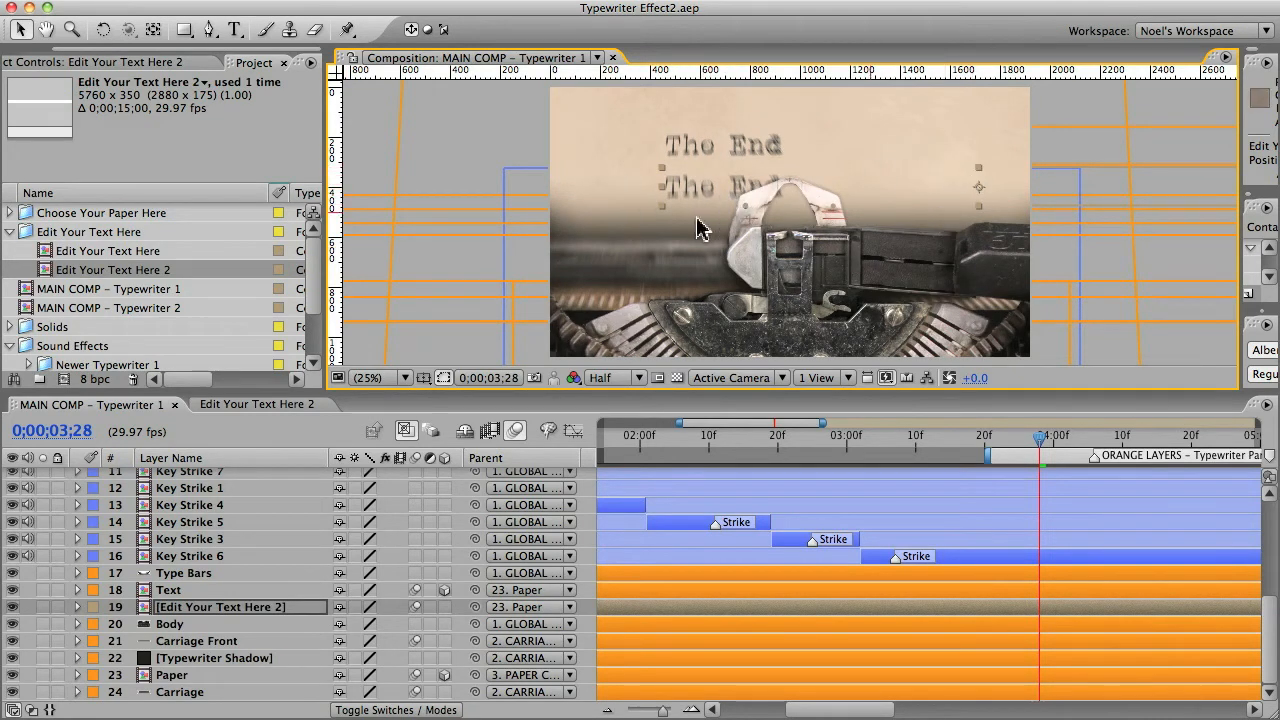
mouse_move(300, 536)
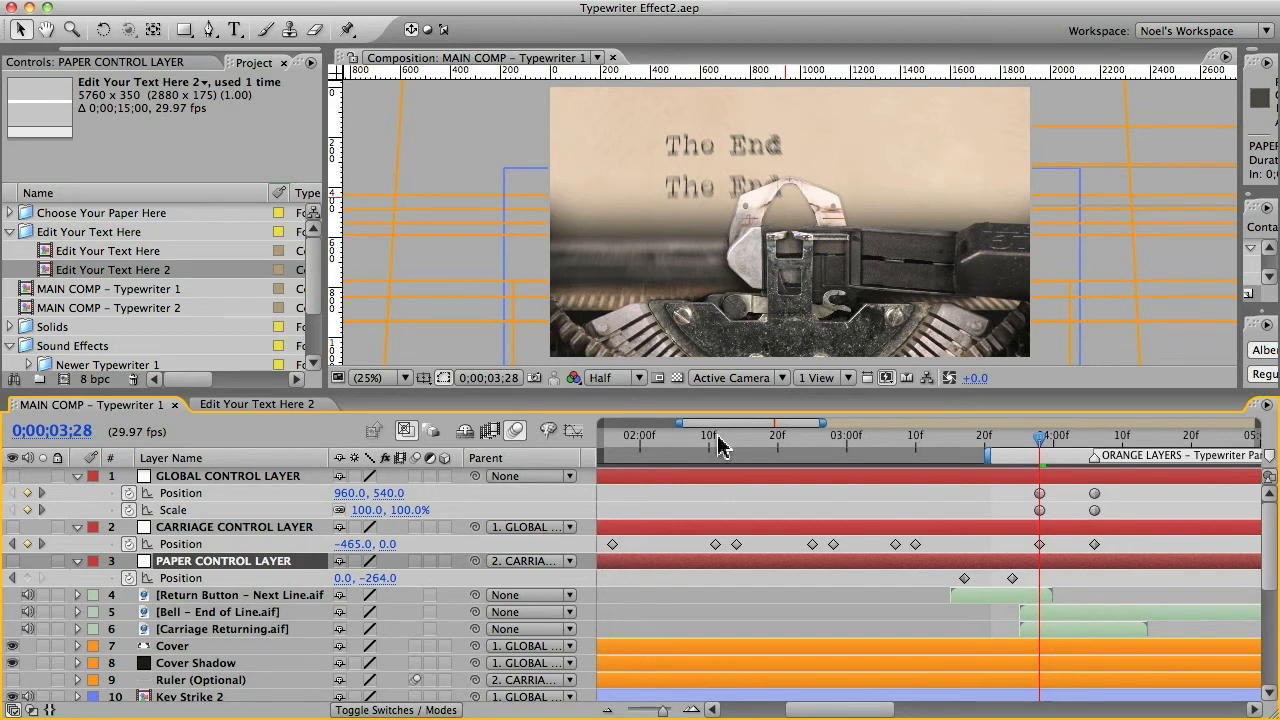
mouse_move(722, 444)
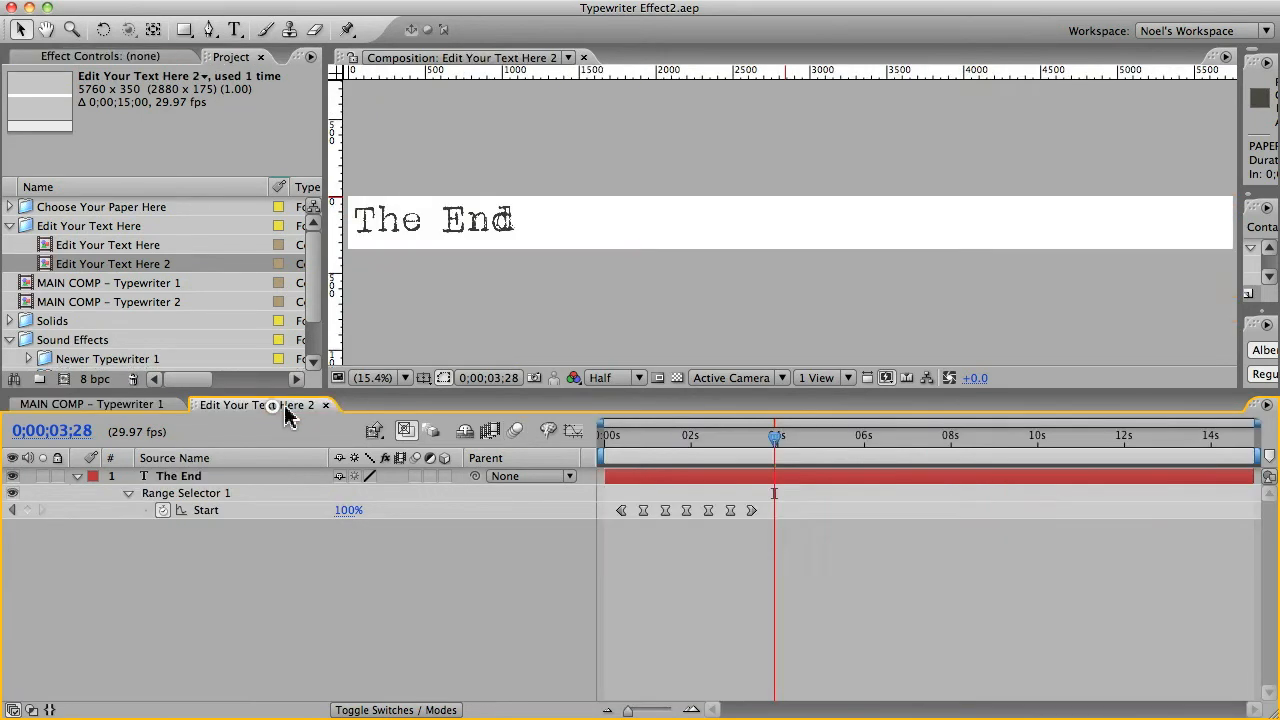
Switch to the MAIN COMP – Typewriter 2 composition from the Project panel.
left_click(88, 404)
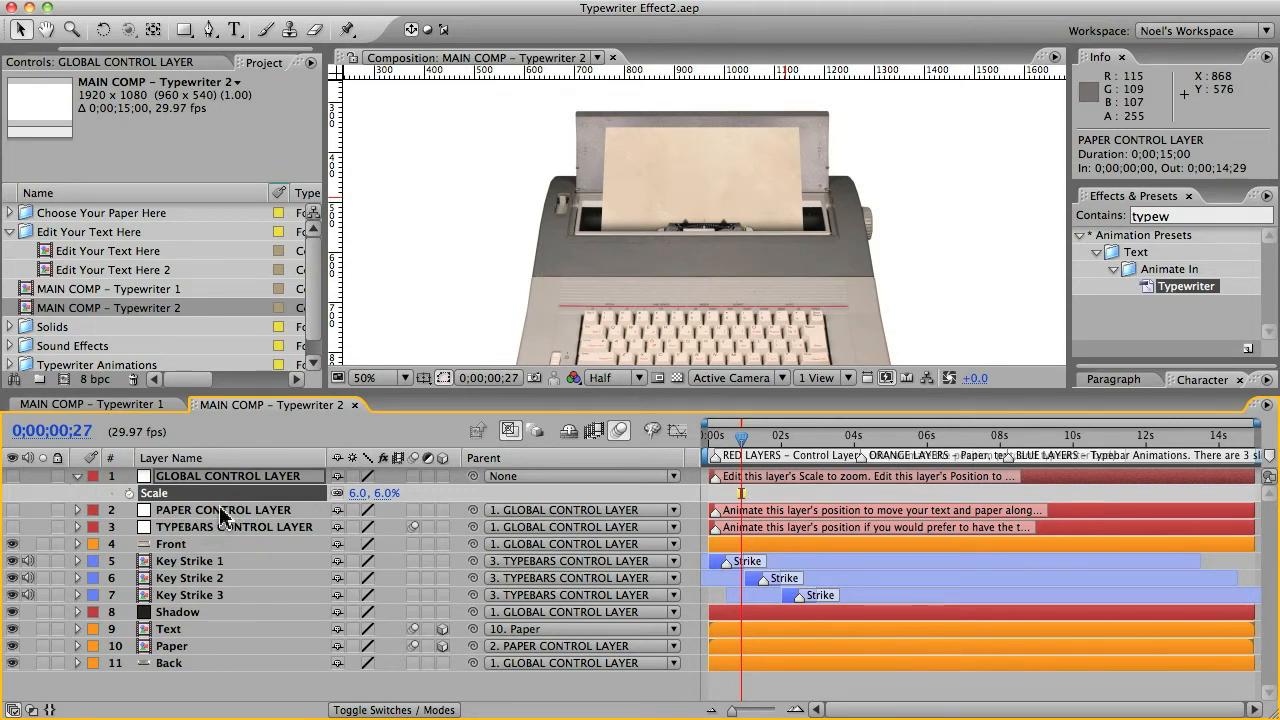
Select the Paper Control Layer and expose its Position values (0.0, 0.0).
left_click(222, 510)
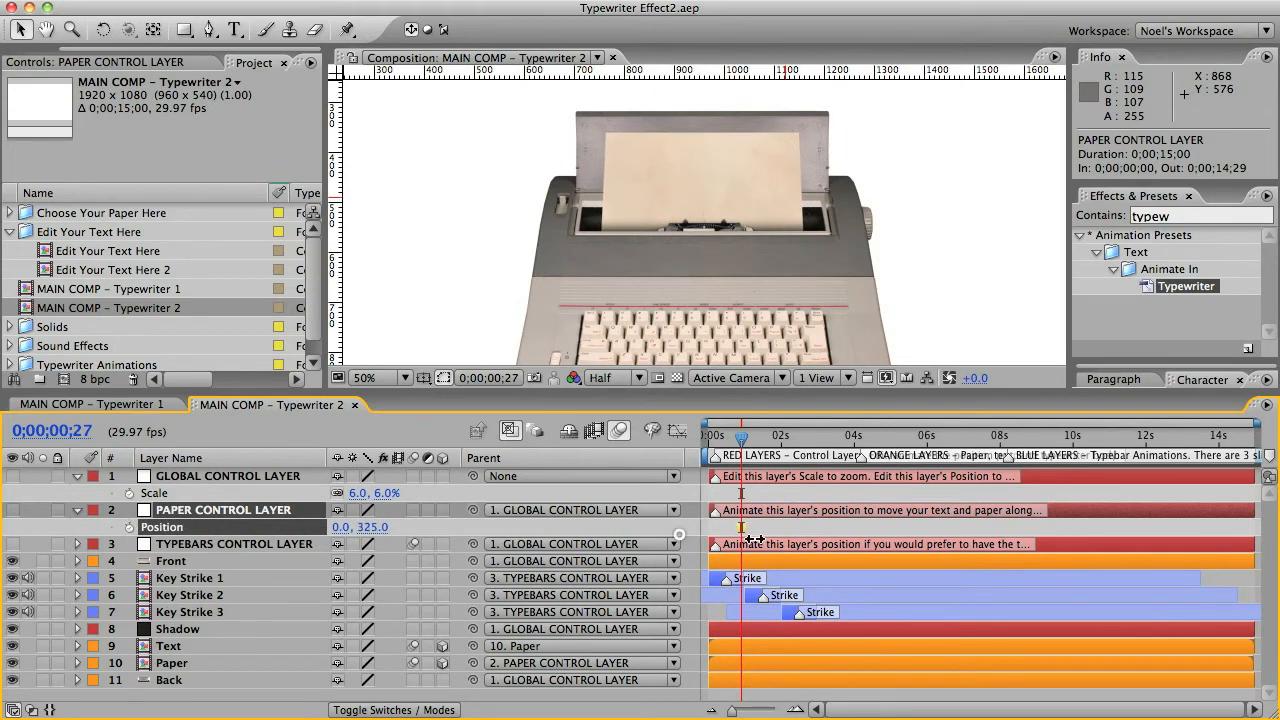
key("cmd+z")
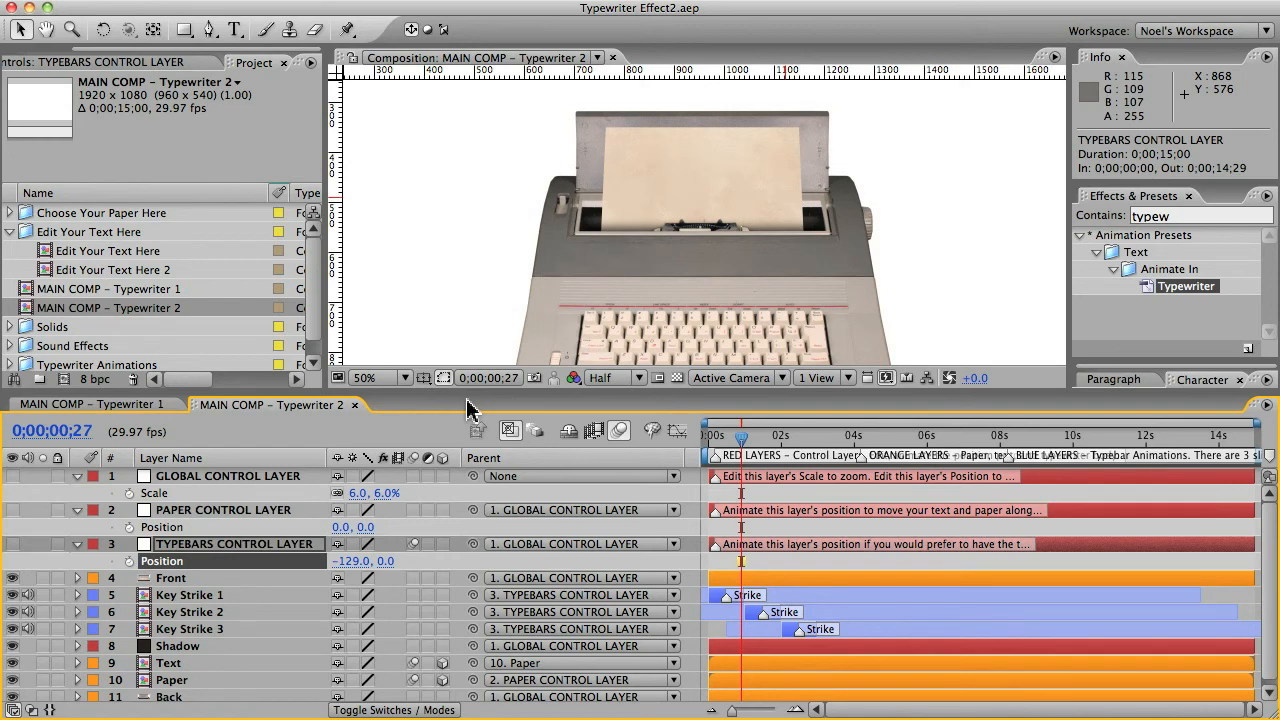
mouse_move(700, 216)
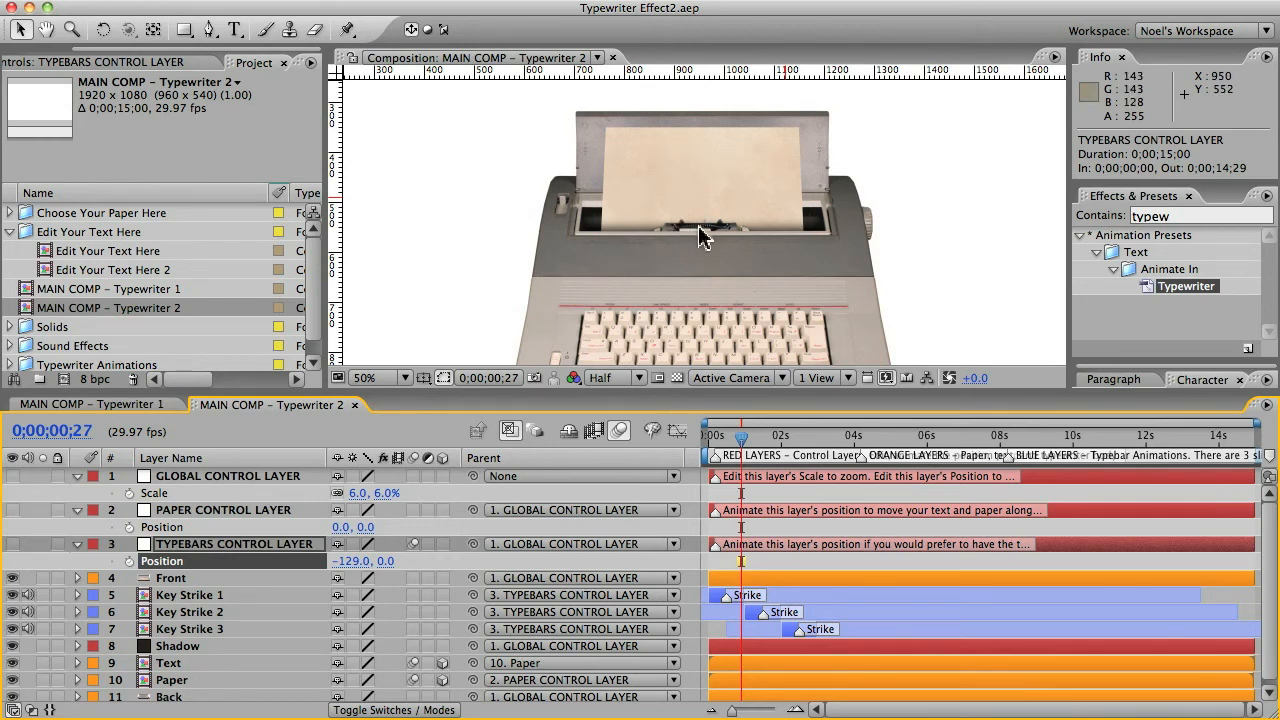
mouse_move(744, 236)
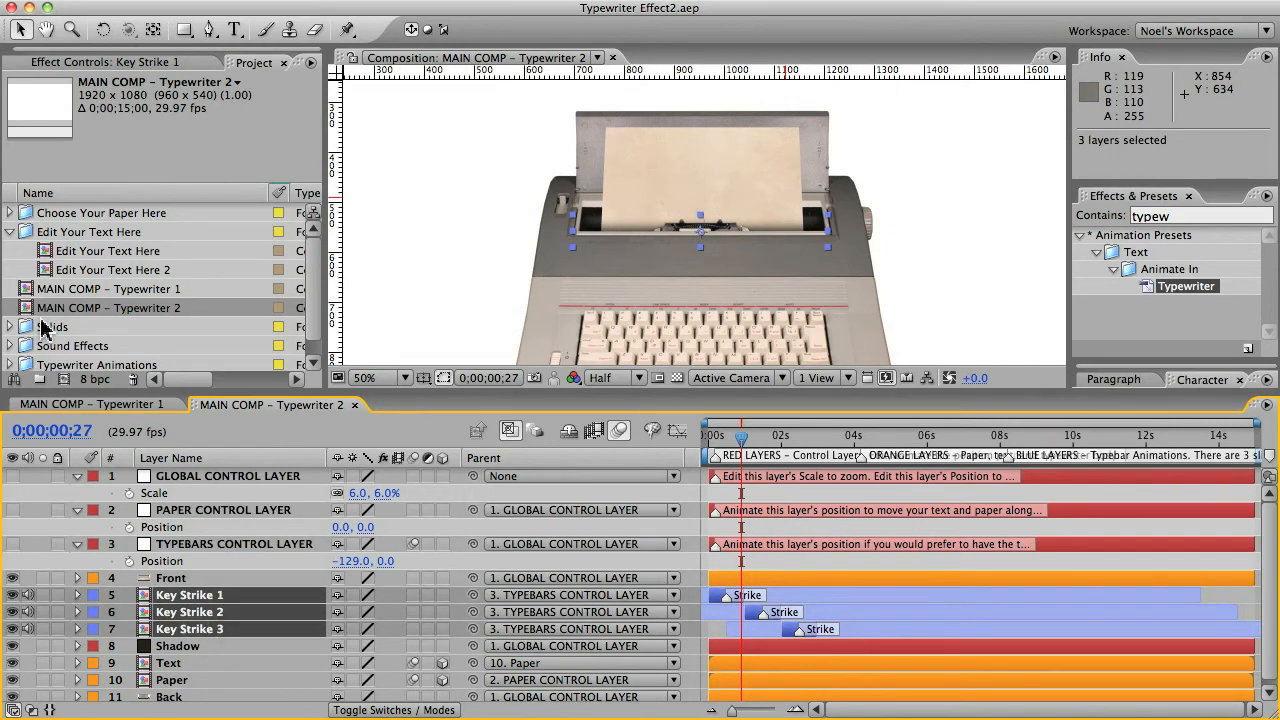
Duplicate the Key Strike 1–3 layers twice with Cmd+D and inspect one copy's properties.
left_click(98, 364)
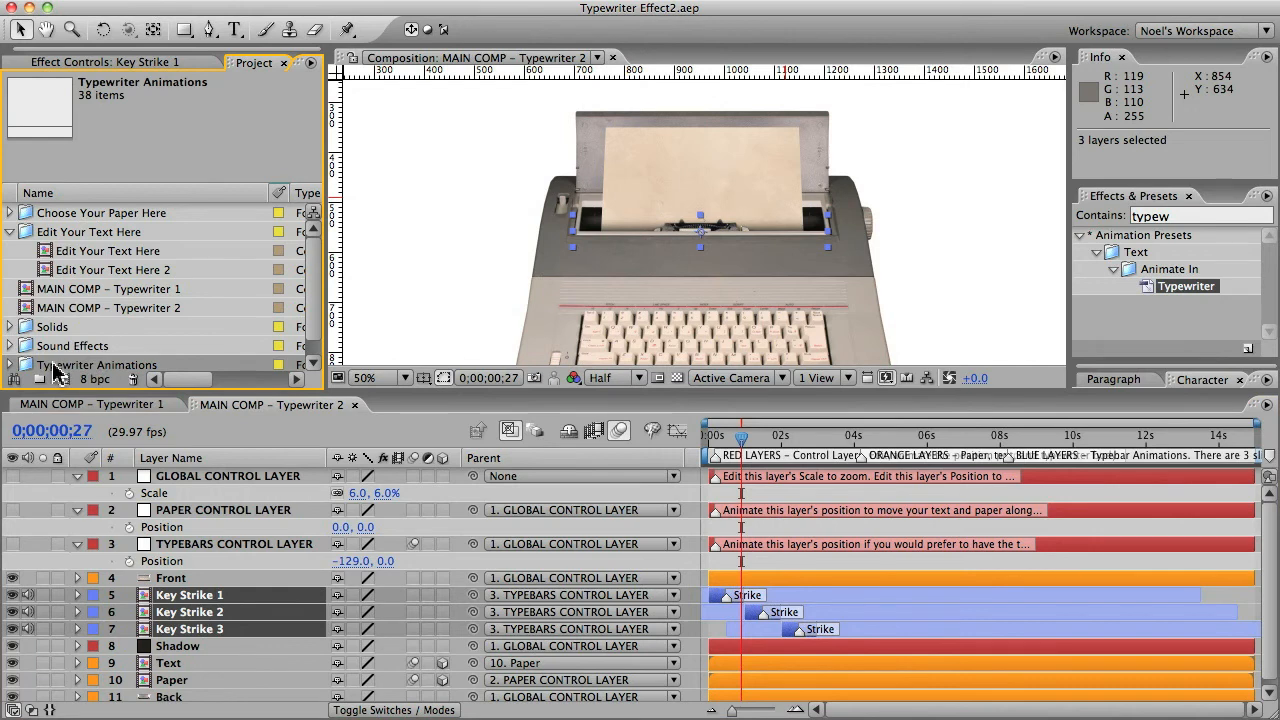
mouse_move(190, 596)
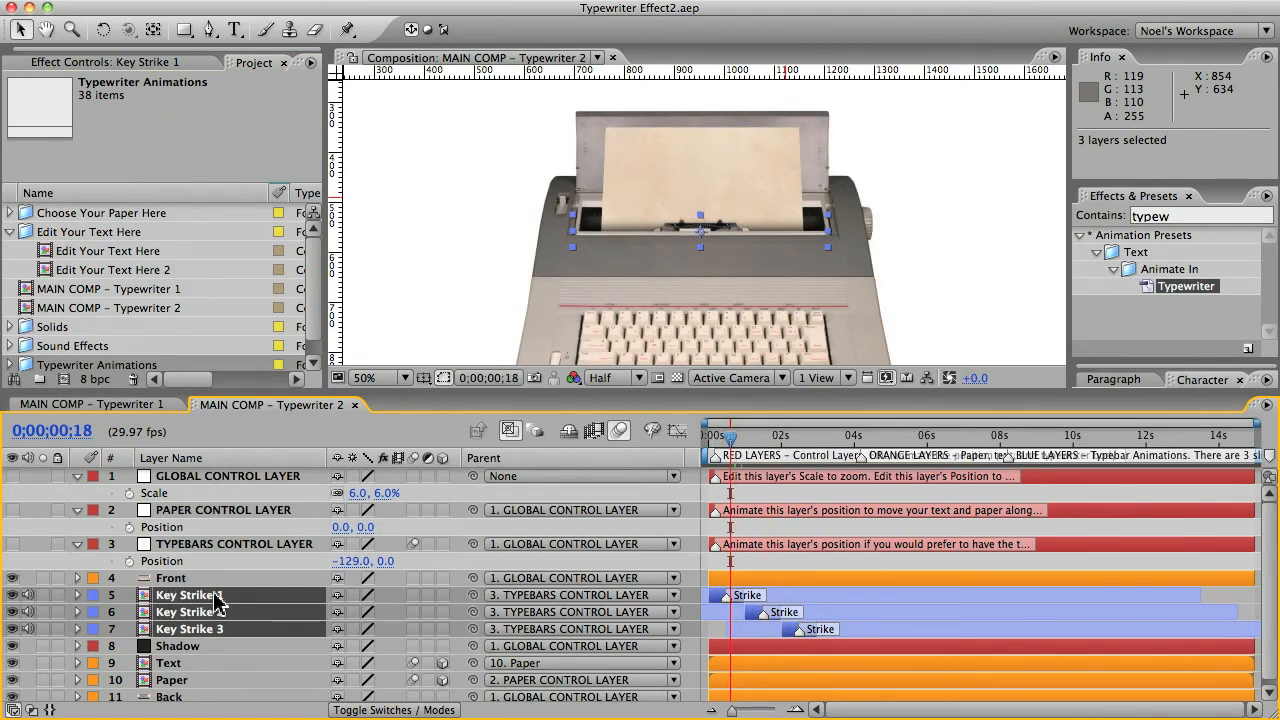
key("cmd+d")
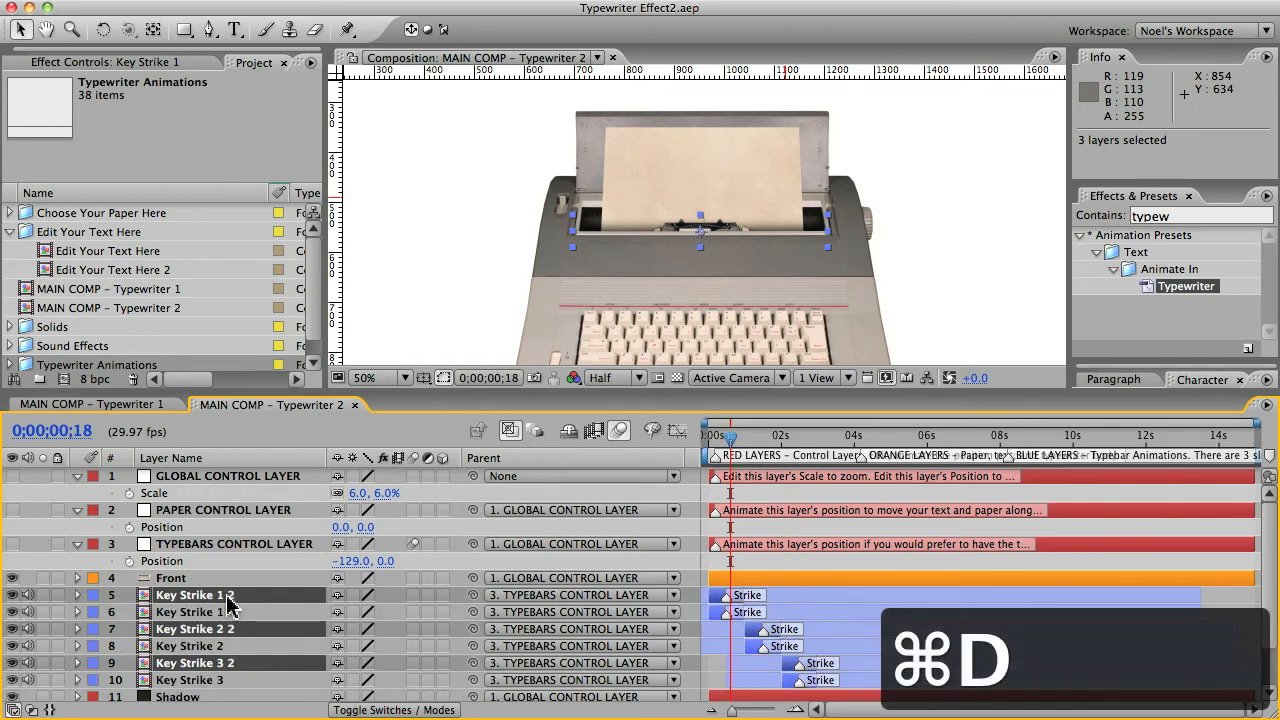
key("cmd+d")
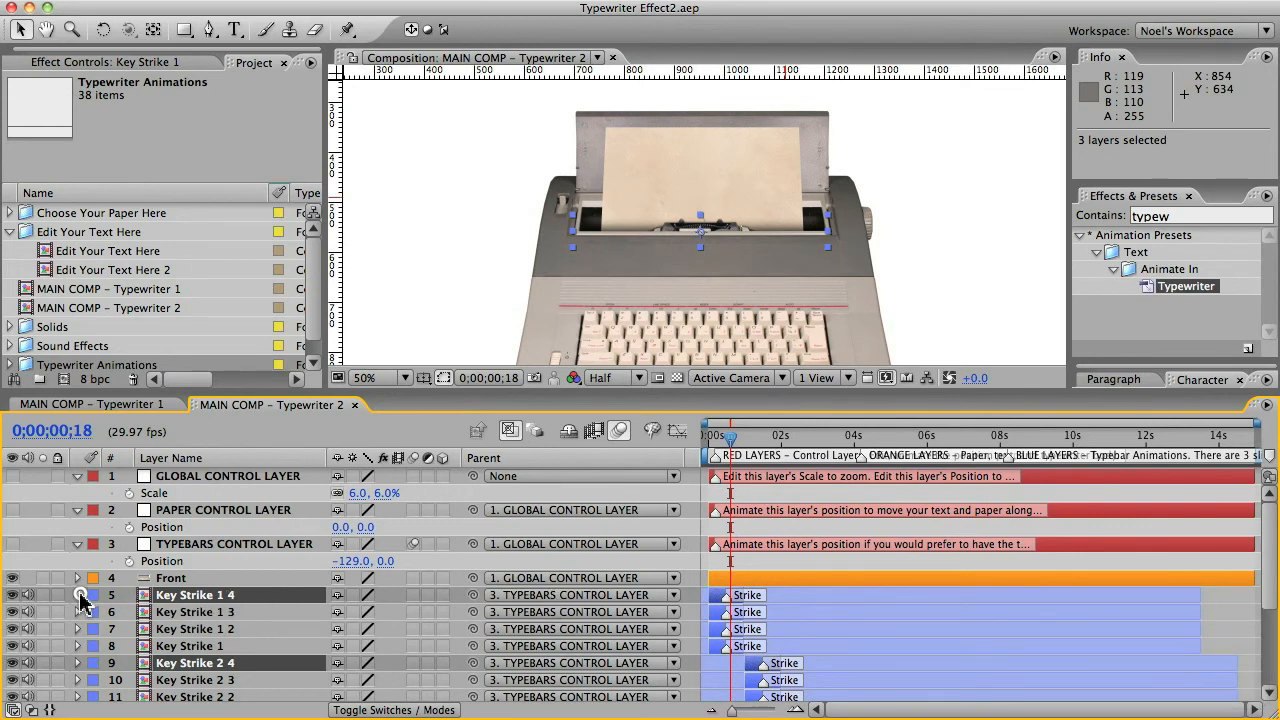
left_click(78, 596)
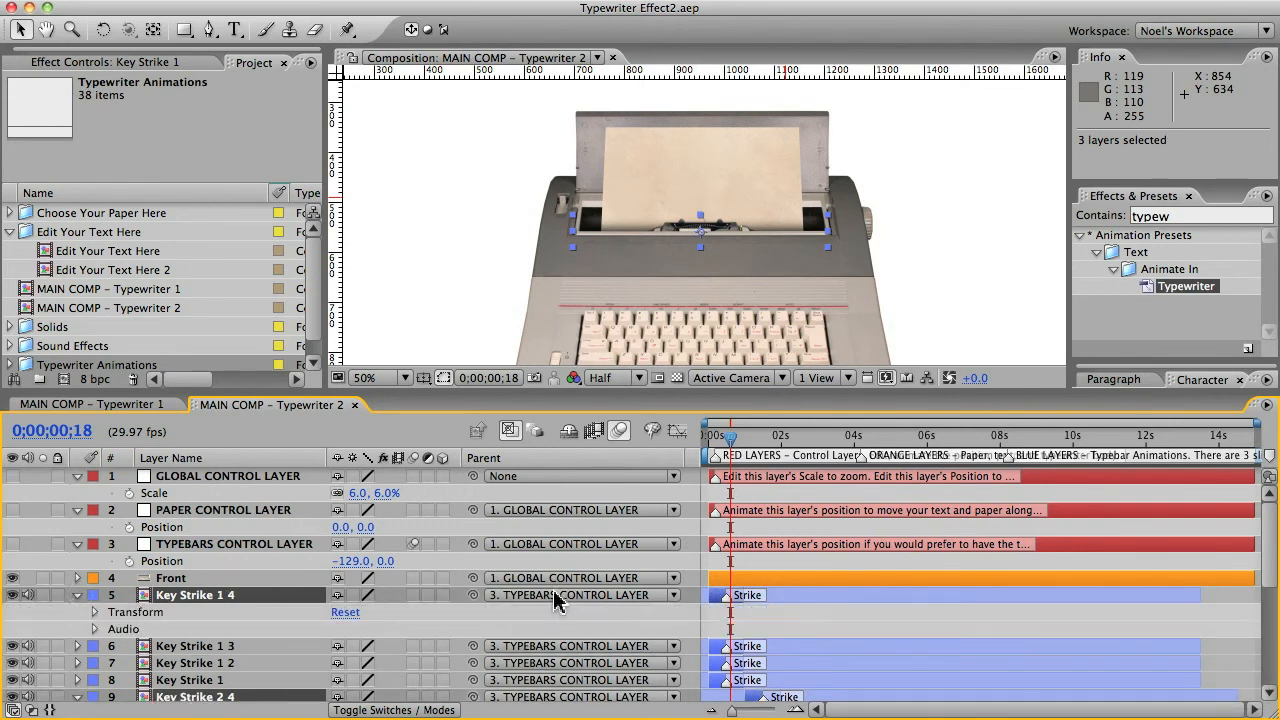
mouse_move(212, 490)
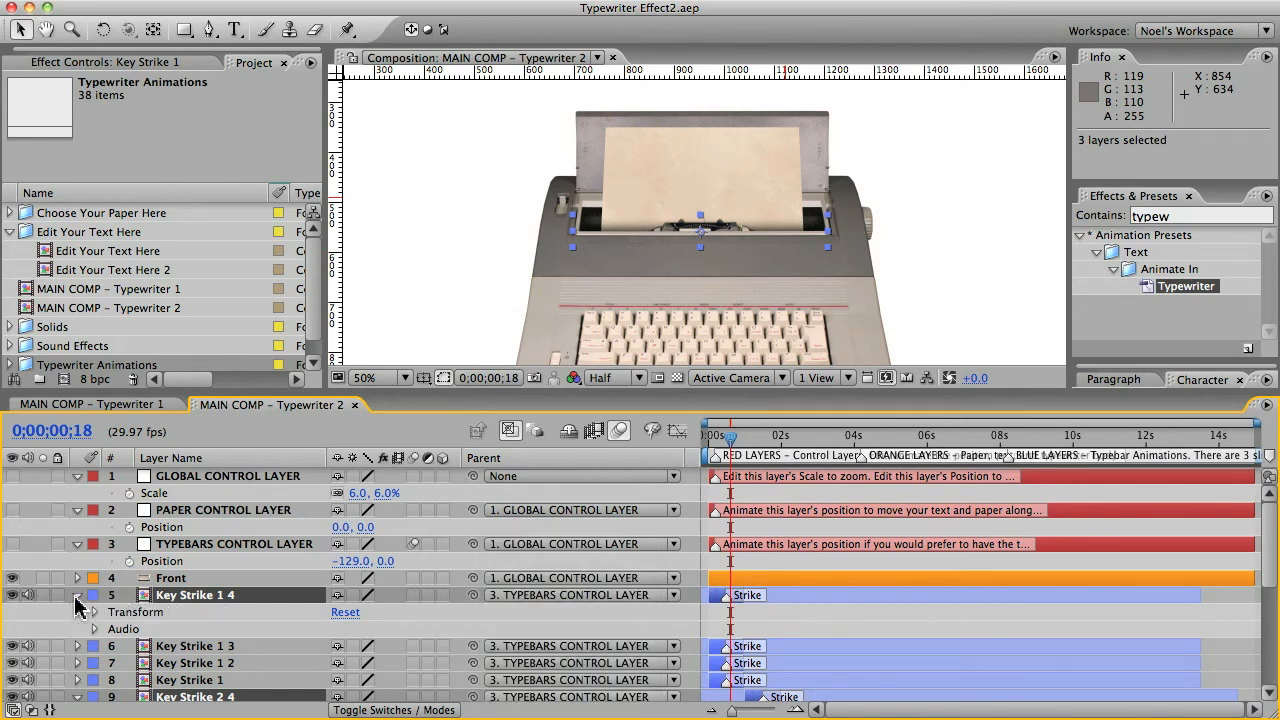
left_click(80, 594)
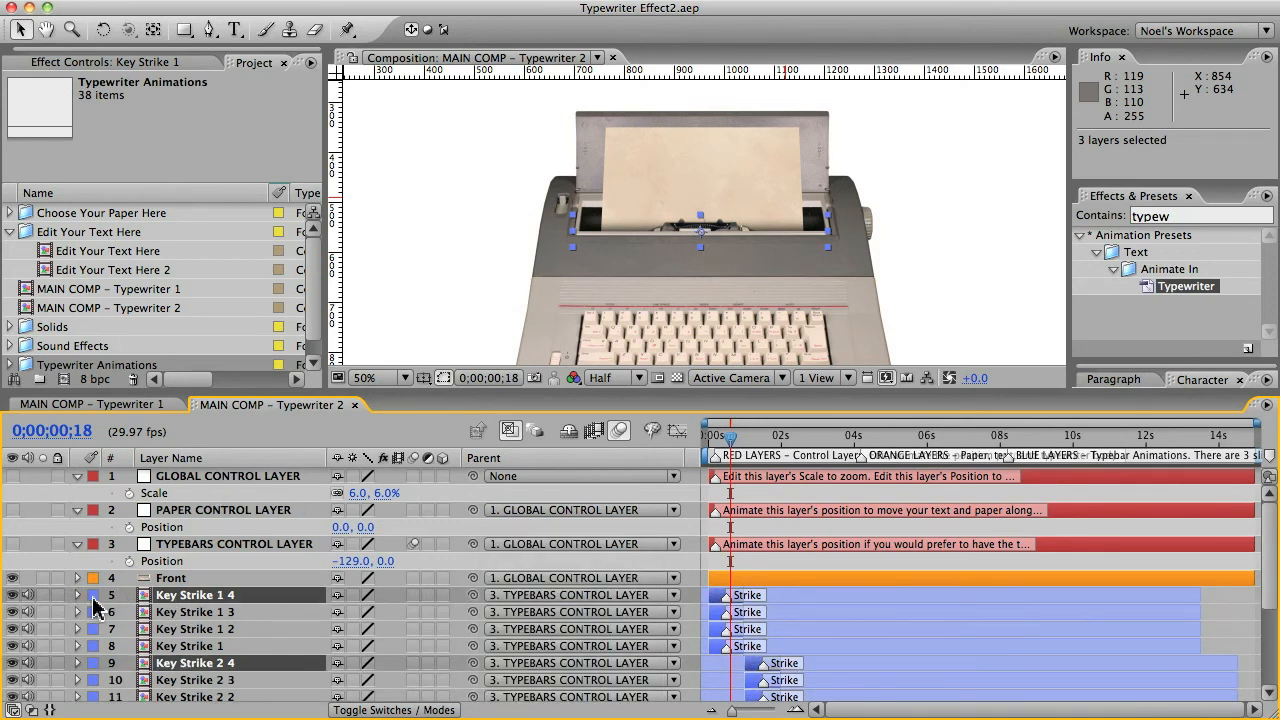
mouse_move(220, 628)
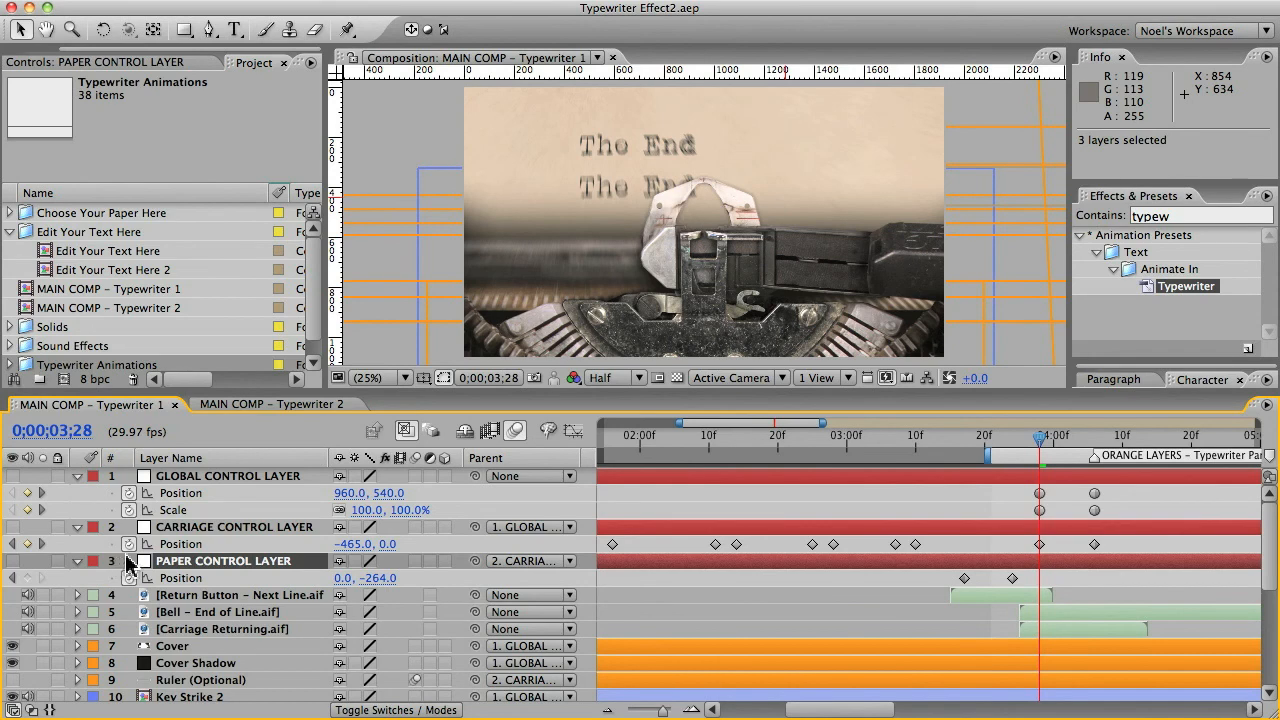
Duplicate the seven selected Key Strike layers, adding copies like Key Strike 2 2 and 7 2.
scroll("down", 3)
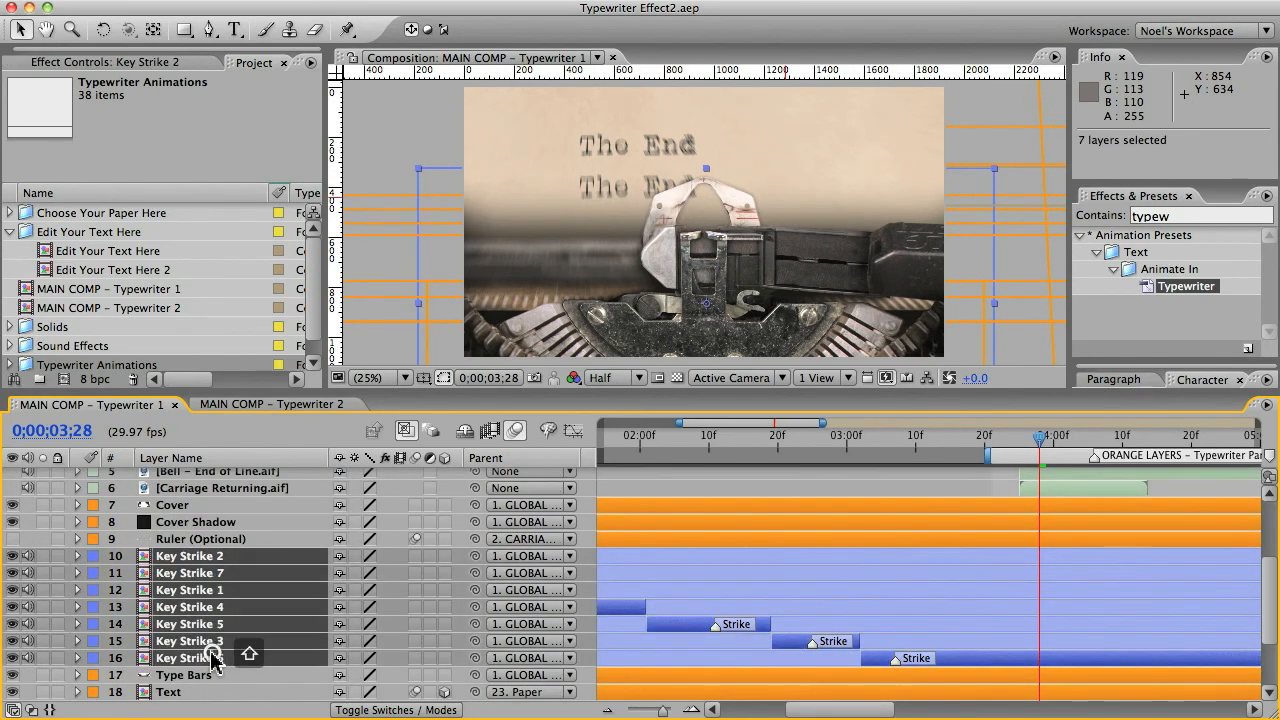
key("cmd+d")
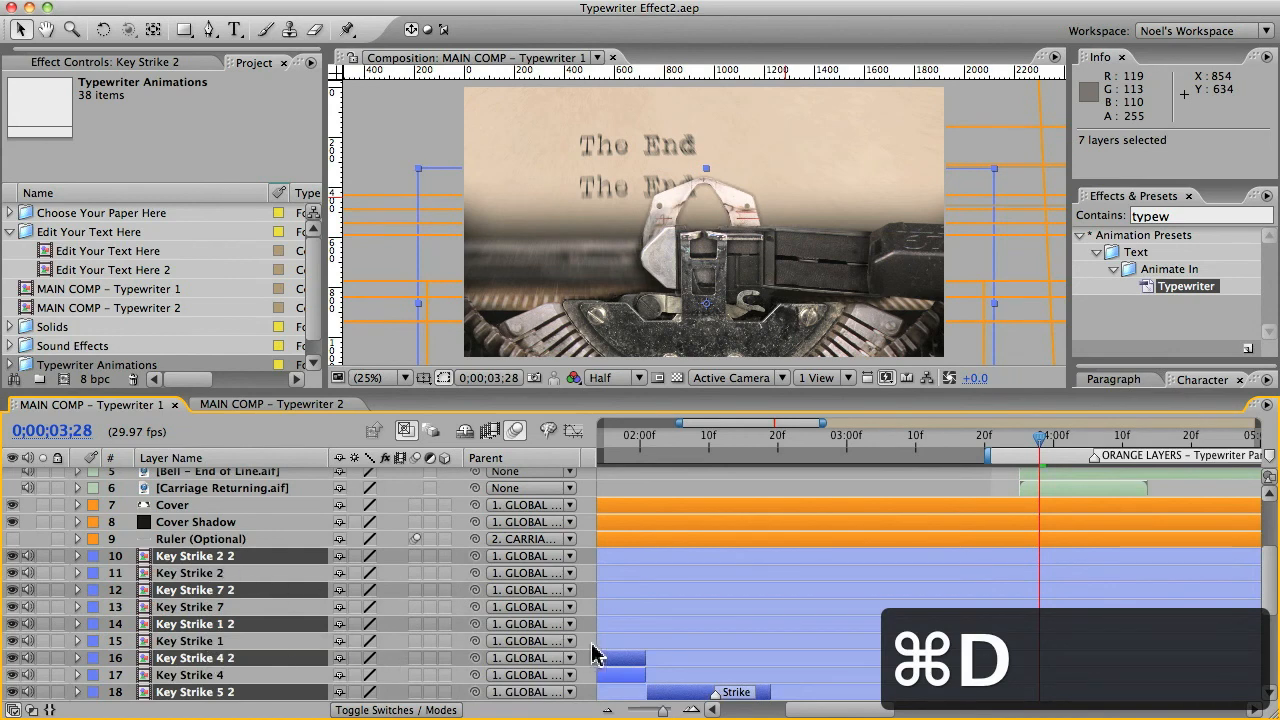